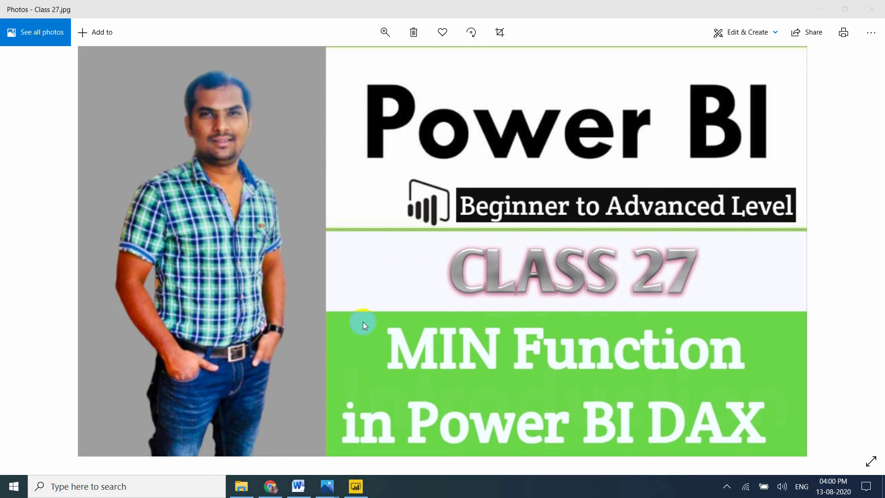
mouse_move(662, 399)
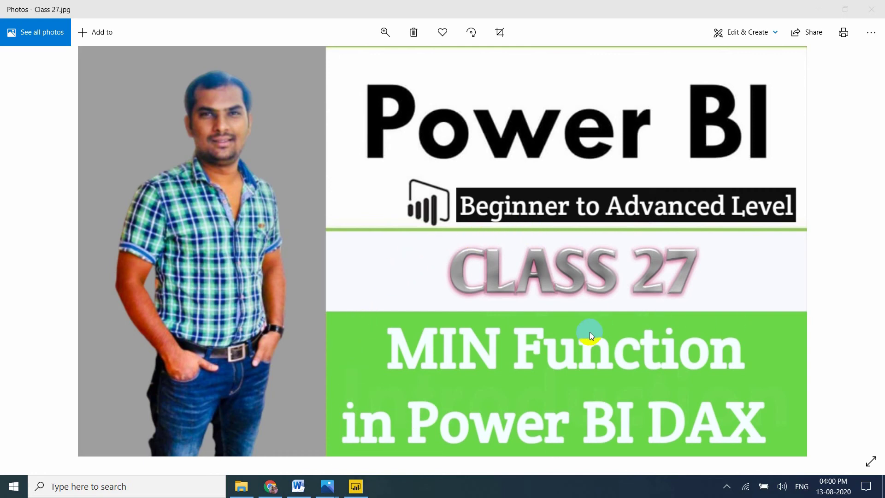
Step: Bring the Class 27 Word notes with the three MIN function questions to the front
left_click(299, 487)
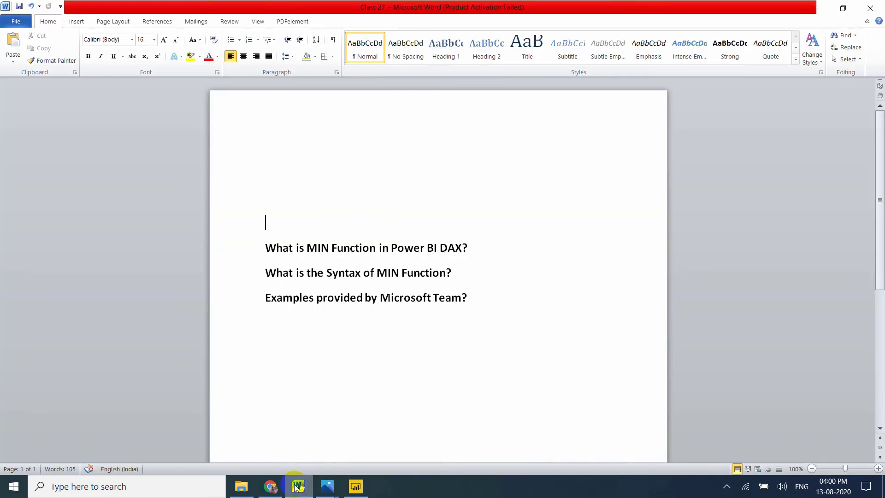
mouse_move(487, 269)
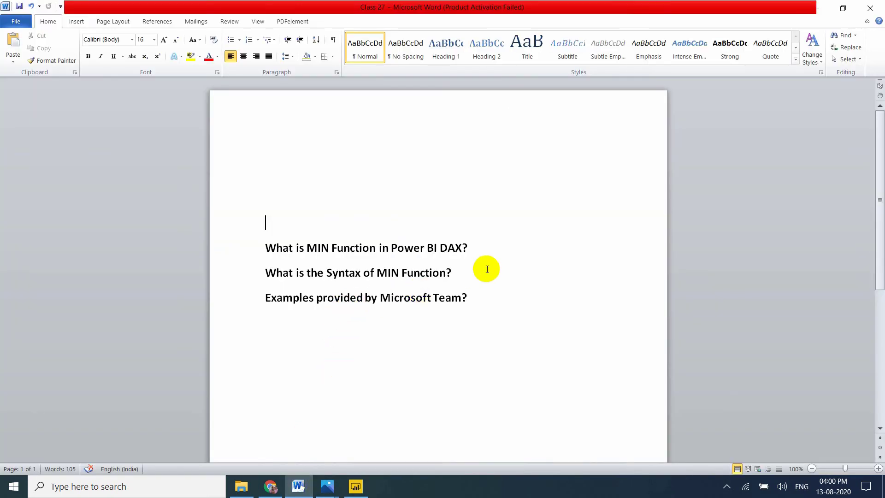
mouse_move(428, 282)
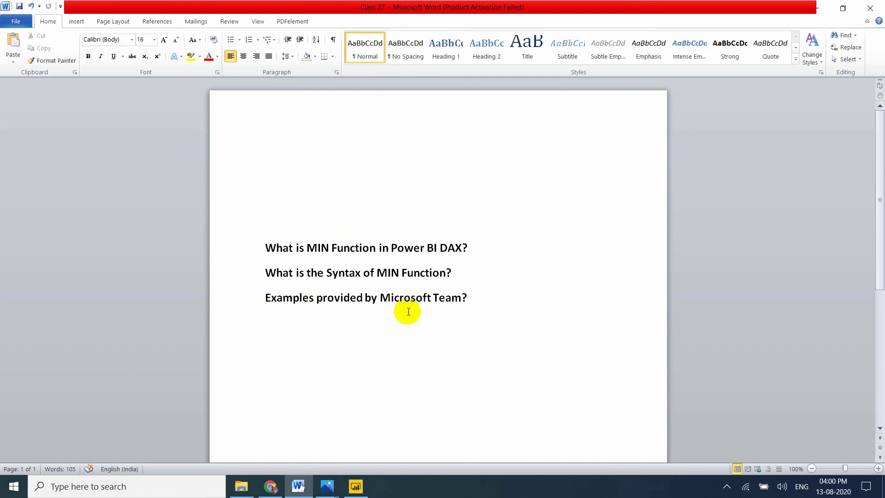
mouse_move(464, 311)
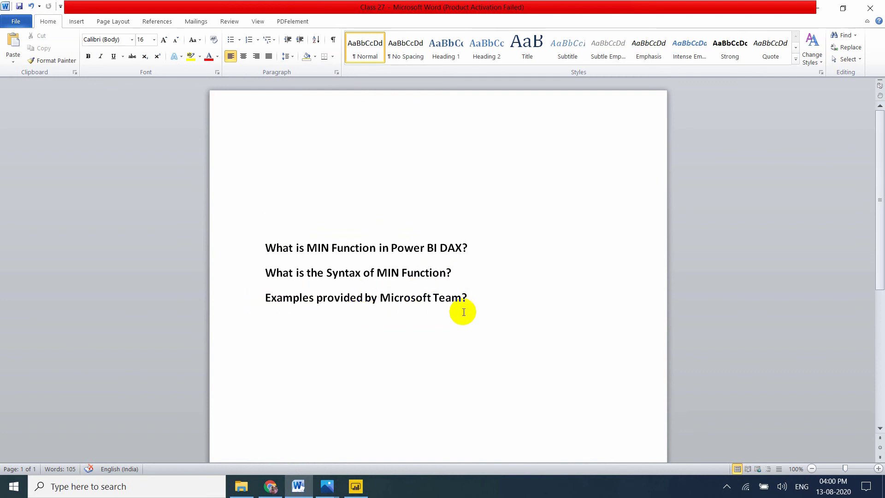
Step: In Chrome, search Google for 'min in power bi'
left_click(270, 487)
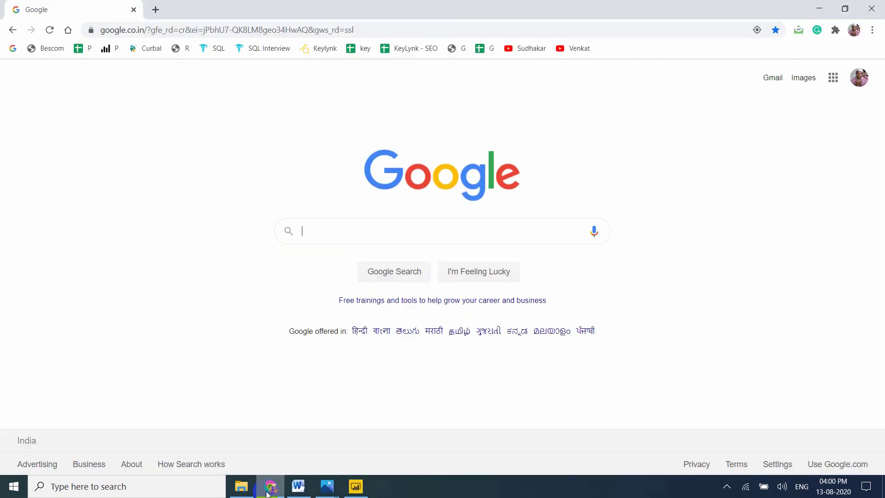
type("min")
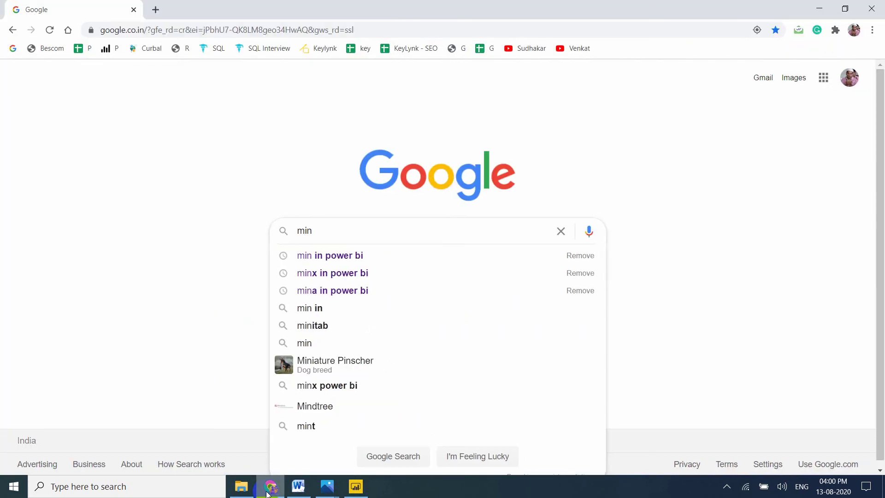
left_click(330, 255)
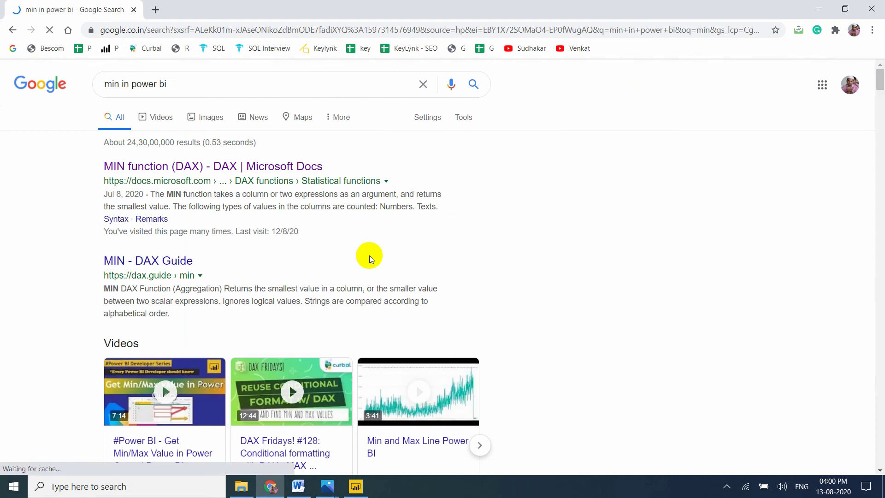
Step: Read the Microsoft Docs MIN function (DAX) article down through syntax, parameters, return value and remarks
left_click(213, 166)
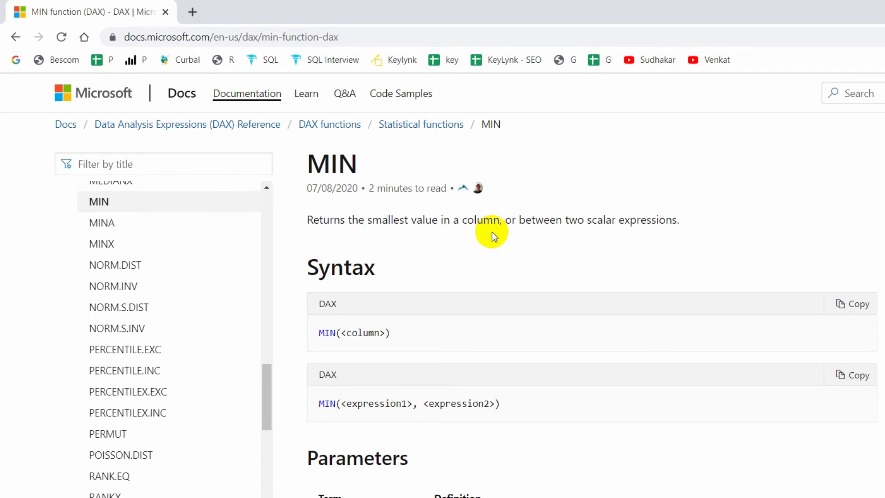
mouse_move(617, 232)
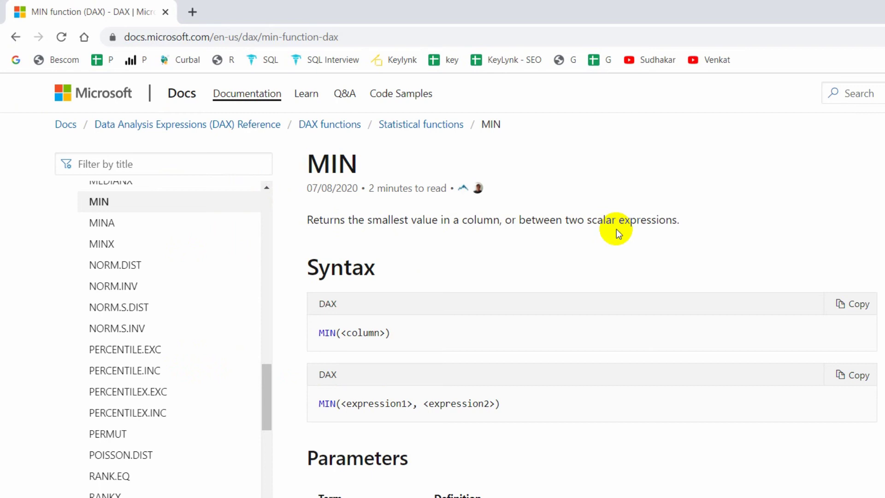
scroll("down", 3)
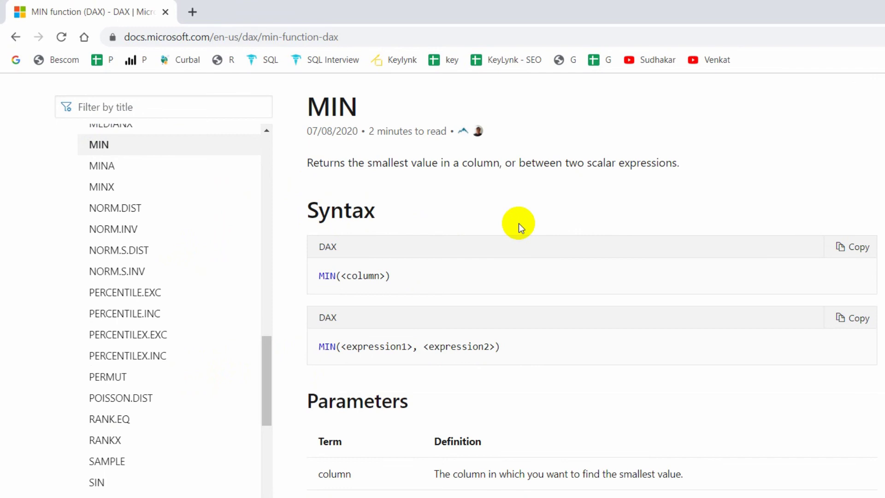
mouse_move(532, 230)
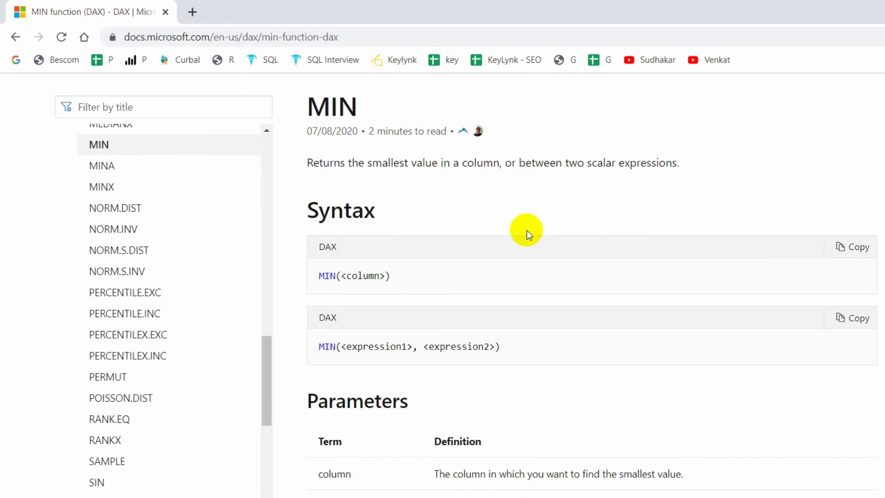
mouse_move(338, 284)
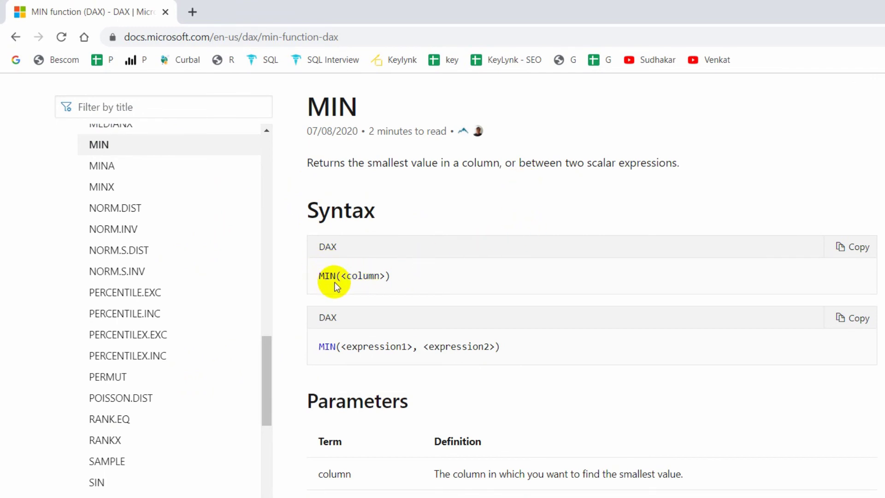
scroll("down", 3)
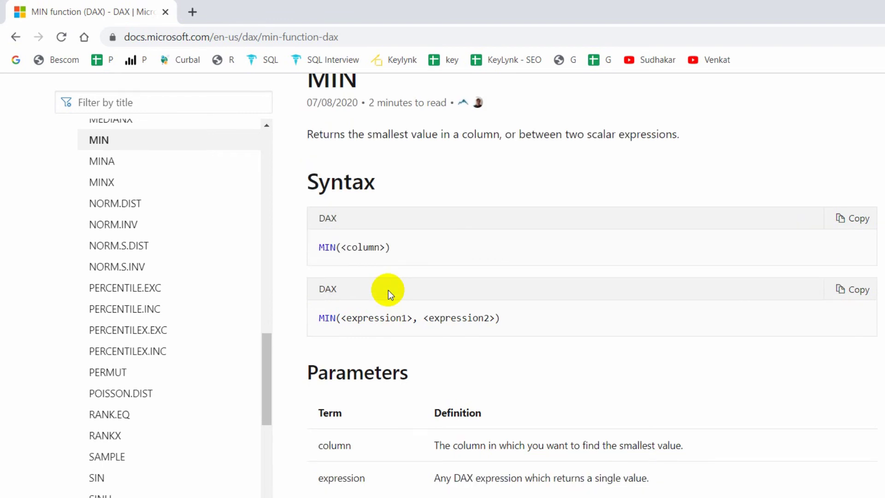
scroll("down", 3)
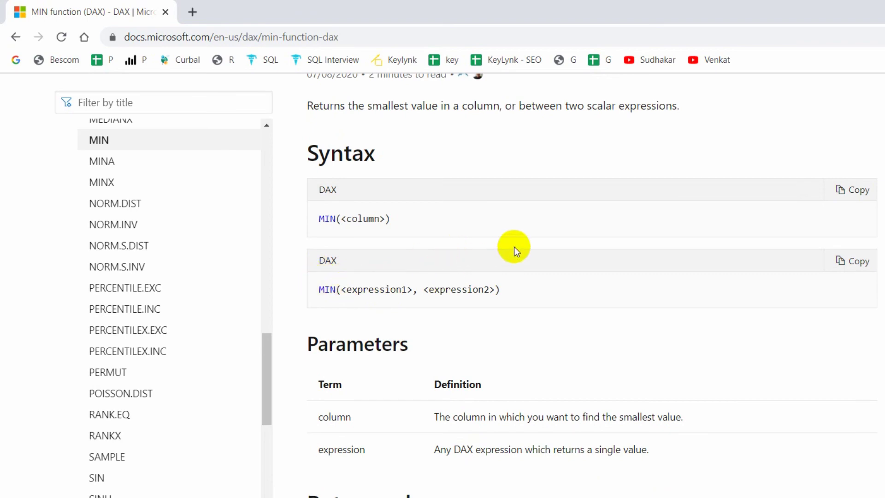
scroll("down", 3)
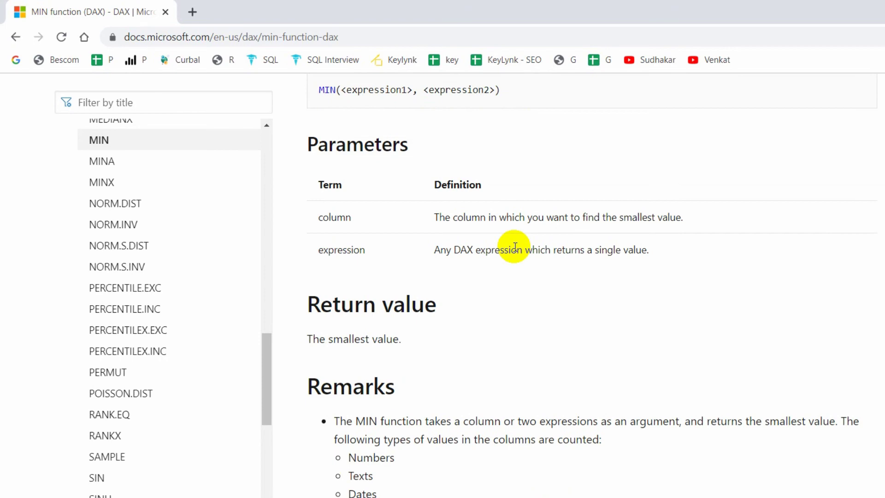
scroll("down", 3)
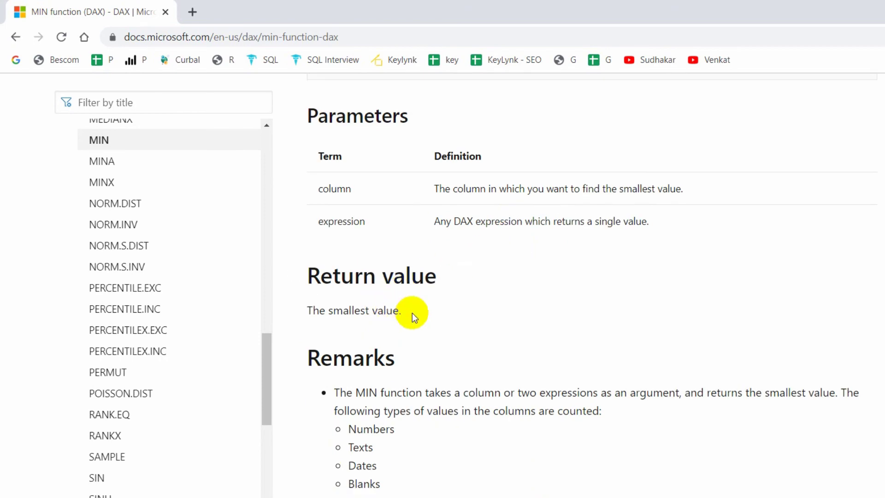
scroll("down", 3)
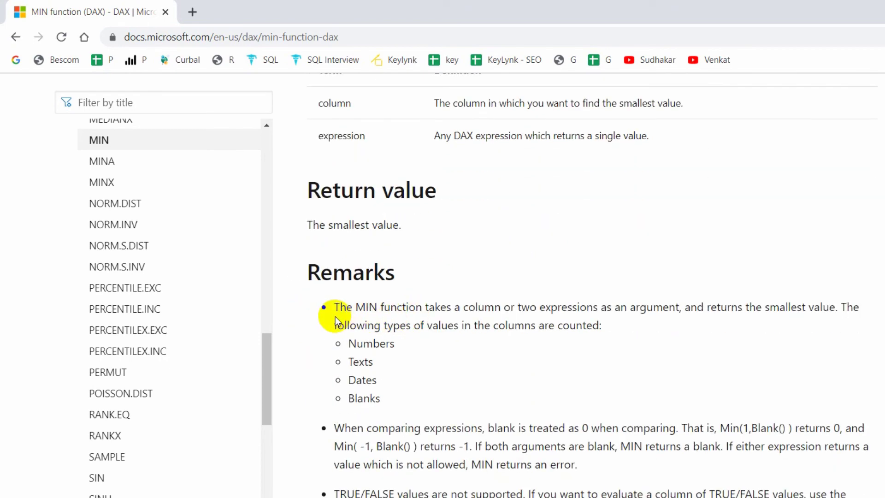
mouse_move(514, 311)
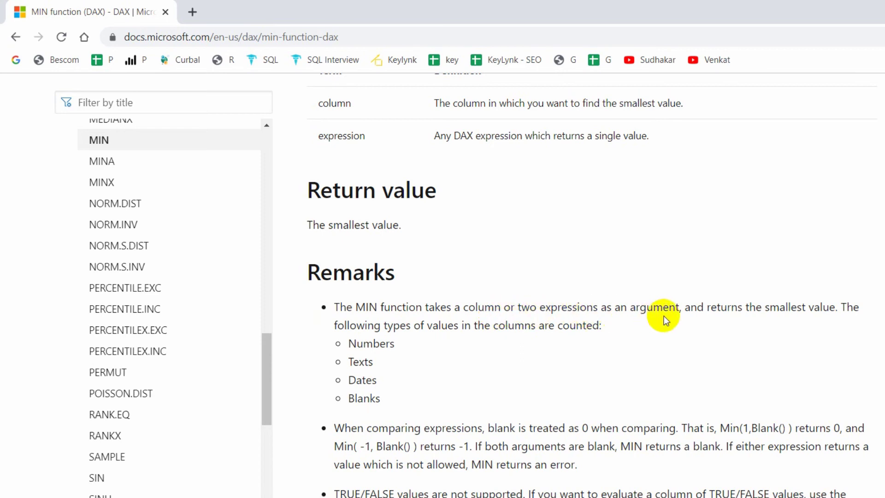
mouse_move(830, 312)
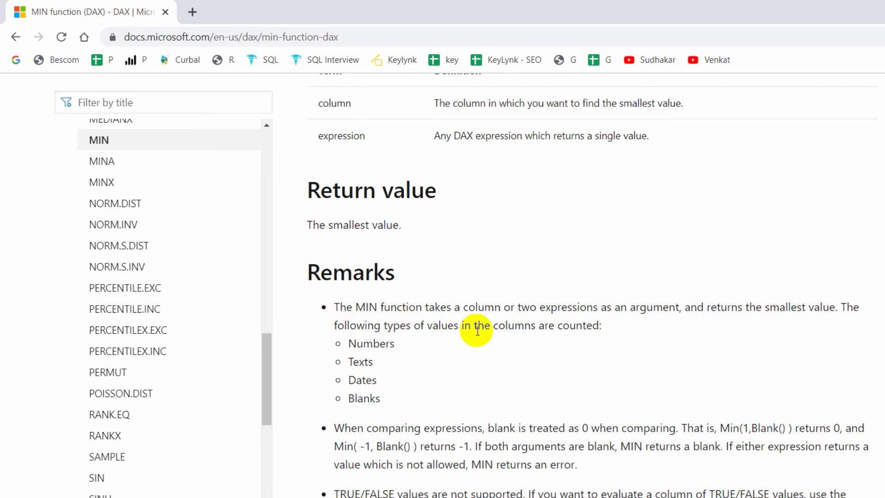
mouse_move(423, 331)
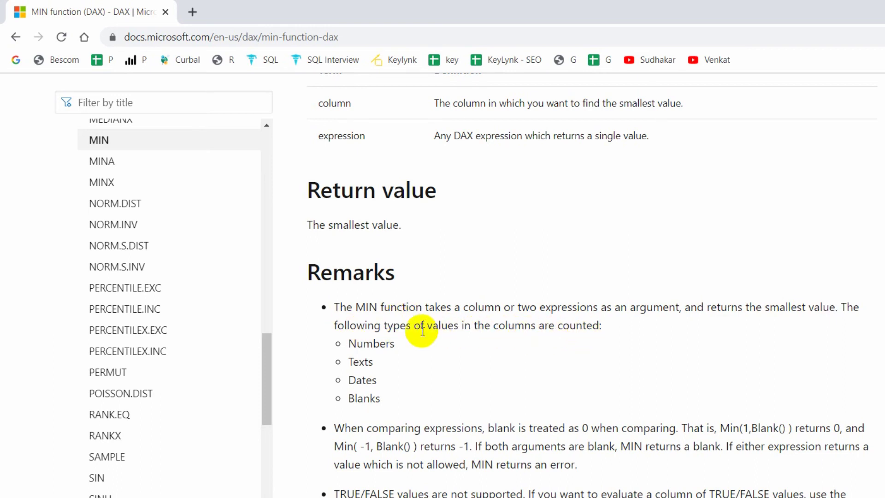
mouse_move(350, 348)
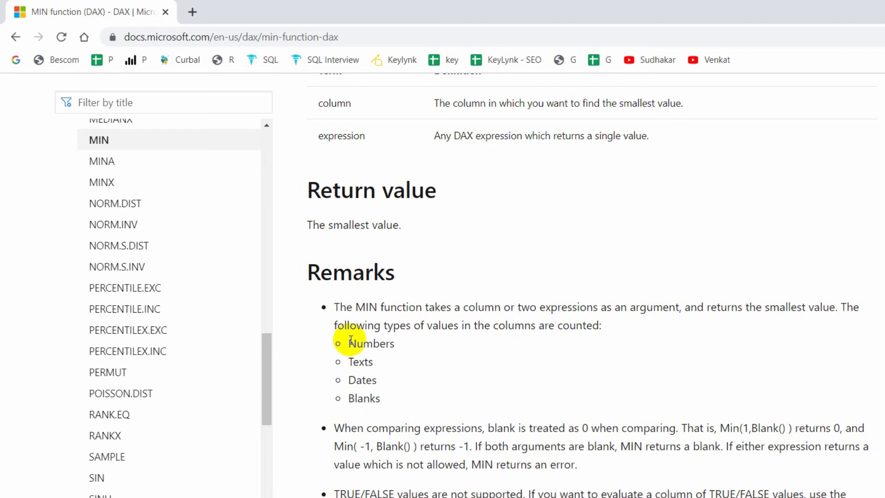
mouse_move(405, 324)
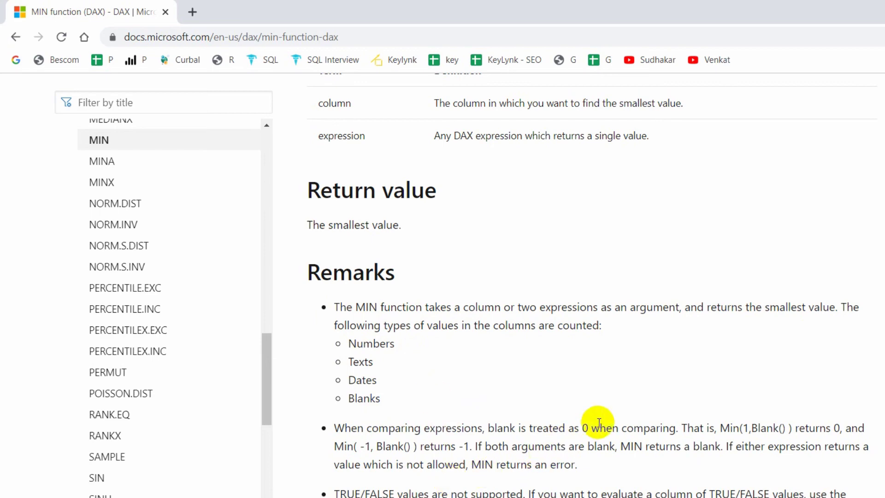
scroll("down", 3)
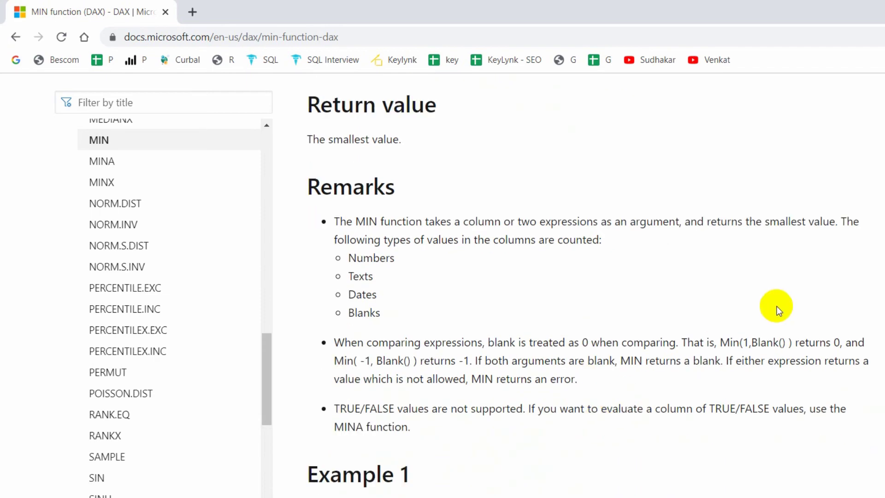
mouse_move(776, 347)
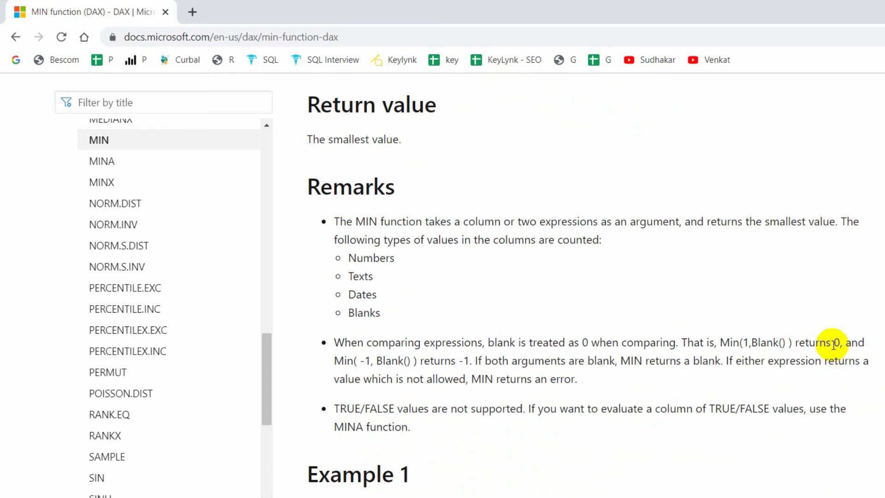
mouse_move(802, 364)
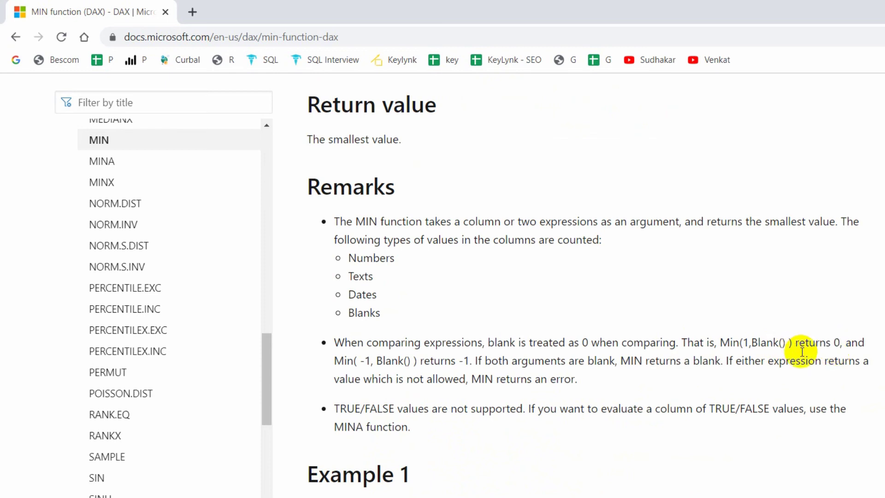
mouse_move(373, 361)
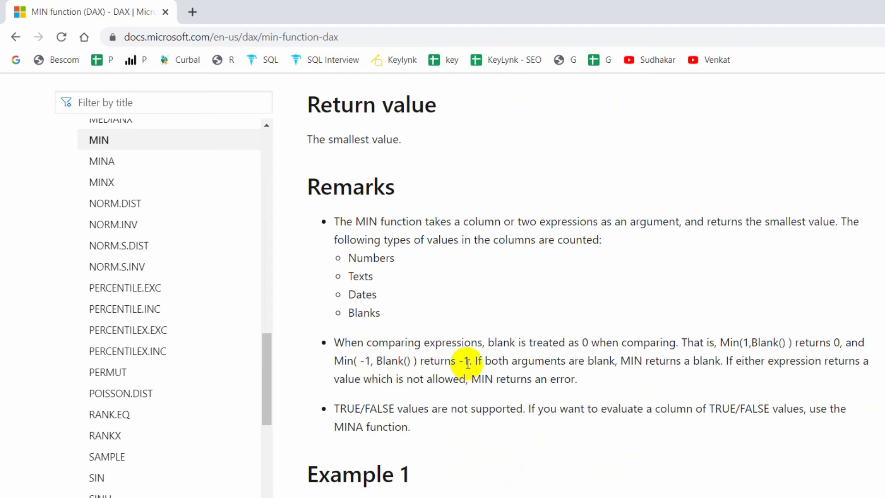
mouse_move(393, 355)
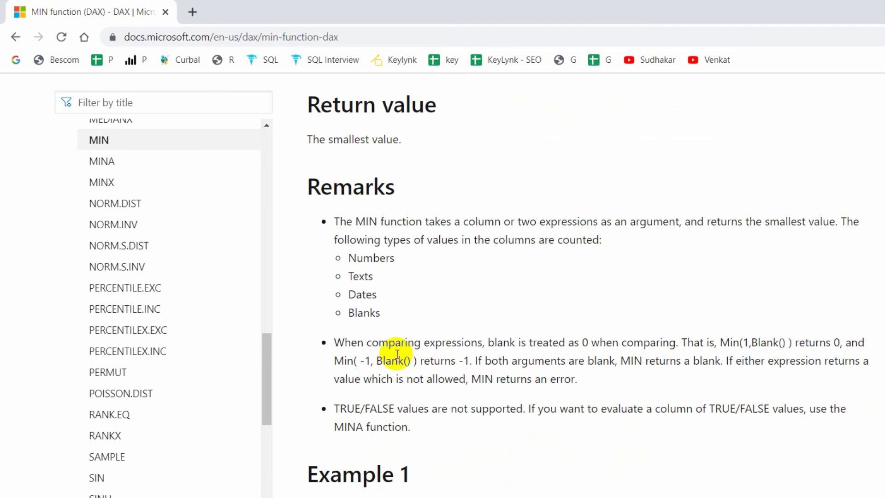
mouse_move(375, 359)
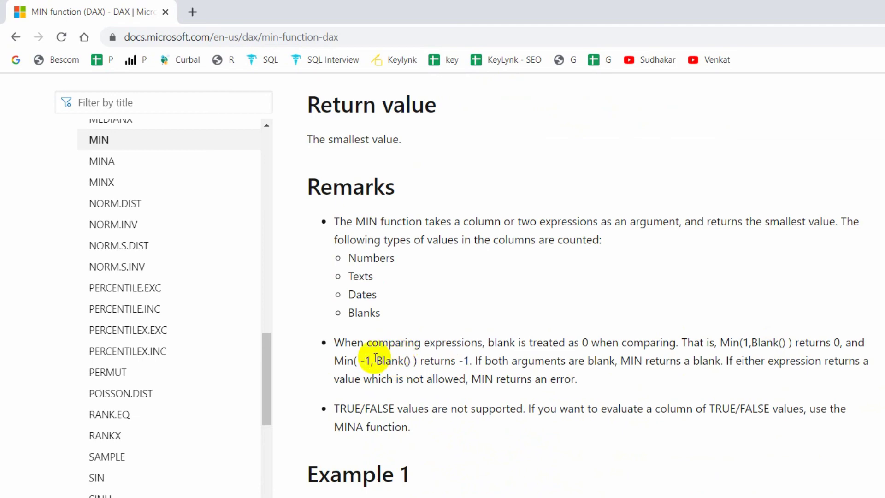
mouse_move(448, 371)
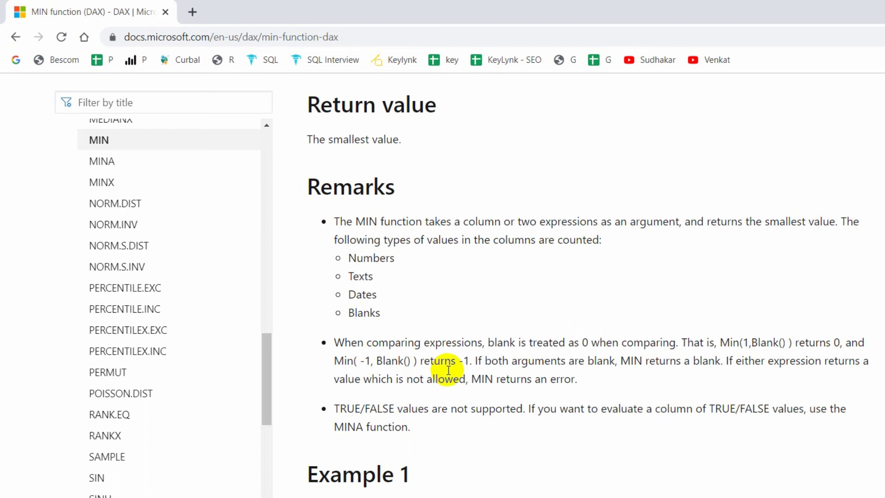
mouse_move(475, 362)
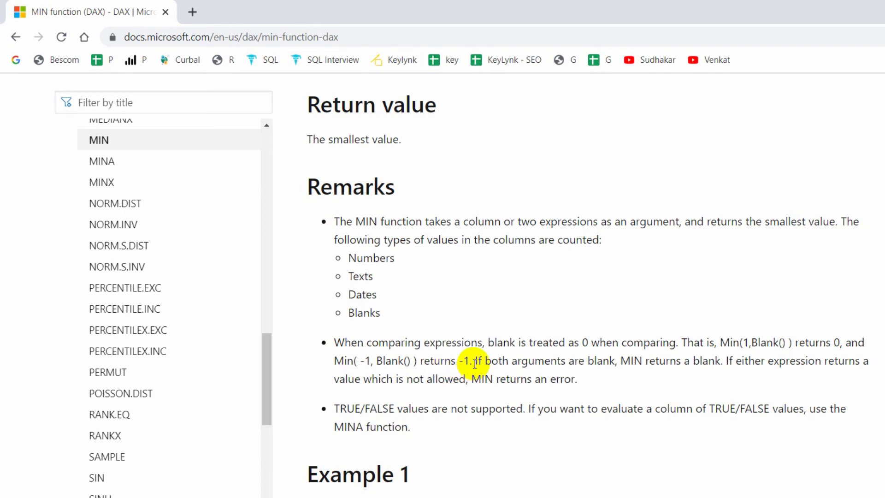
scroll("down", 3)
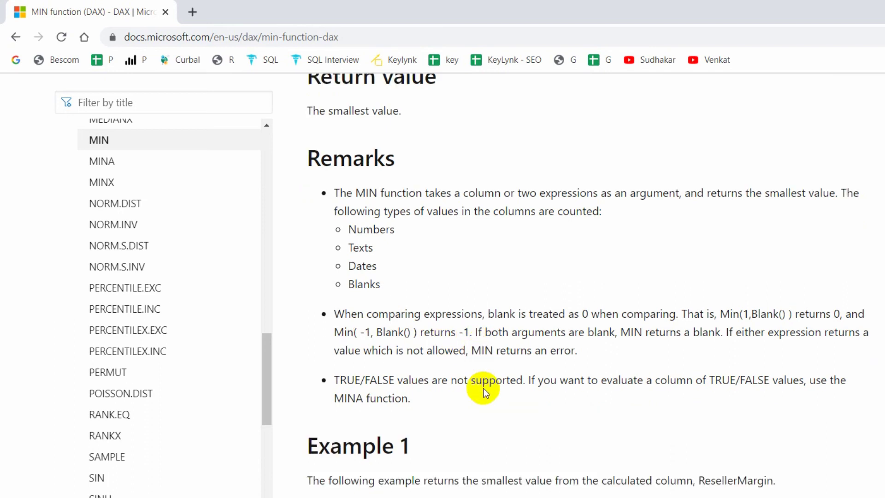
mouse_move(667, 350)
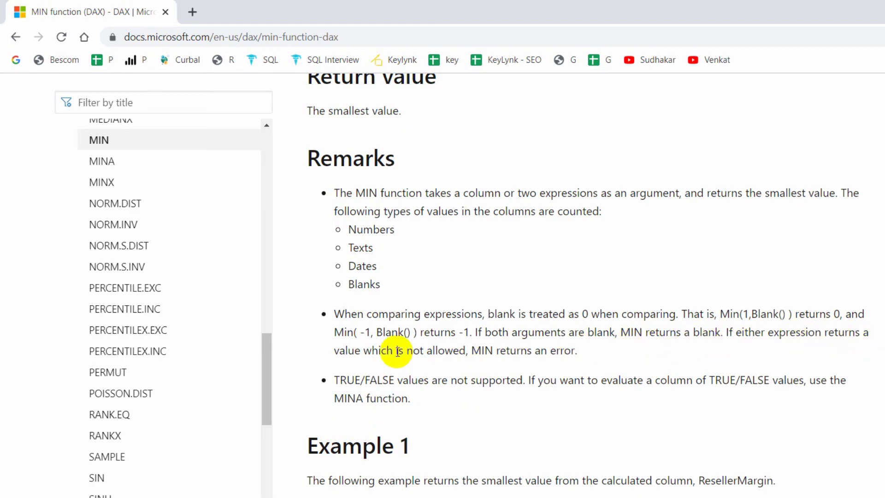
mouse_move(515, 350)
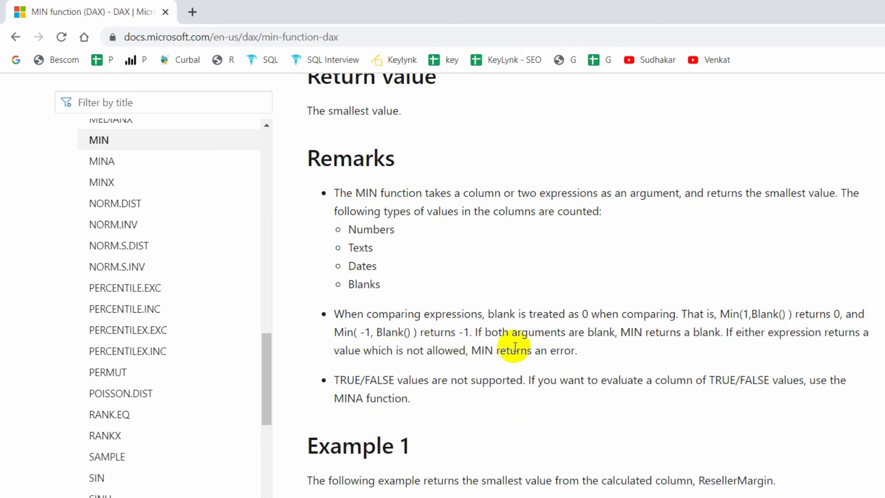
mouse_move(591, 354)
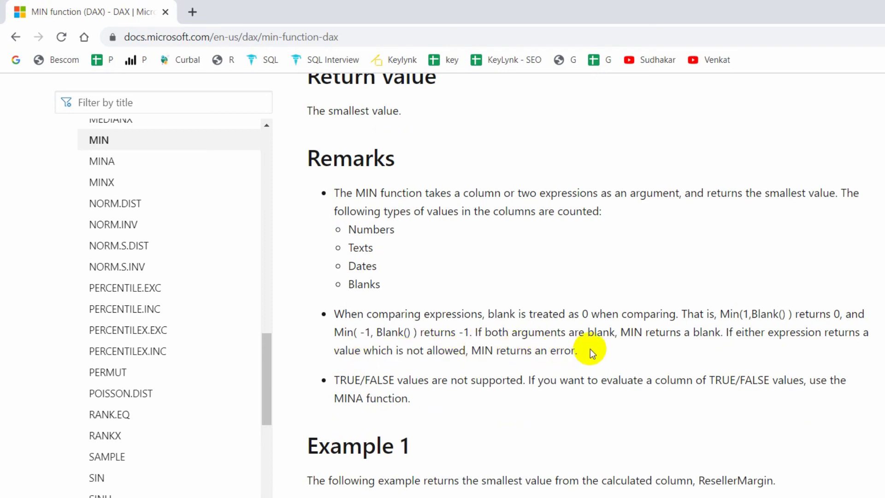
mouse_move(504, 408)
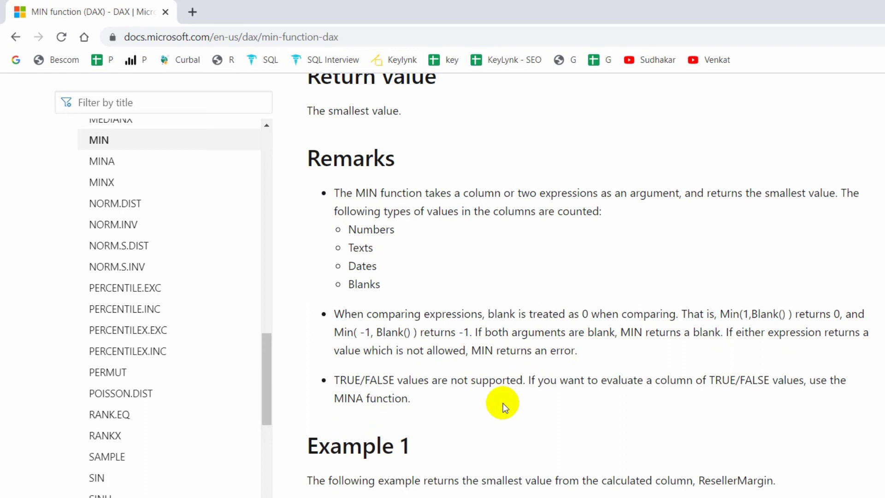
mouse_move(586, 396)
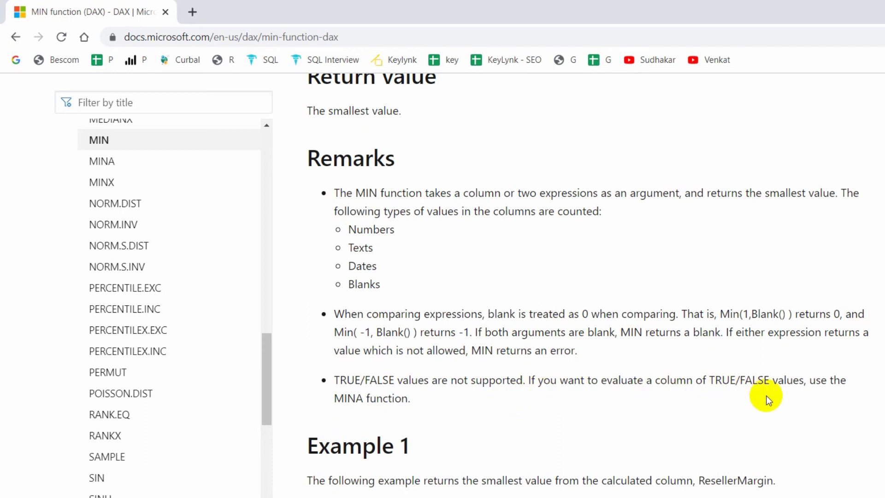
mouse_move(499, 400)
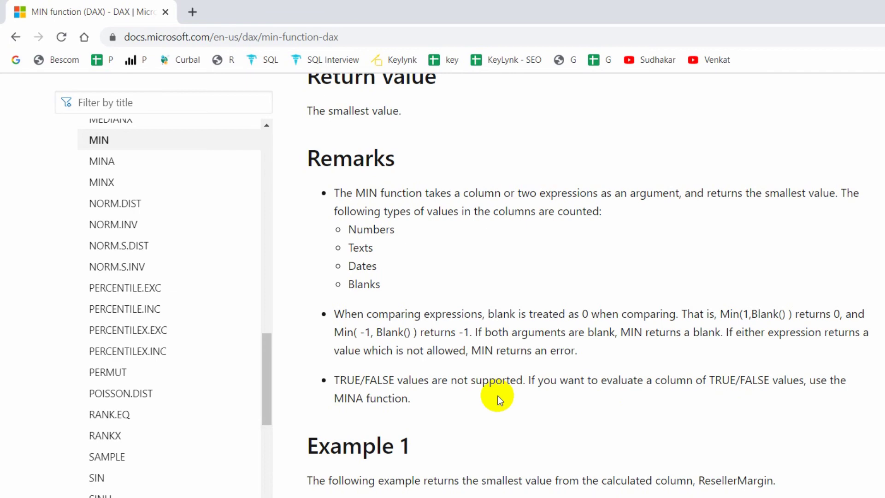
scroll("down", 3)
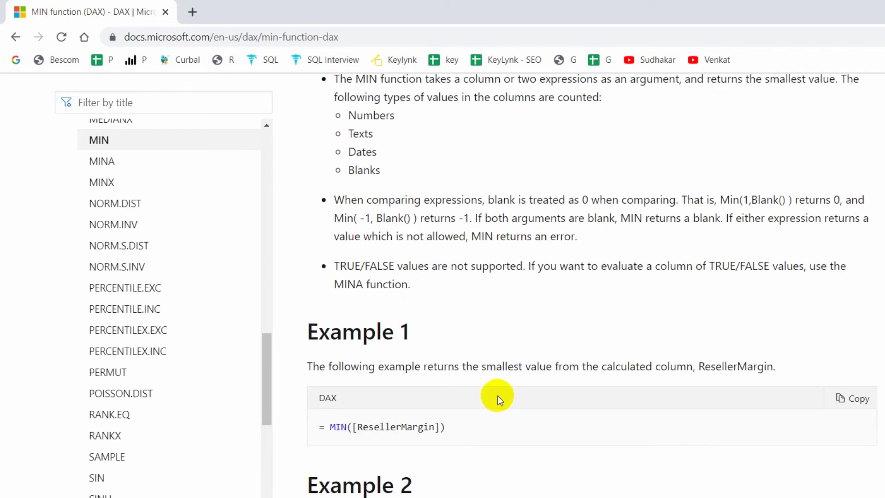
scroll("down", 3)
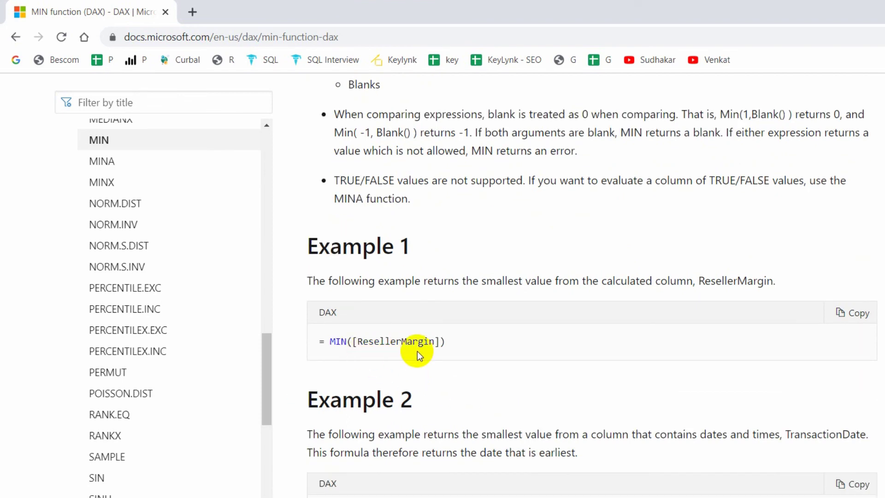
scroll("down", 3)
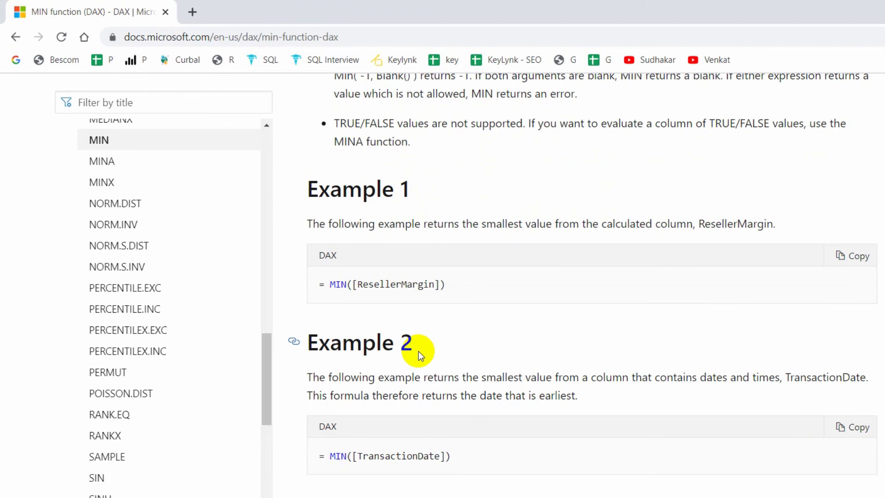
scroll("down", 3)
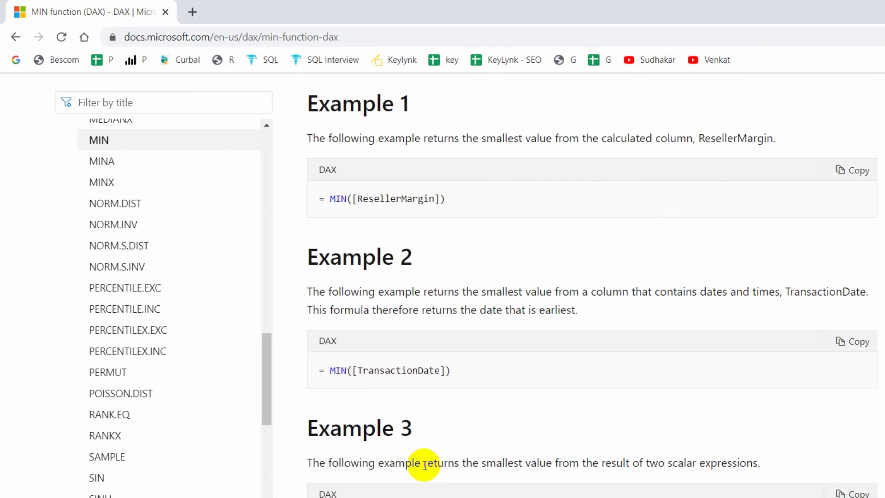
scroll("down", 3)
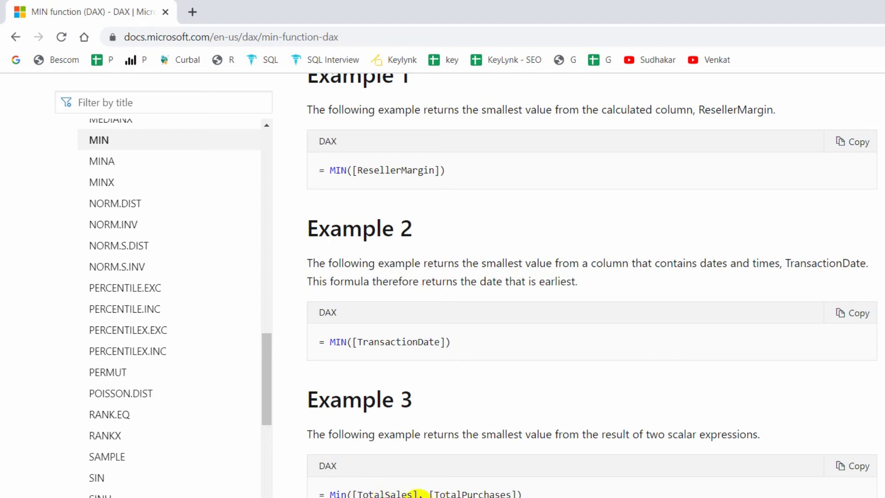
scroll("down", 3)
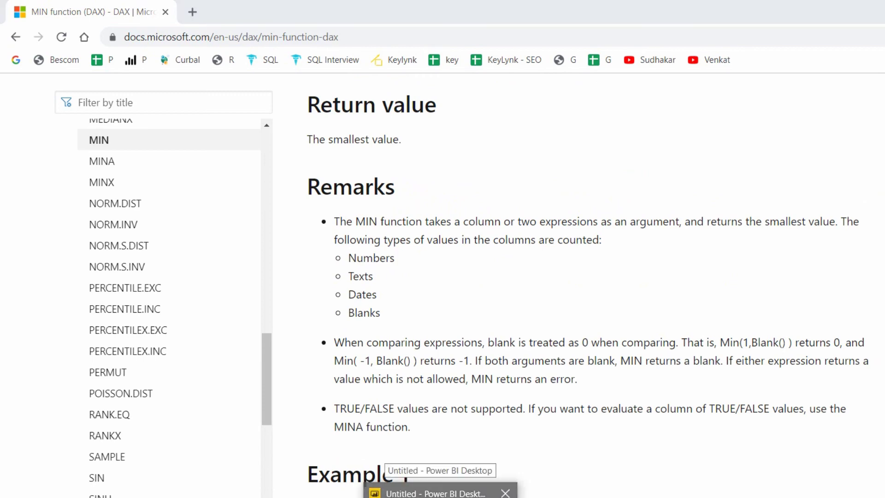
Step: Start an Excel import in Power BI Desktop and browse to the Desktop folder
left_click(430, 494)
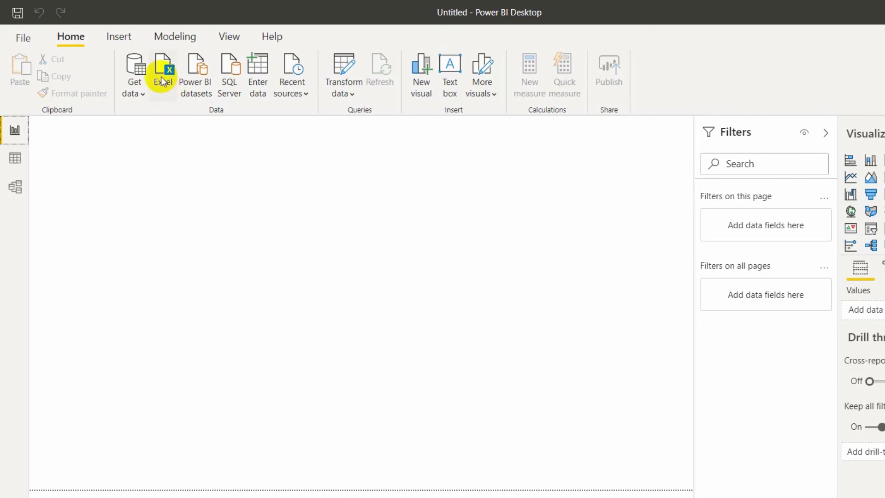
left_click(163, 71)
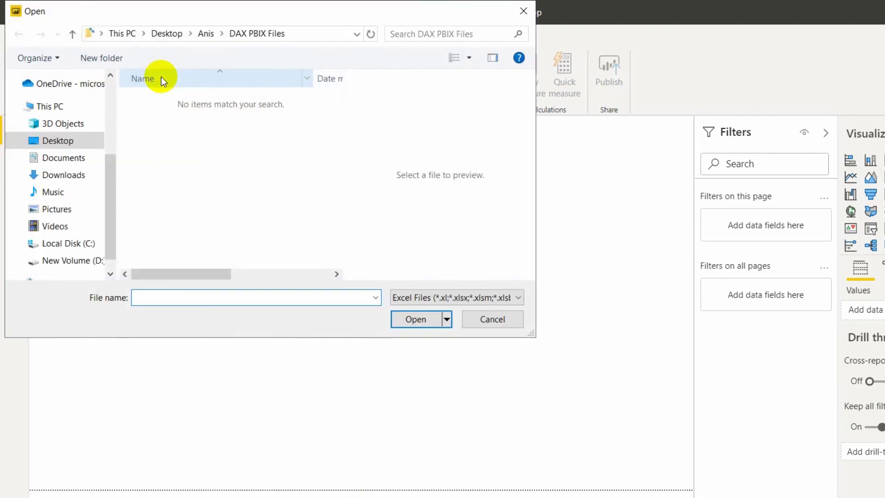
left_click(121, 33)
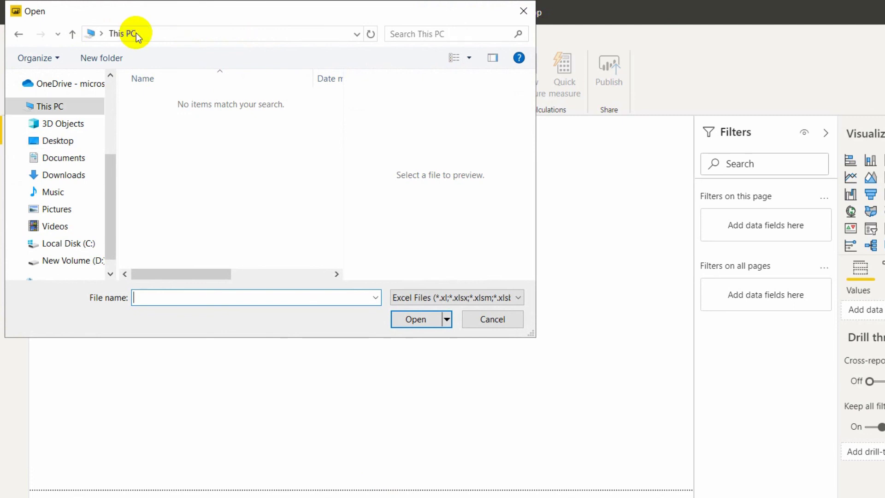
left_click(122, 33)
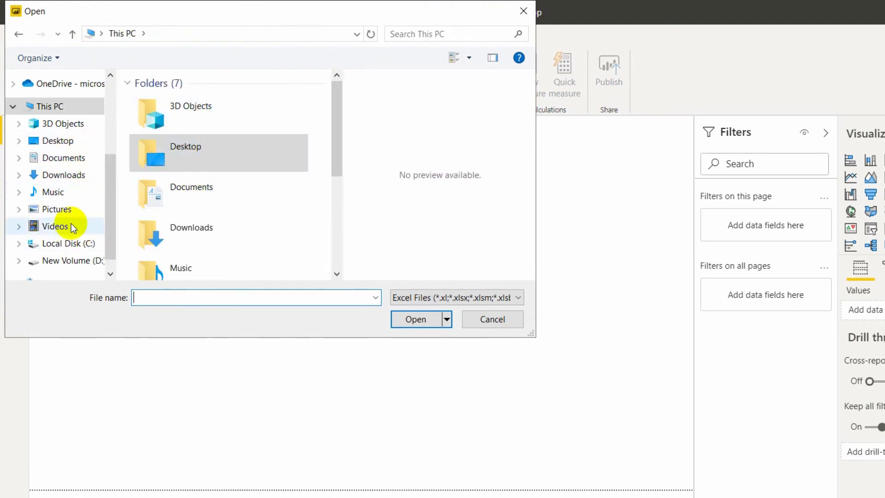
left_click(57, 141)
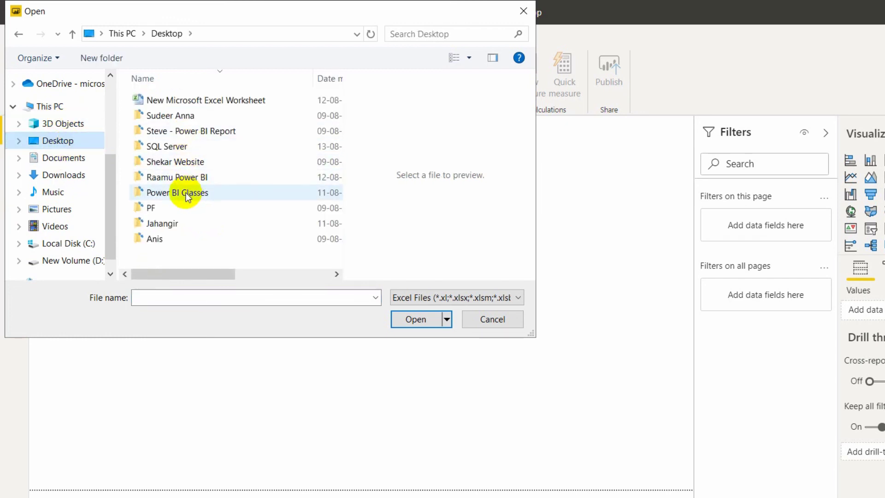
Step: Pick the Product workbook from Power BI Classes > Sample Data for Practice
double_click(177, 193)
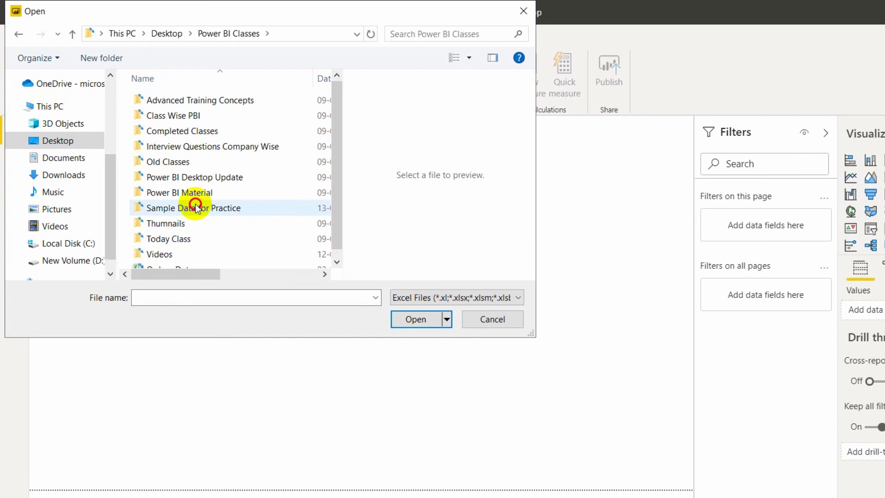
double_click(193, 208)
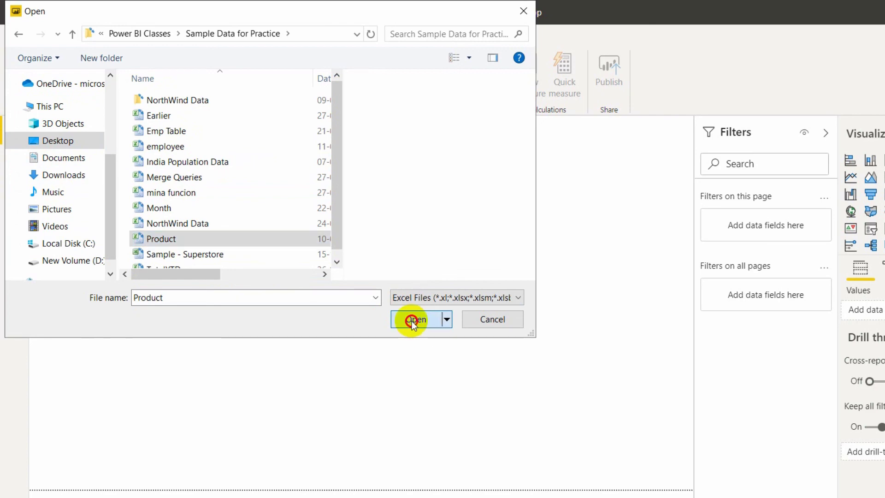
left_click(414, 319)
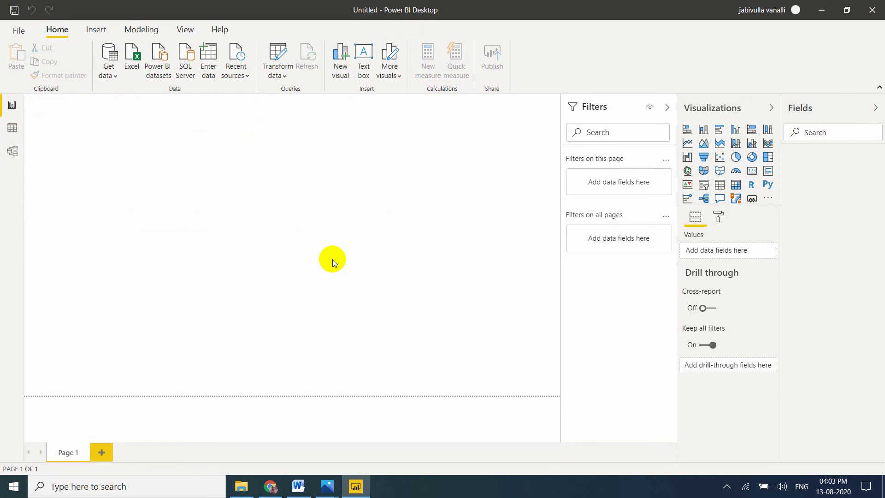
mouse_move(347, 248)
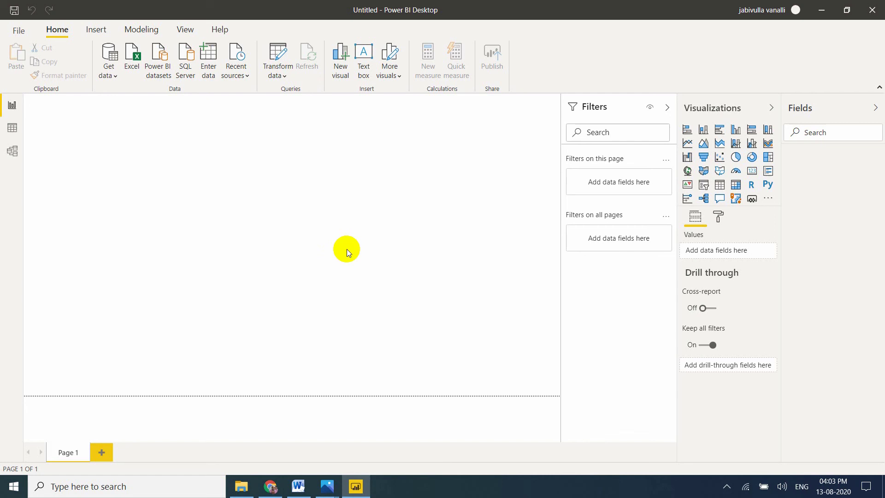
Step: In Navigator, select and preview the Products sheet and load it into the report
left_click(131, 57)
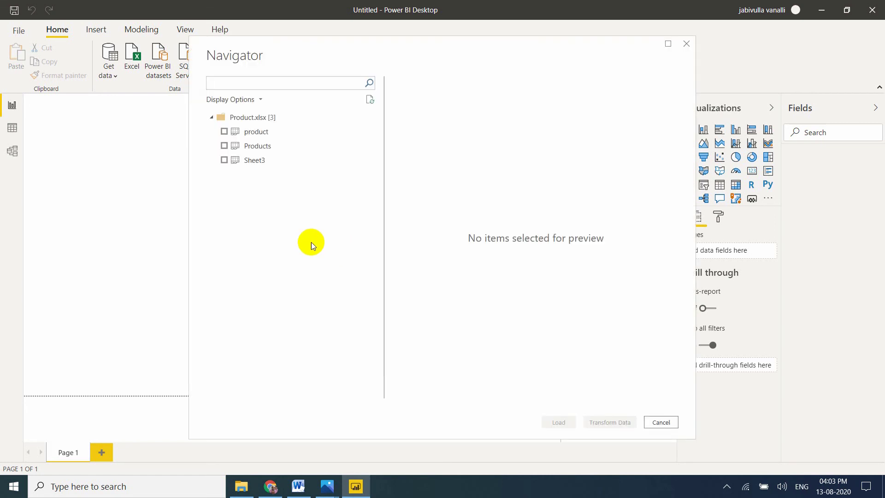
left_click(224, 146)
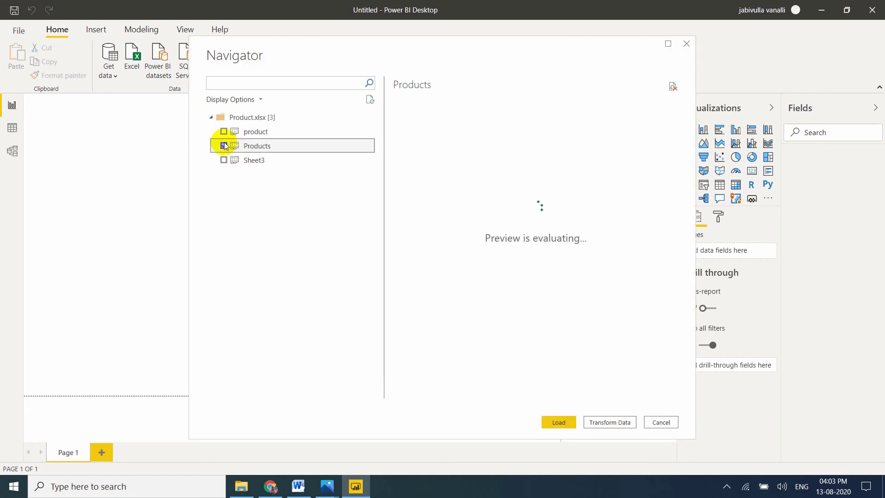
left_click(224, 145)
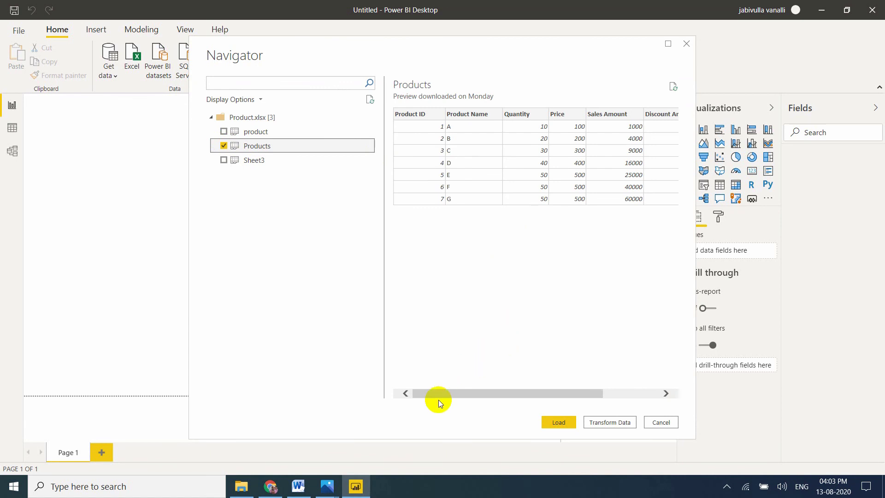
left_click_drag(440, 393, 541, 393)
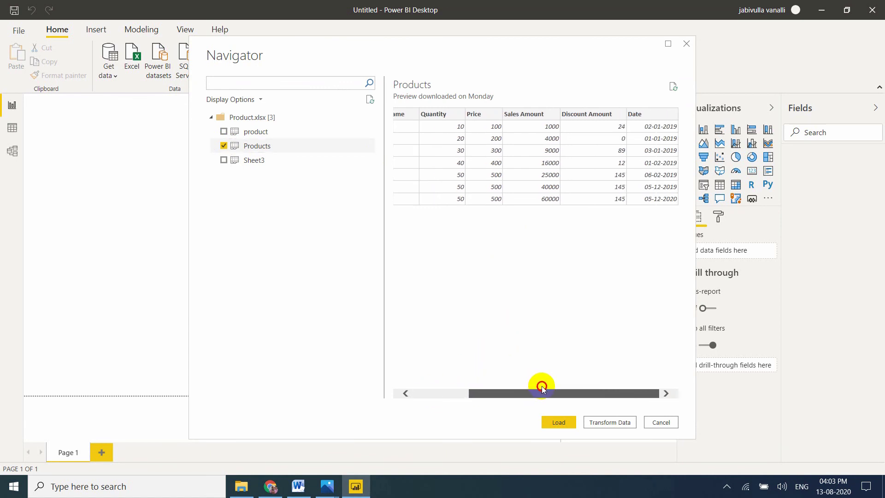
left_click_drag(540, 393, 430, 392)
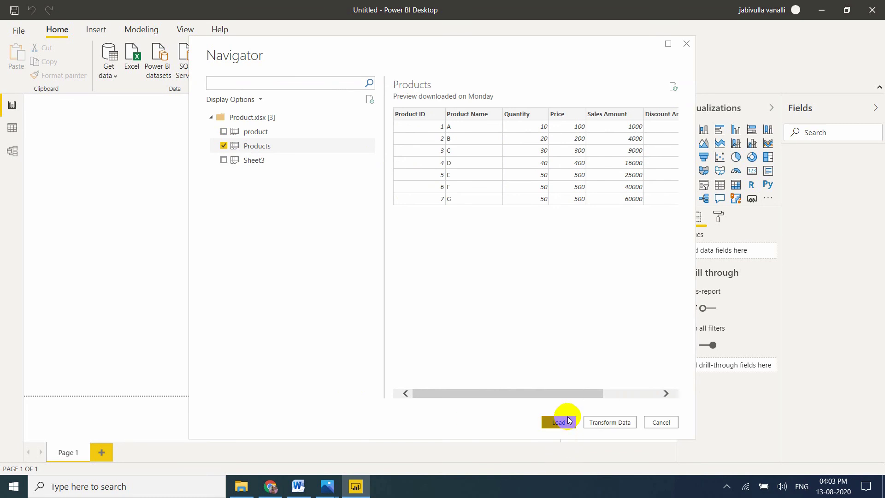
left_click(557, 423)
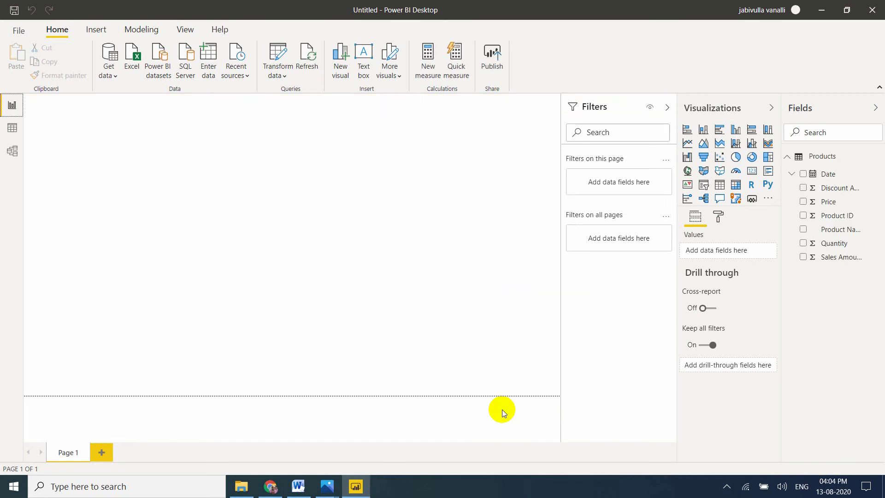
mouse_move(13, 130)
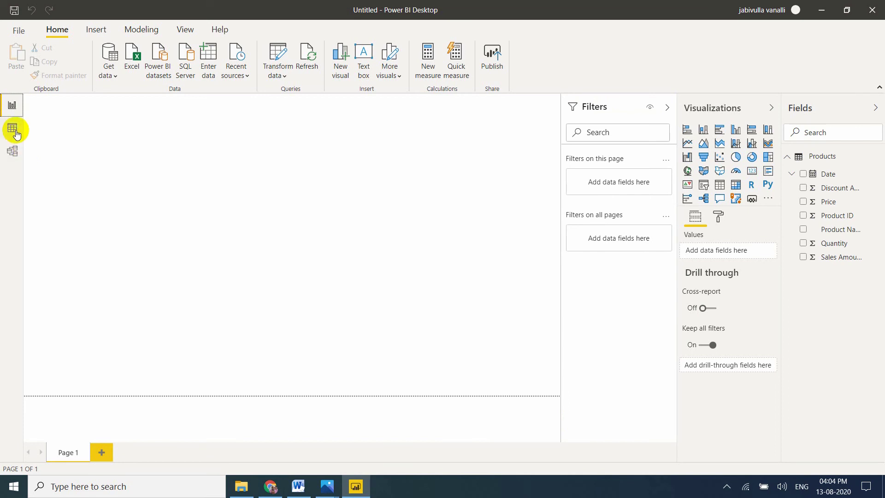
mouse_move(14, 131)
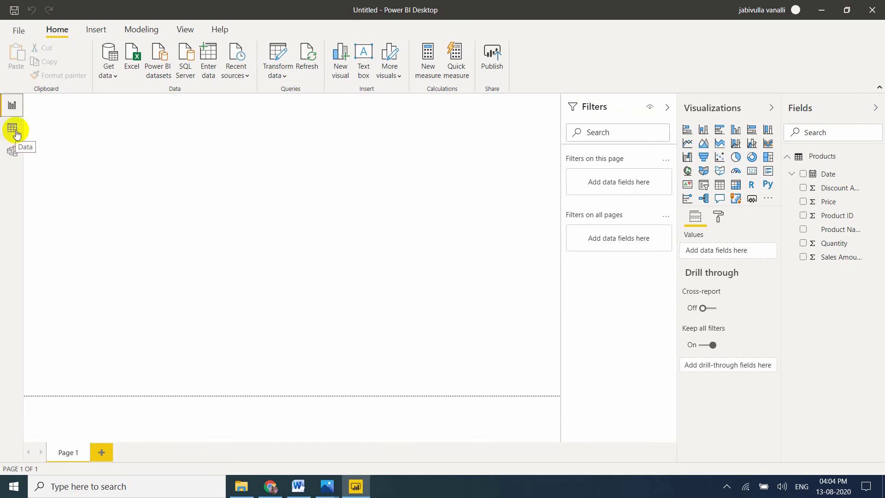
Step: View the Products table rows in Data view, glance at the MIN docs, and start adding a column to Products
left_click(15, 129)
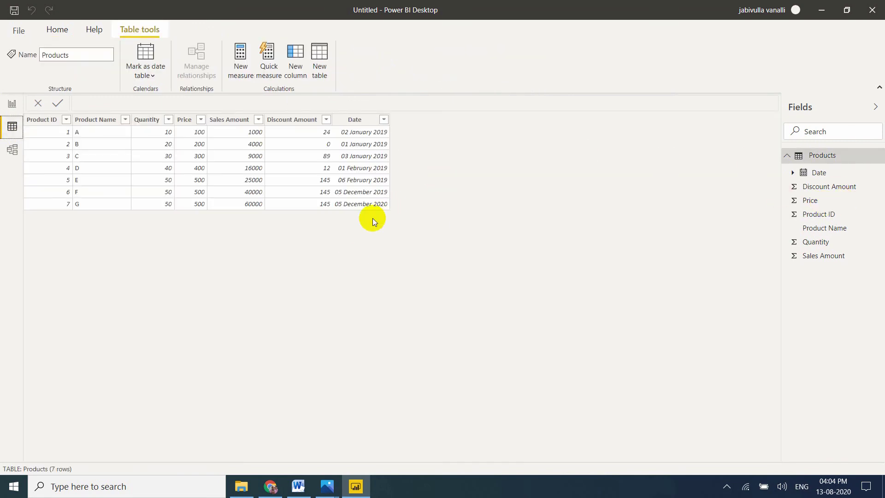
left_click(270, 486)
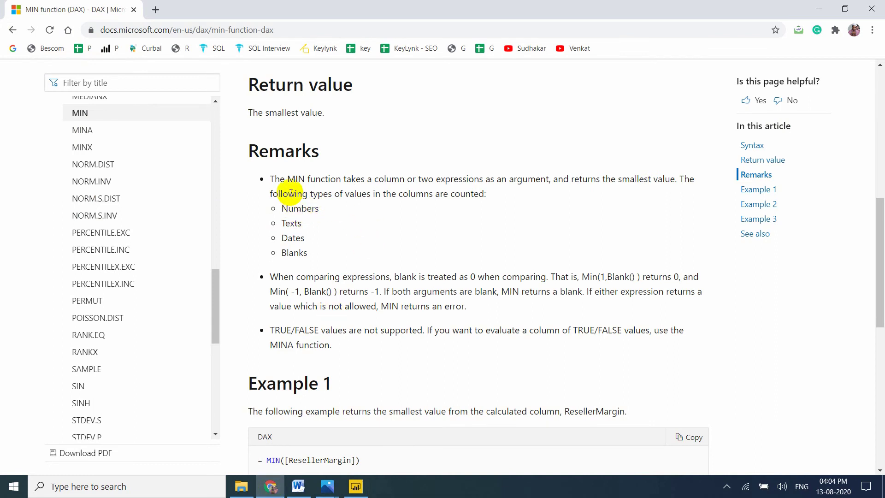
mouse_move(305, 152)
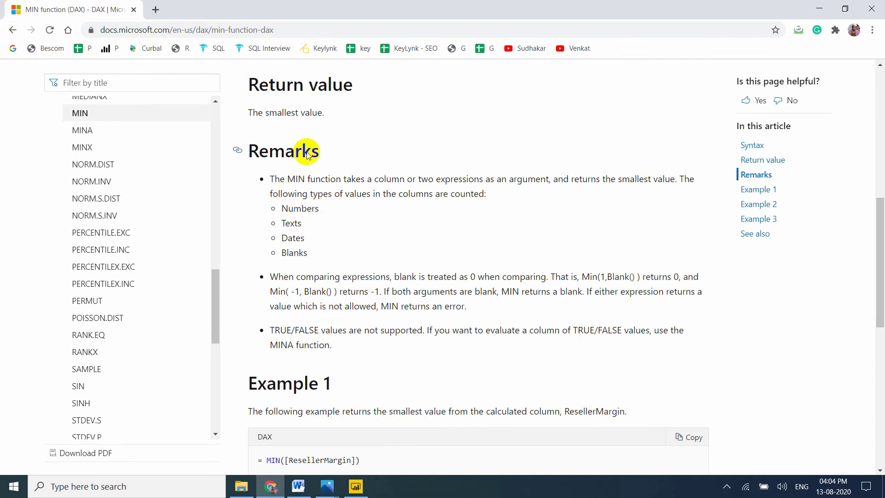
mouse_move(352, 374)
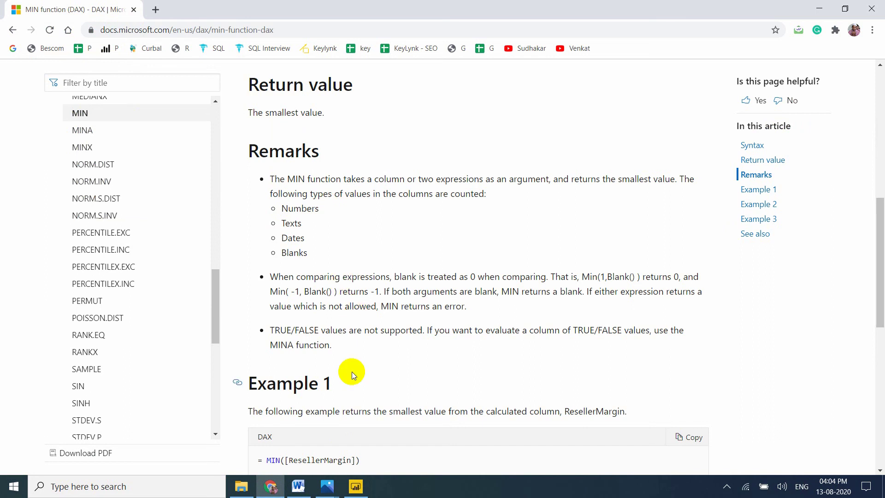
left_click(355, 486)
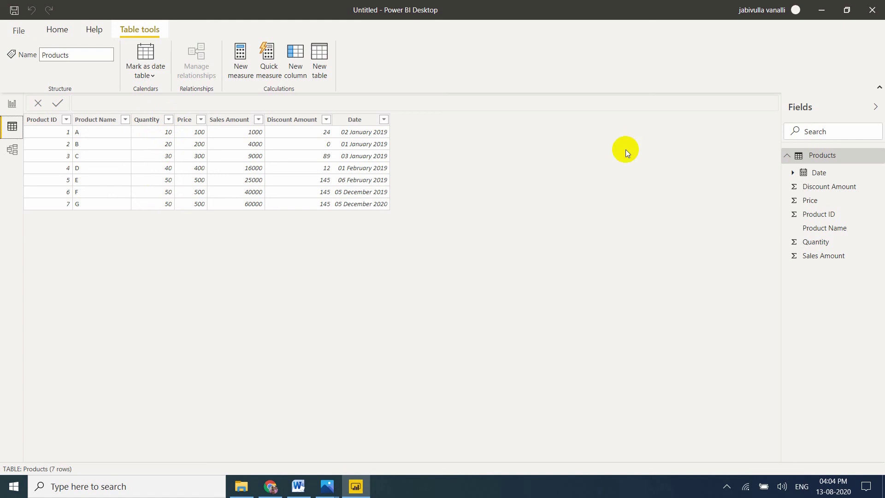
mouse_move(807, 158)
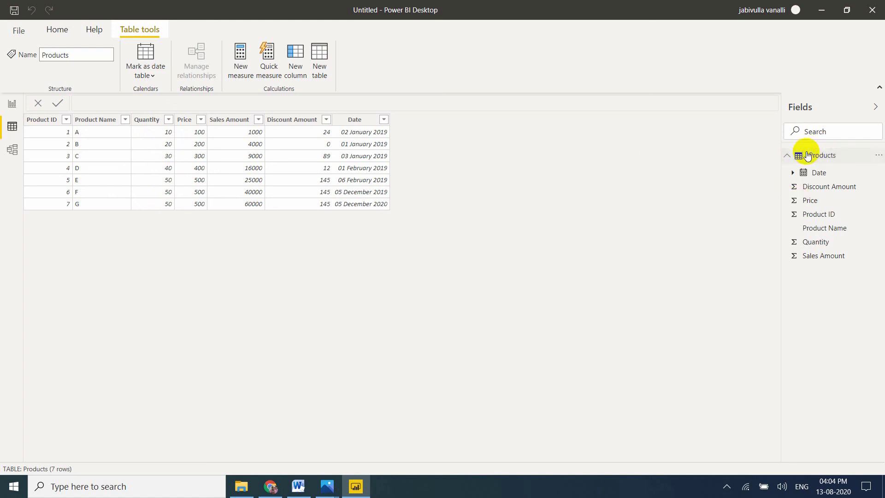
right_click(823, 155)
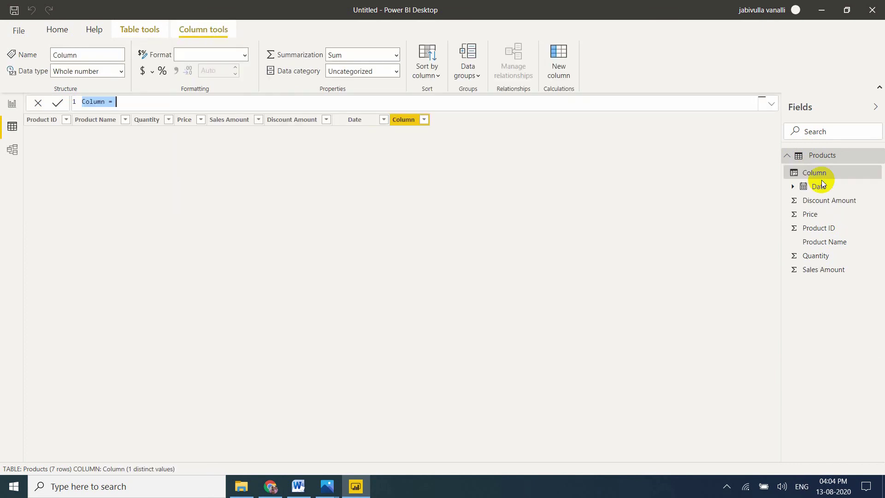
Step: Create the MinQuantity = MIN(Products[Quantity]) column showing 10 in every row
type("MinQuantity")
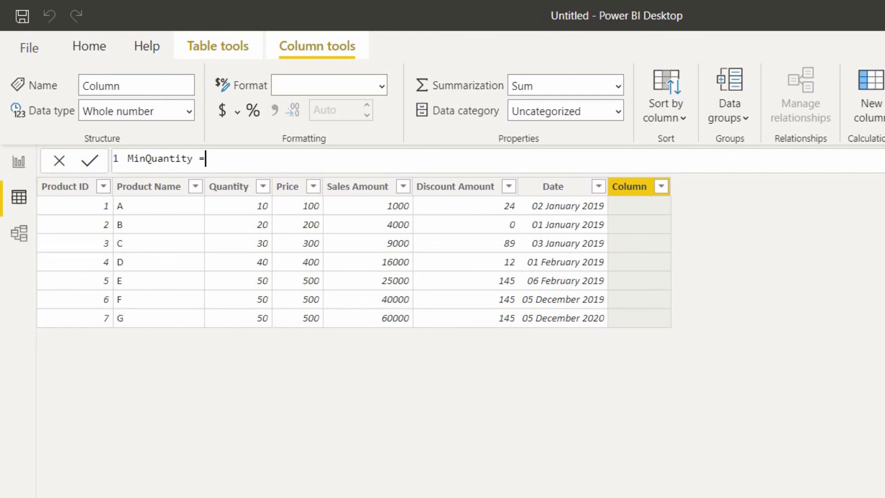
type("MIN(")
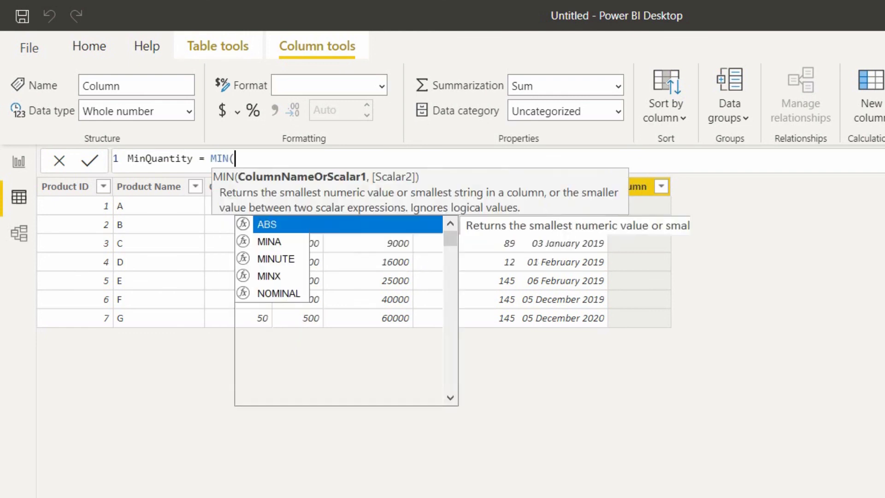
type("qu")
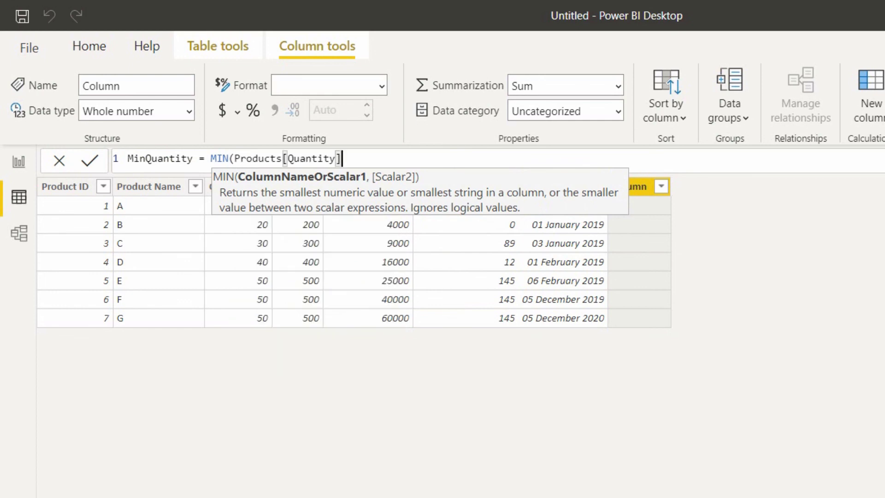
type(")")
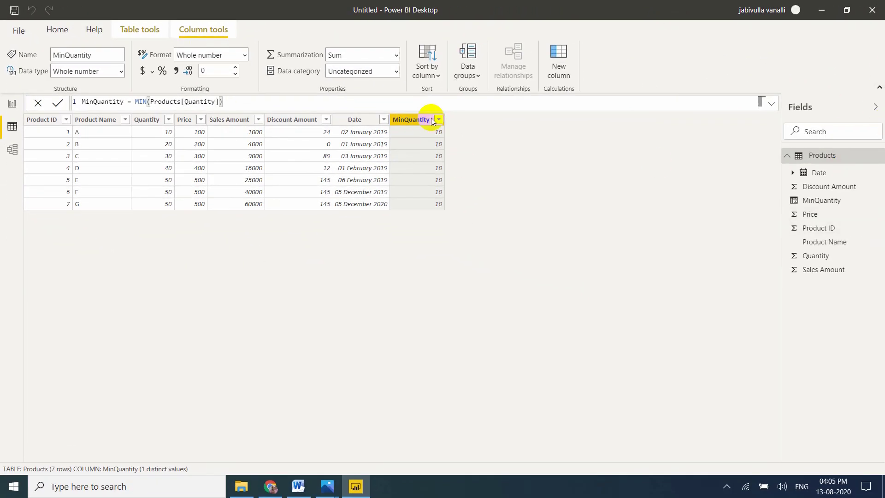
mouse_move(444, 136)
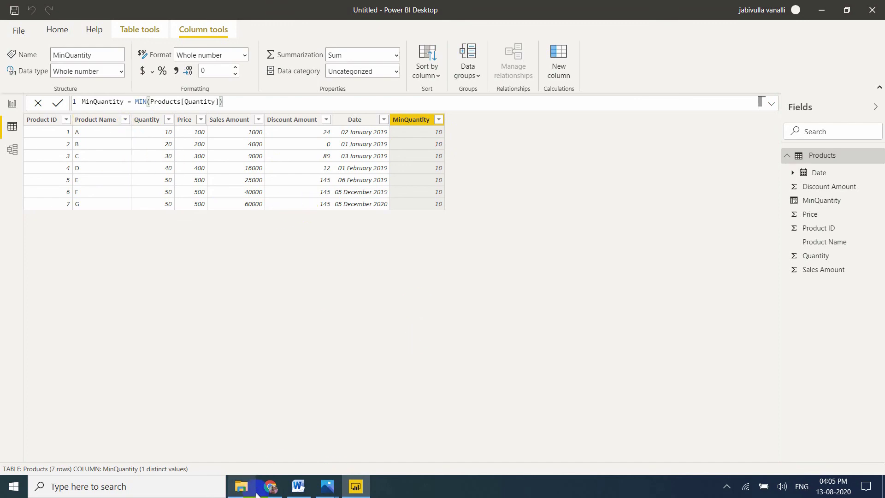
left_click(272, 487)
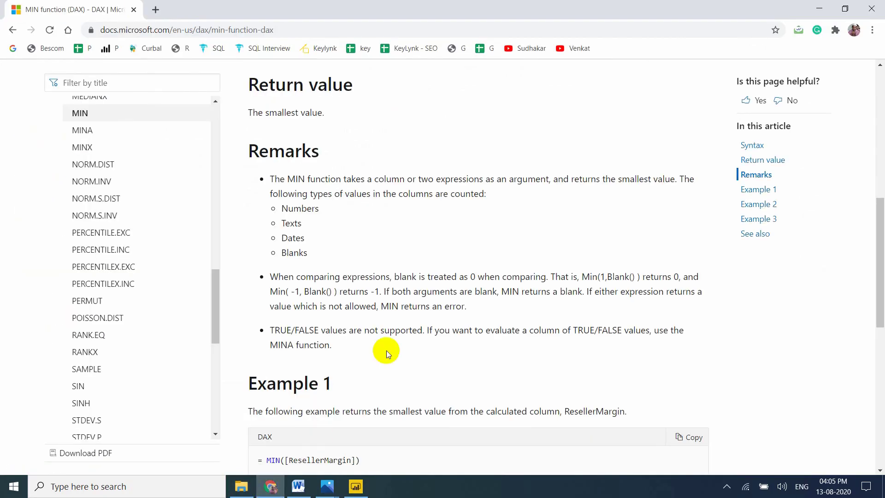
mouse_move(315, 228)
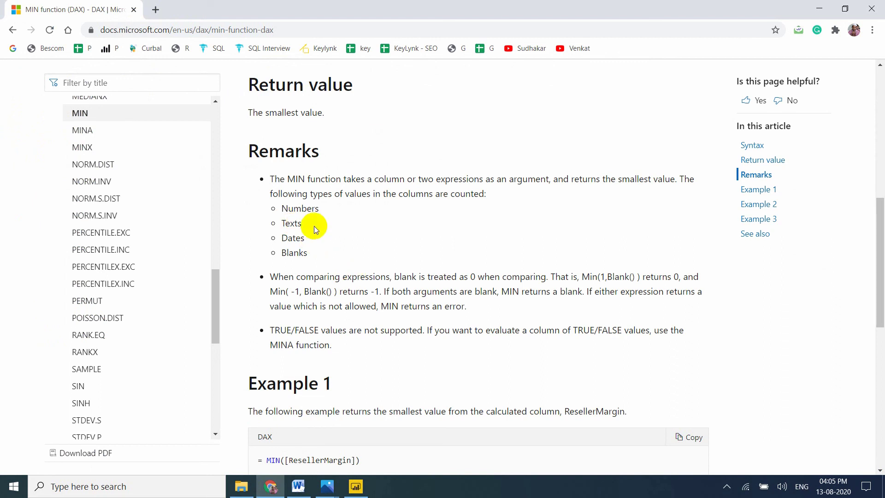
left_click(355, 486)
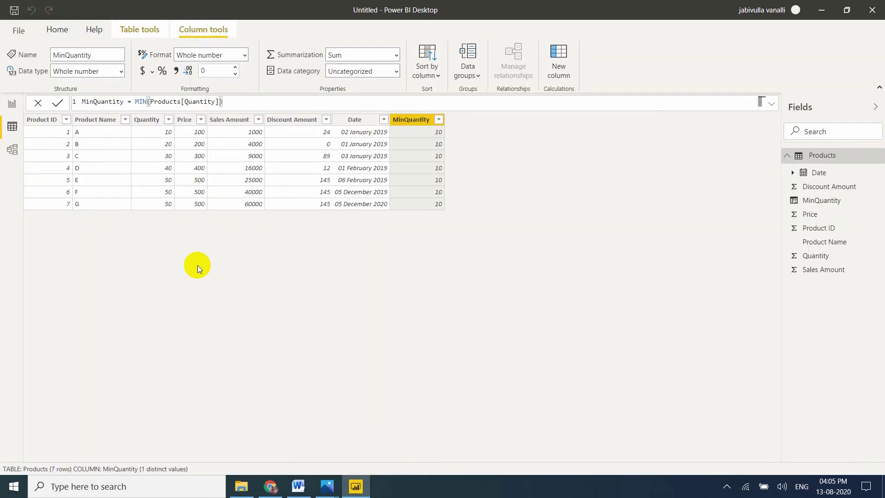
mouse_move(110, 121)
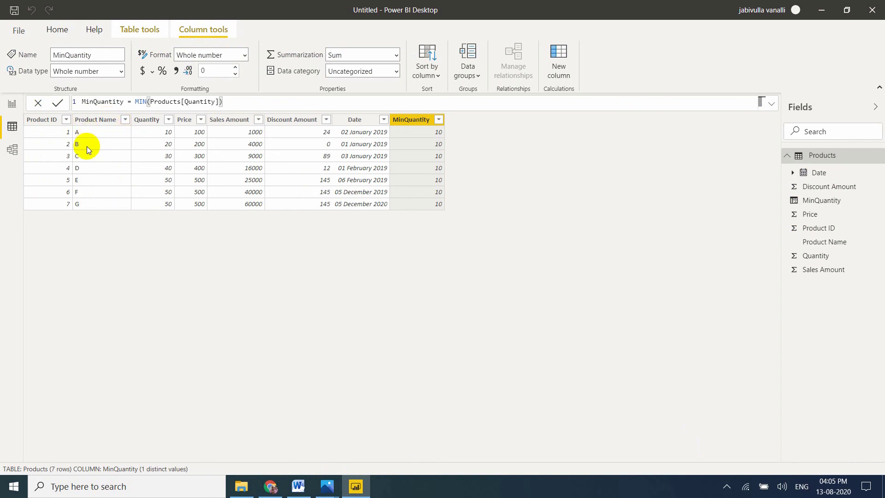
mouse_move(106, 168)
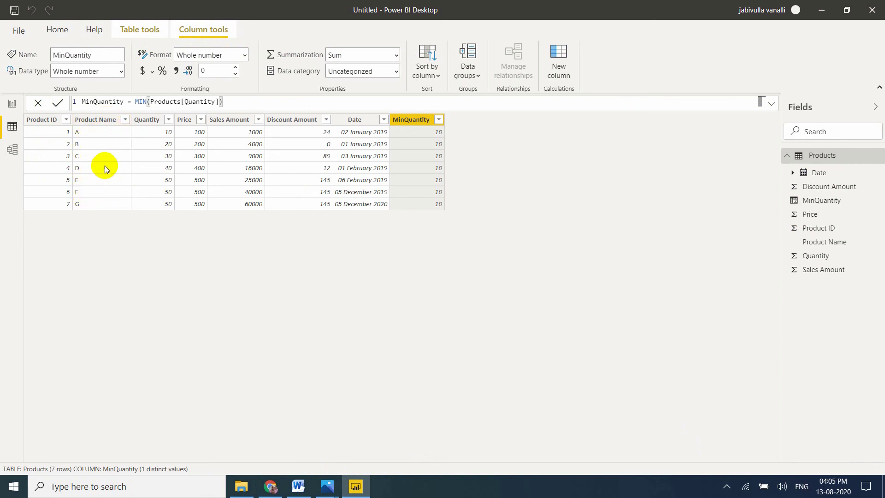
mouse_move(869, 141)
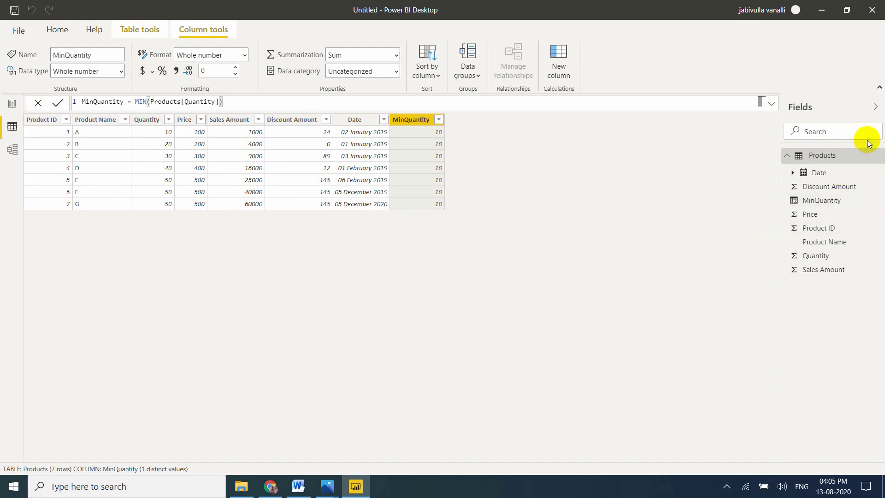
Step: Create the MinProductName = MIN(Products[Product Name]) column returning A in every row
right_click(822, 155)
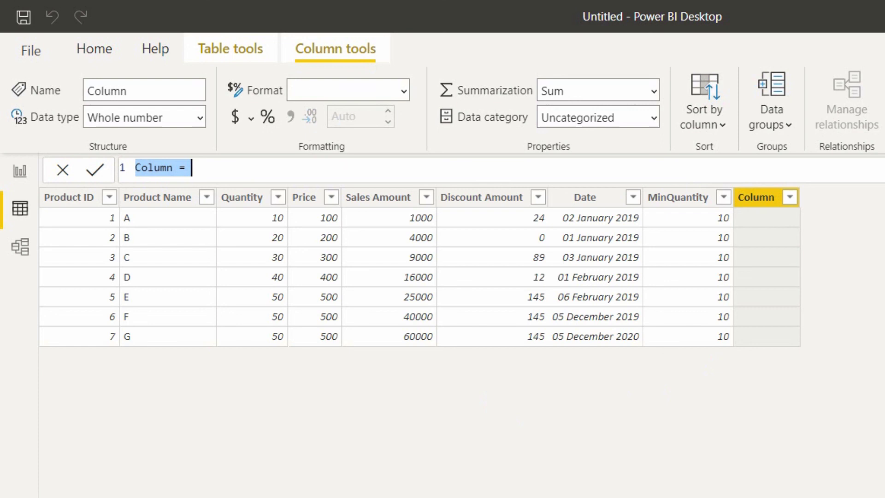
type("MinProductName")
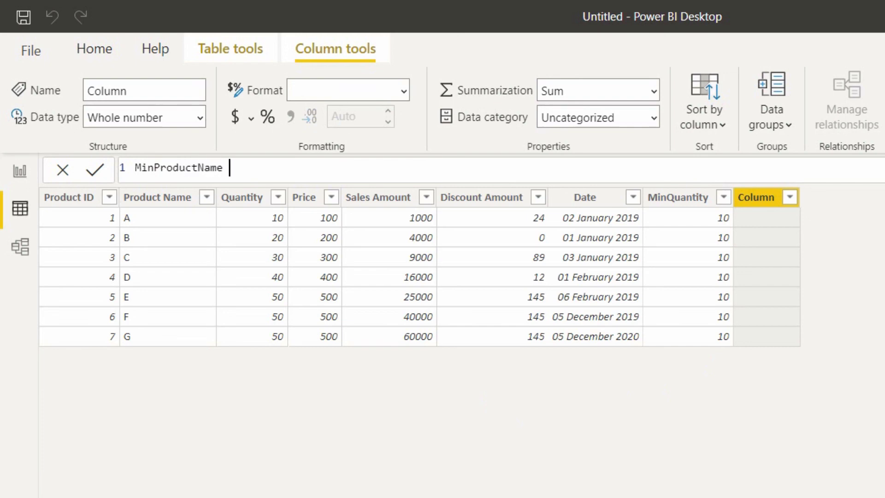
type("= min")
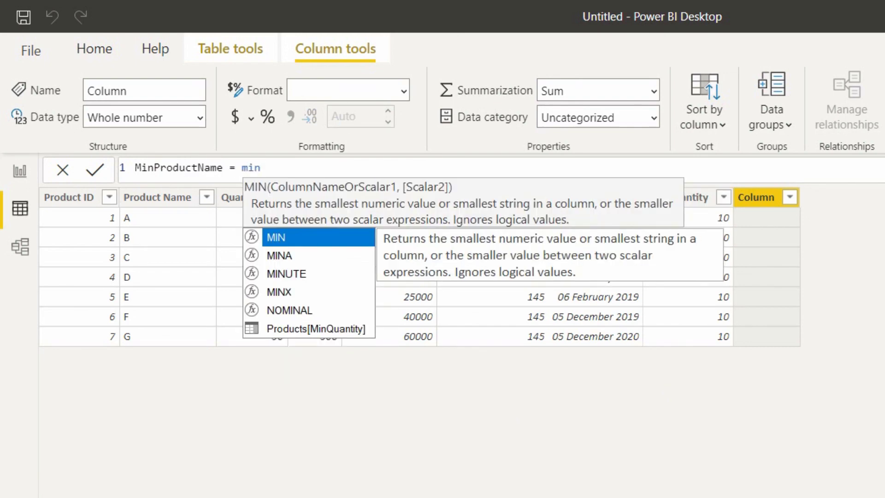
type("MIN(p")
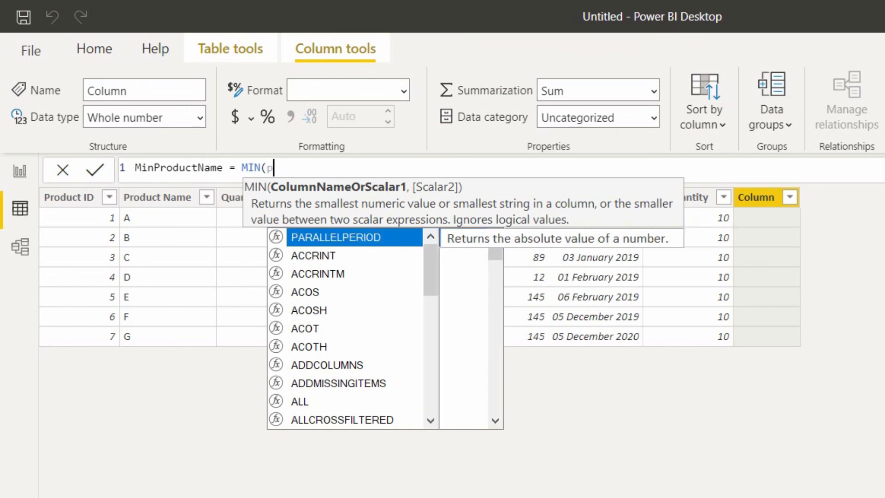
type("roduct")
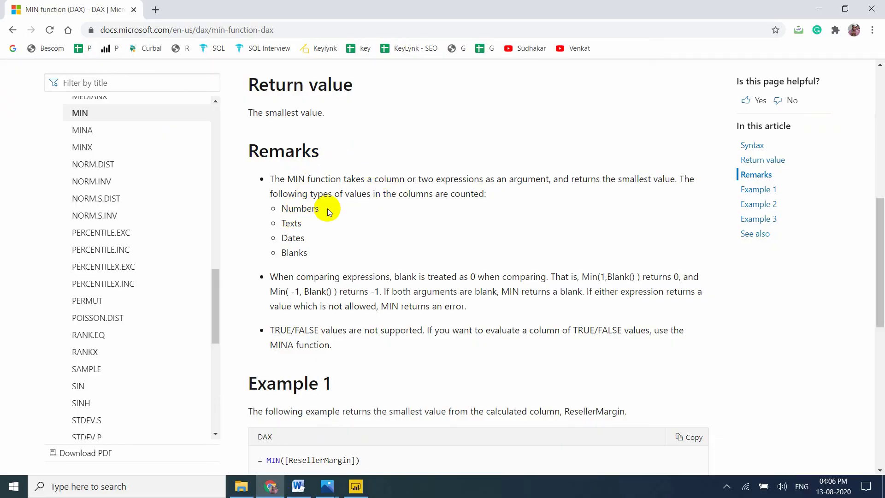
mouse_move(310, 241)
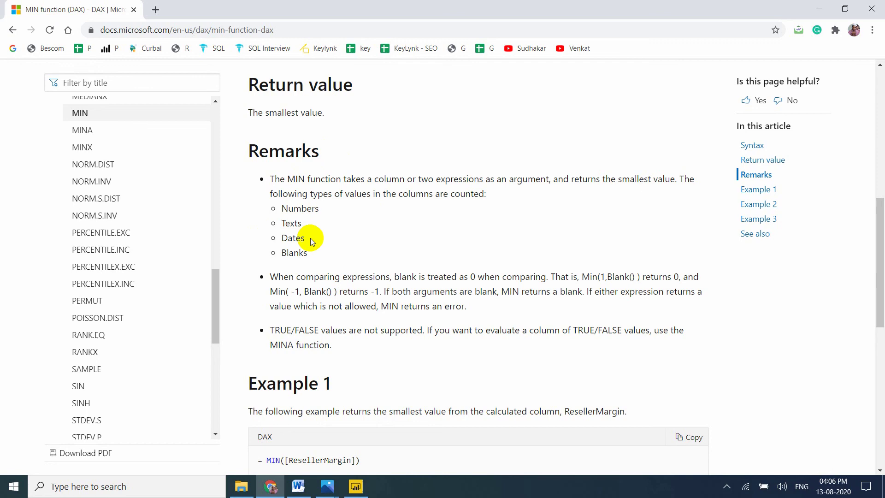
left_click(356, 487)
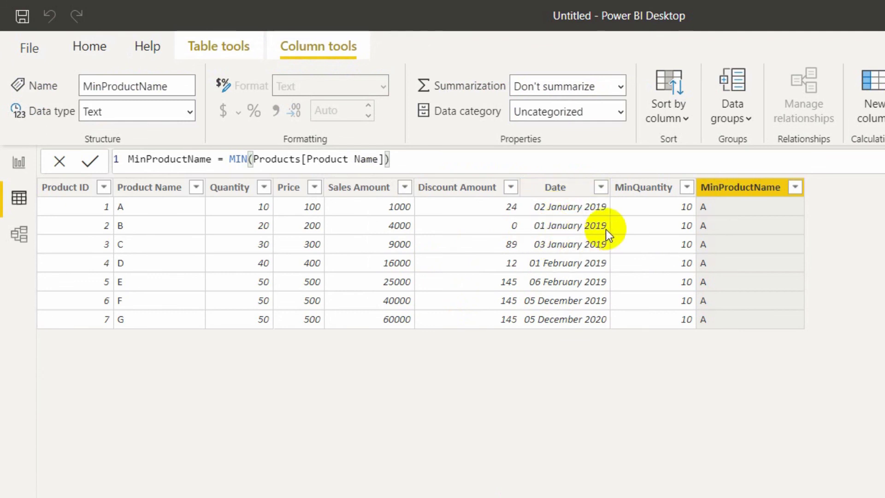
mouse_move(521, 308)
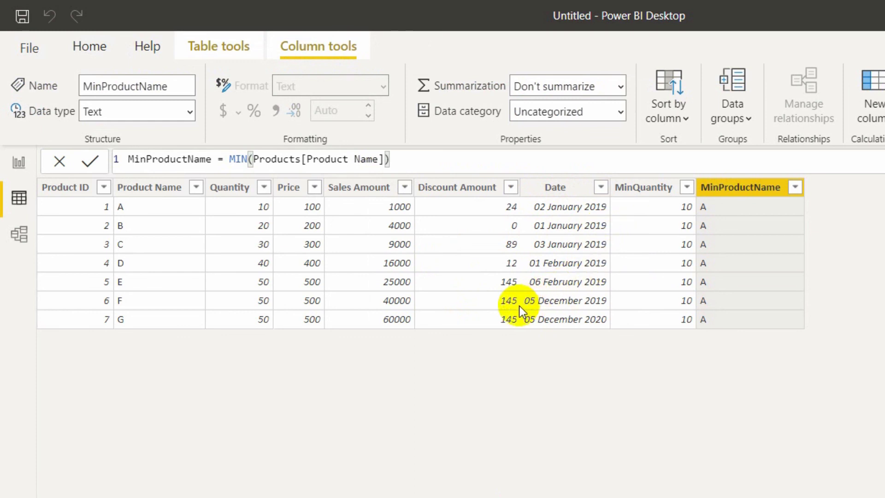
mouse_move(598, 242)
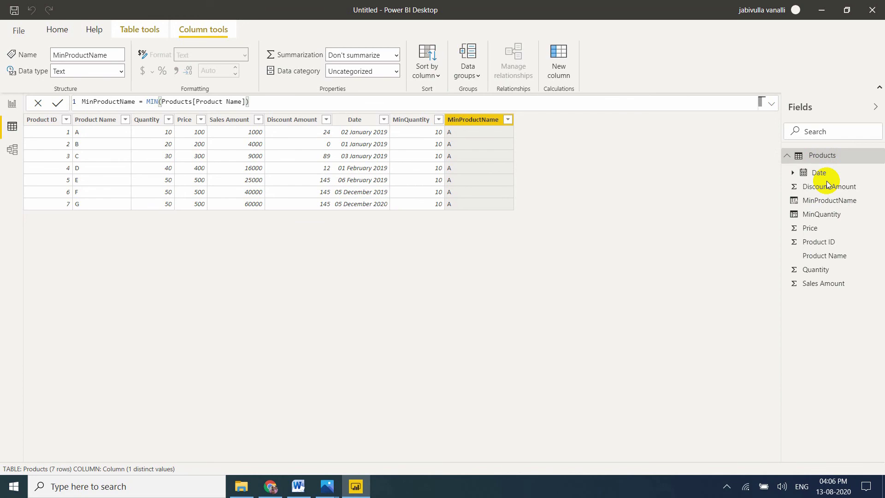
left_click(559, 53)
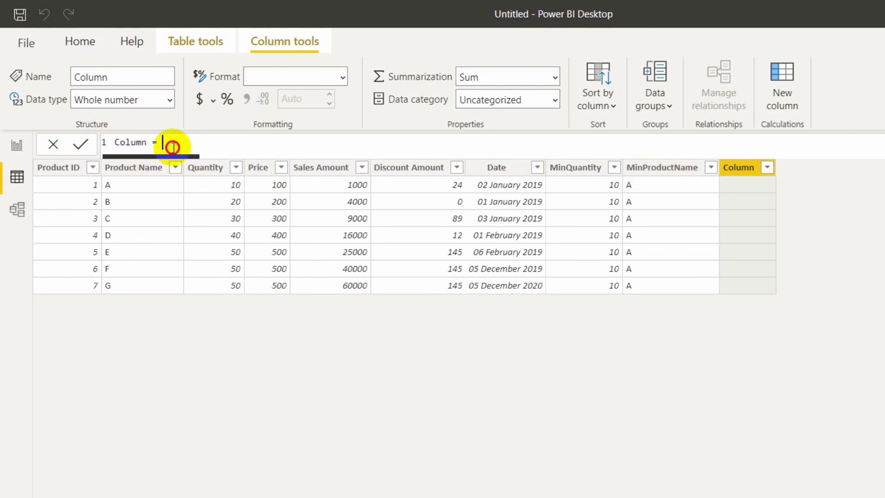
type("M")
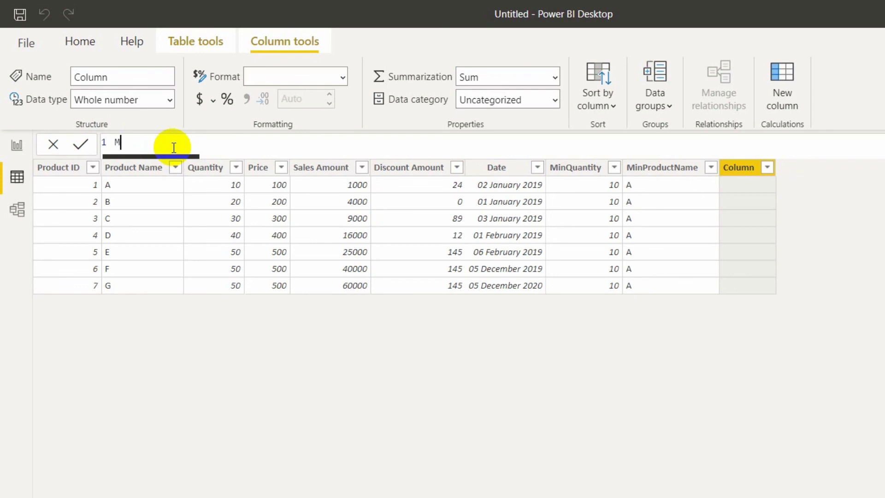
type("inDate = mi")
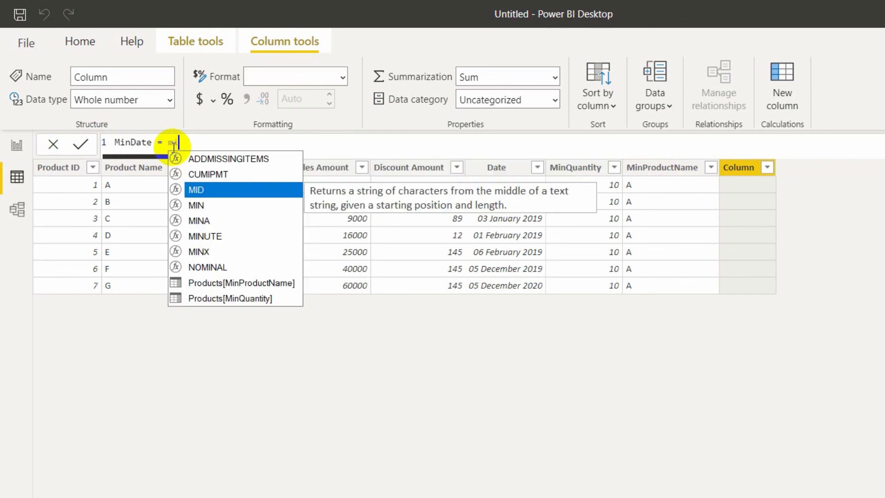
type("MIN(")
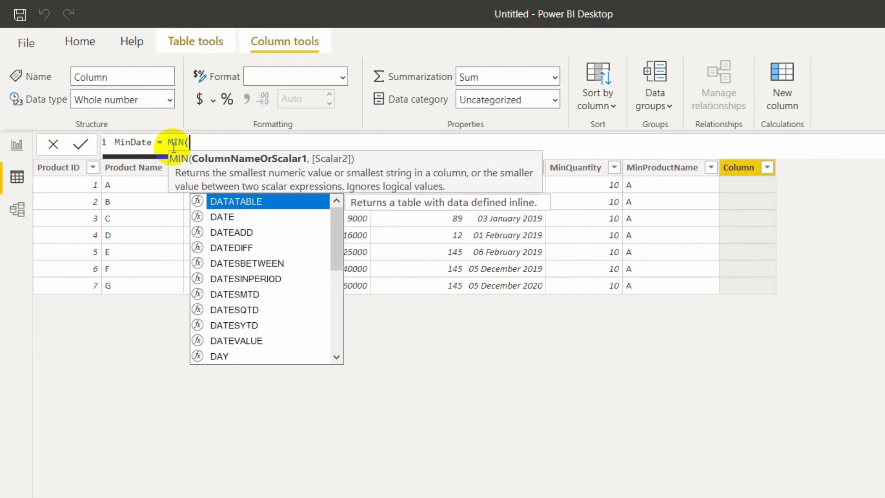
type("prod")
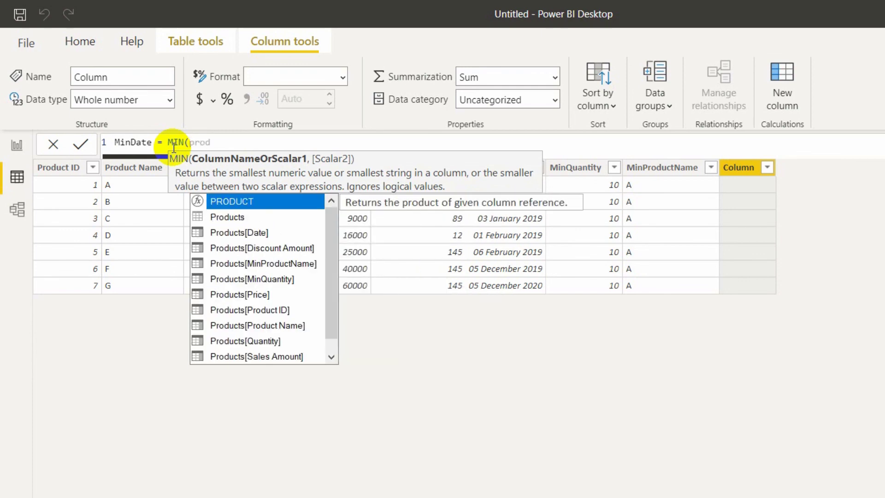
left_click(239, 233)
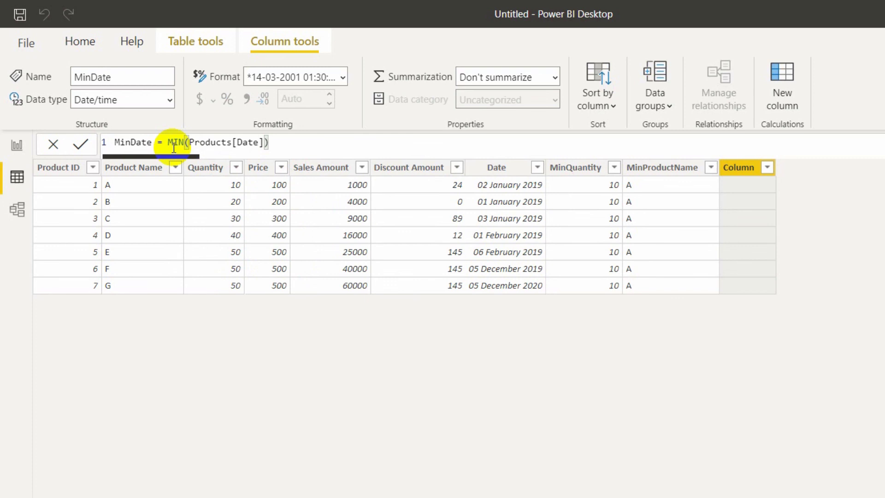
key("Enter")
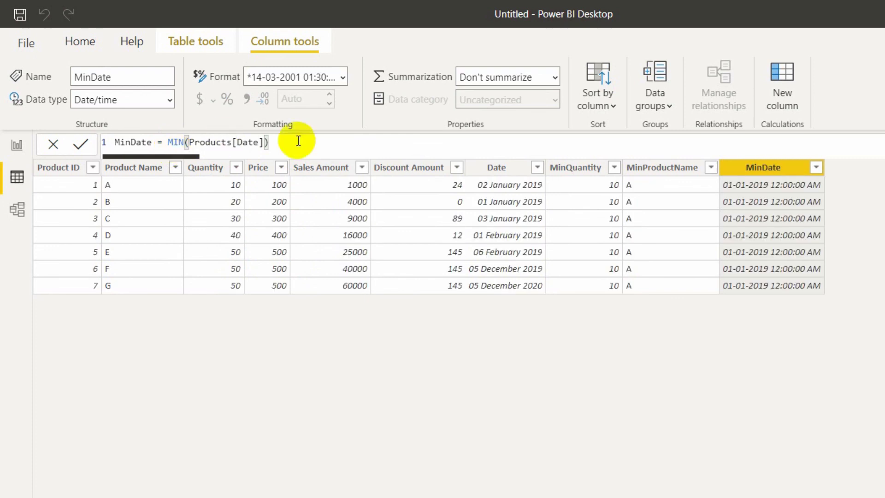
mouse_move(483, 207)
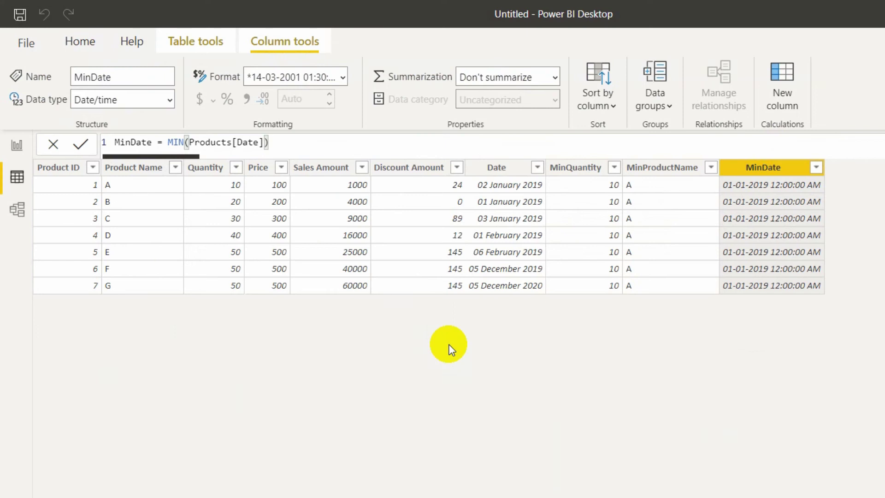
mouse_move(685, 268)
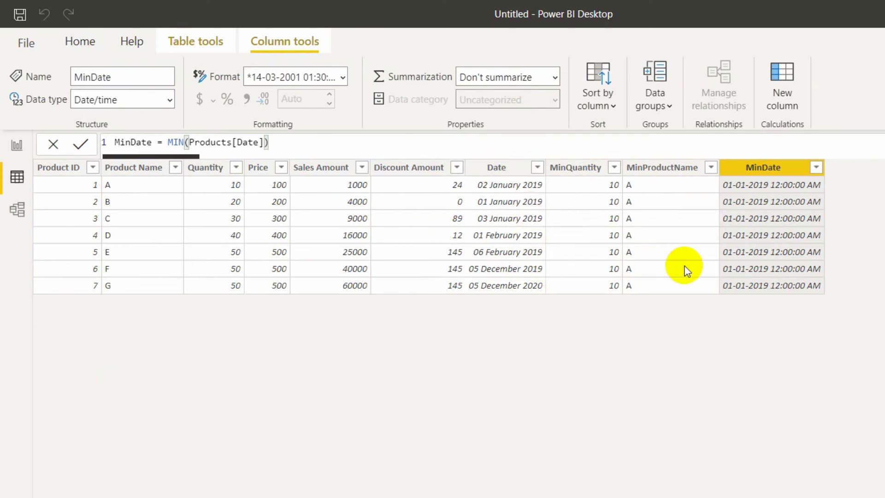
mouse_move(826, 329)
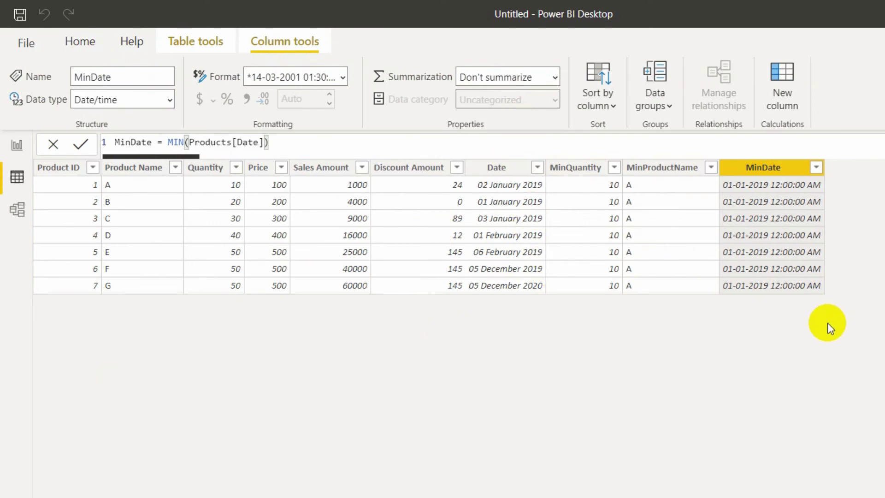
mouse_move(439, 194)
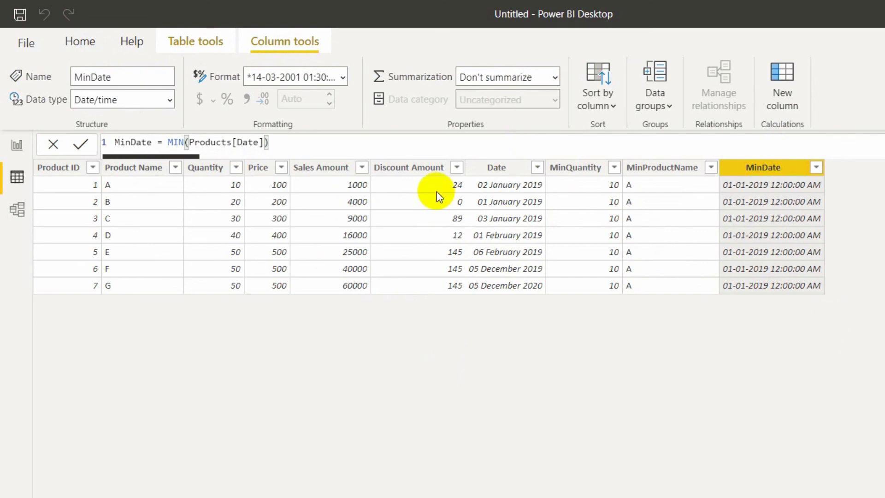
left_click(17, 147)
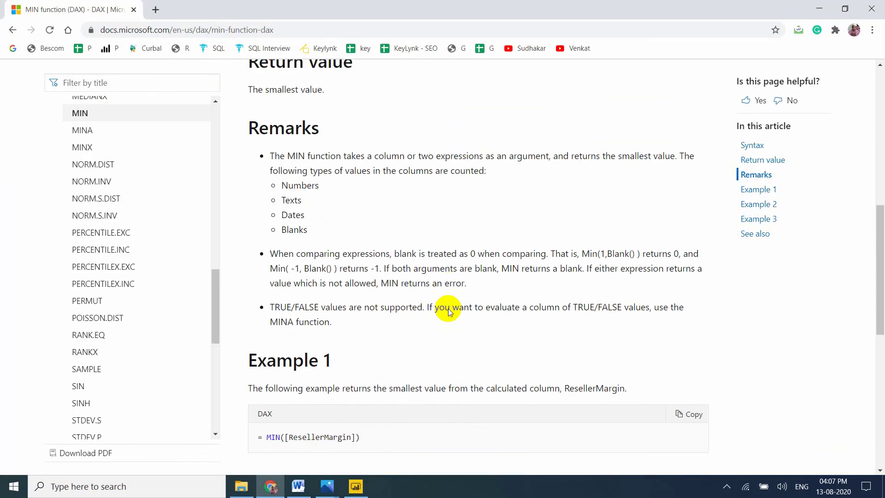
Step: Scroll the MIN function docs to the remarks on how blanks are treated
scroll("down", 3)
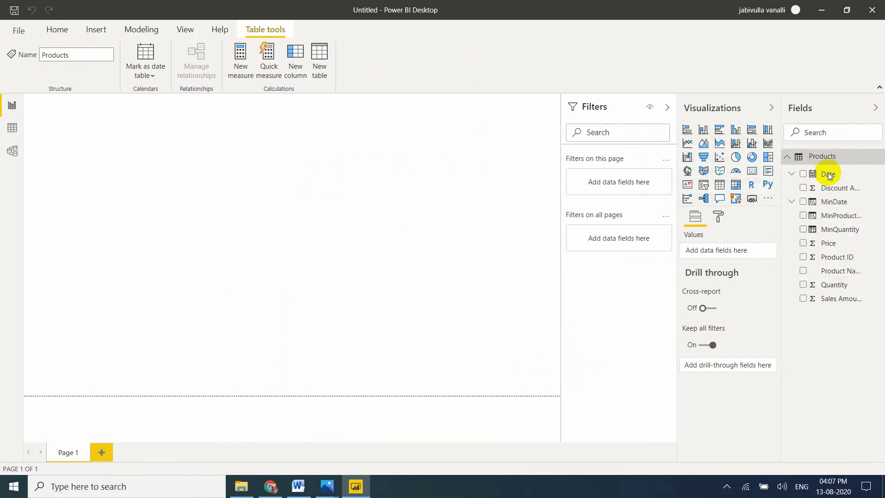
Step: Define a new Products measure MinCompare = MIN(-1, BLANK())
left_click(828, 174)
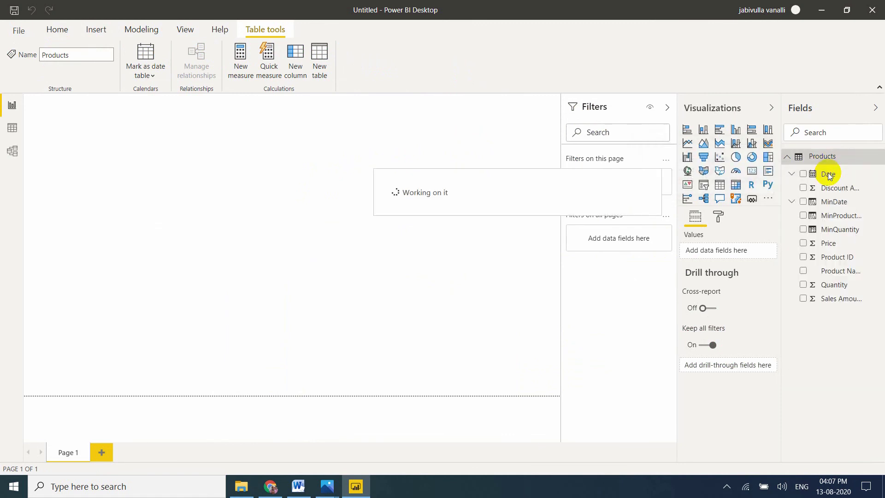
left_click(241, 58)
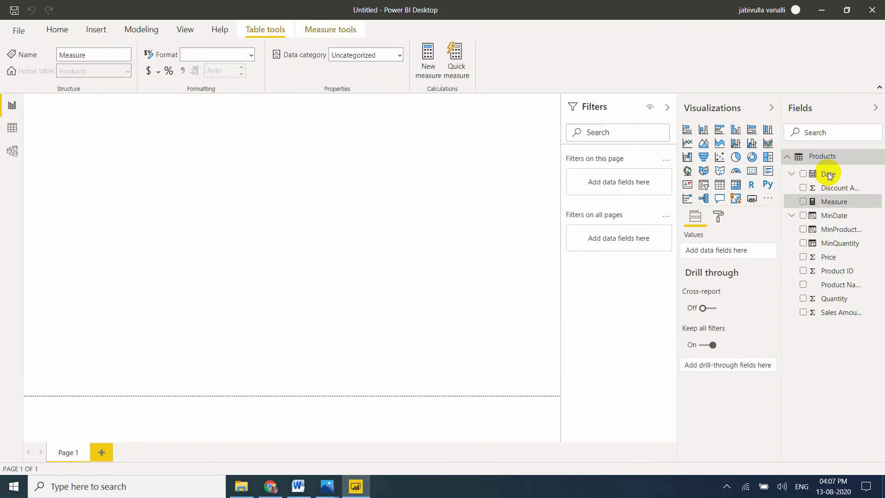
left_click(834, 202)
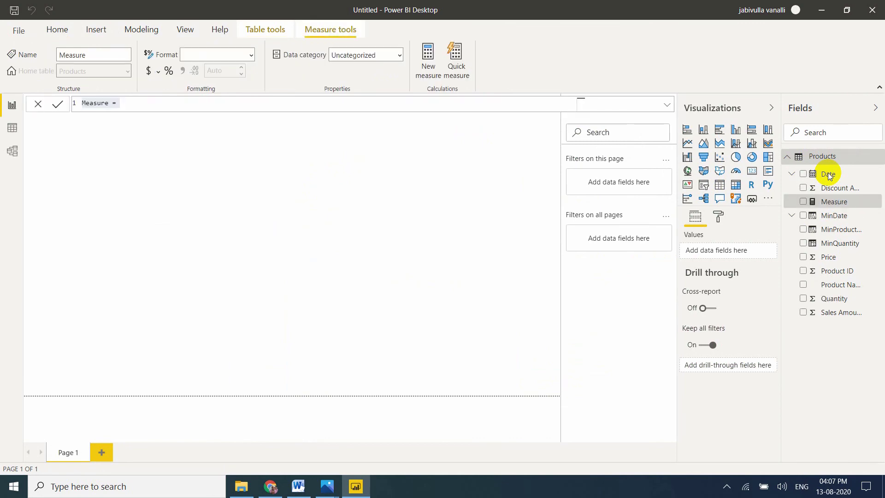
type("MIn")
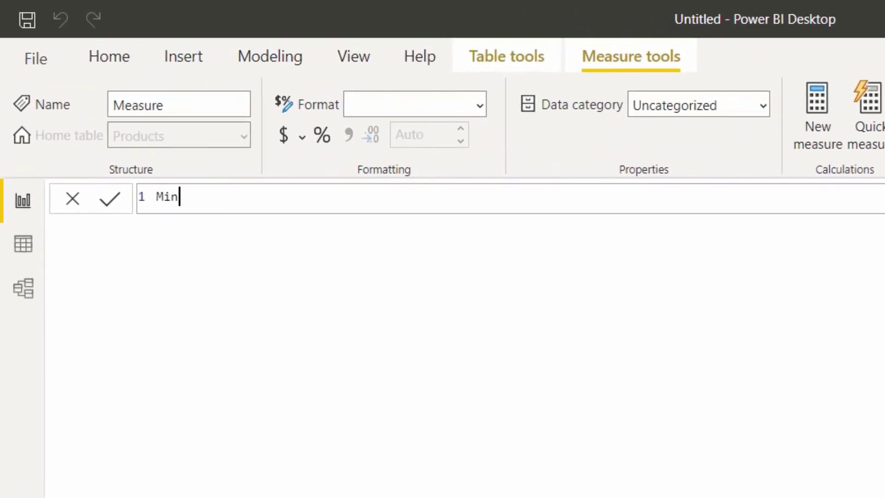
type("Compa")
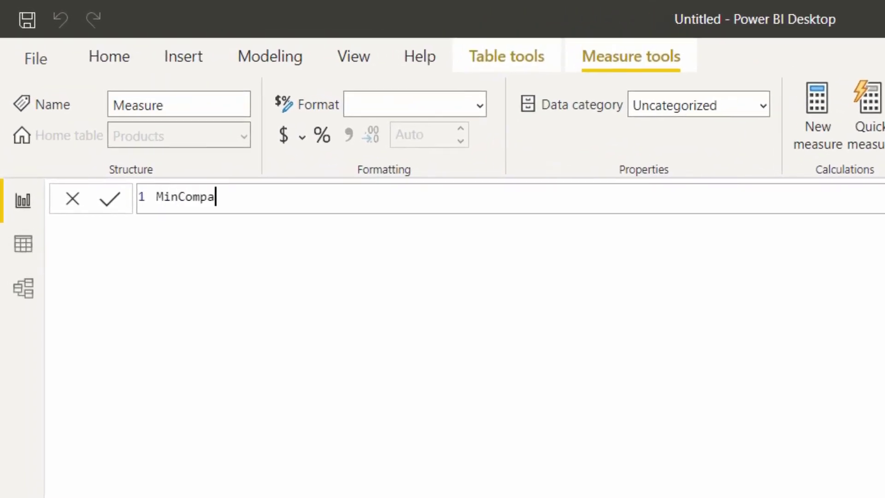
type("re =")
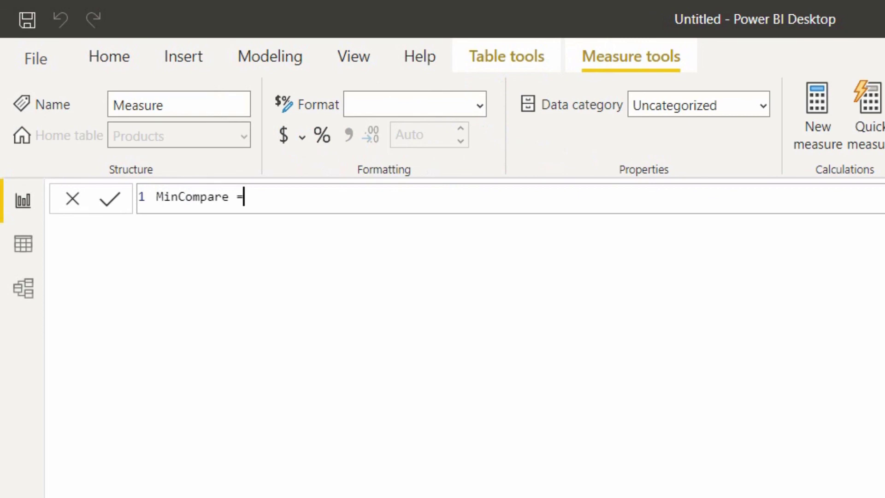
type("Min")
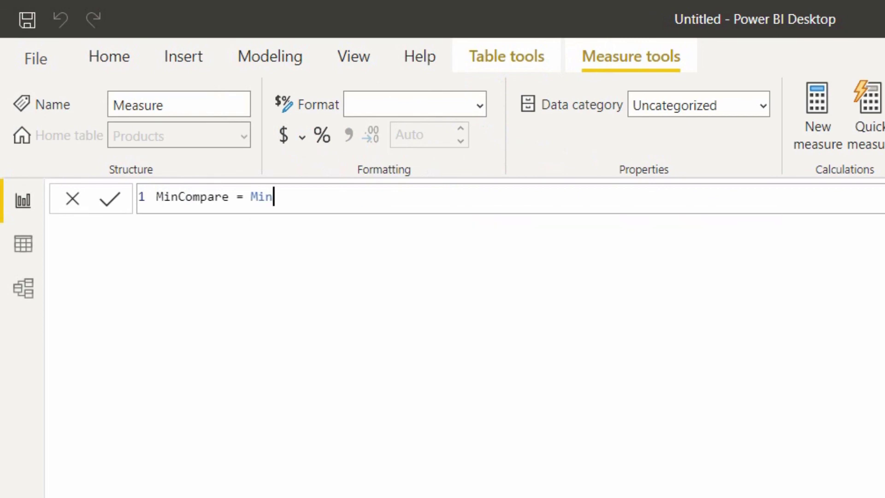
type("(")
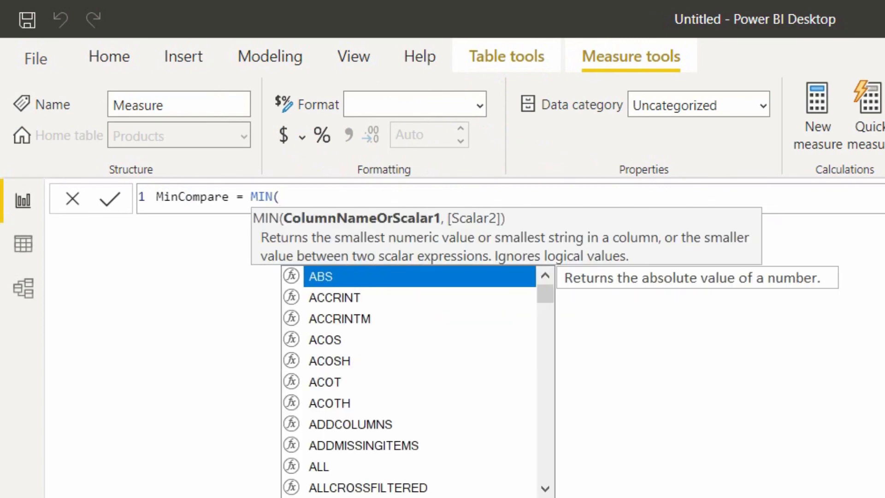
type("-1")
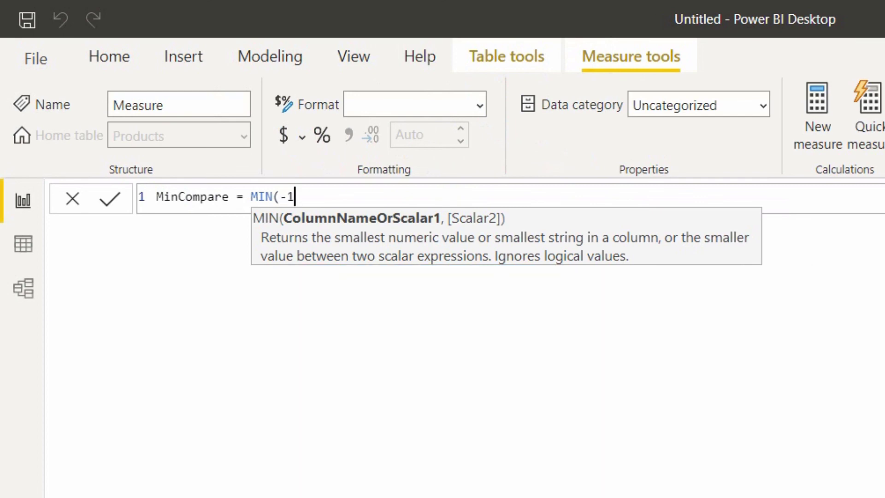
type(", b")
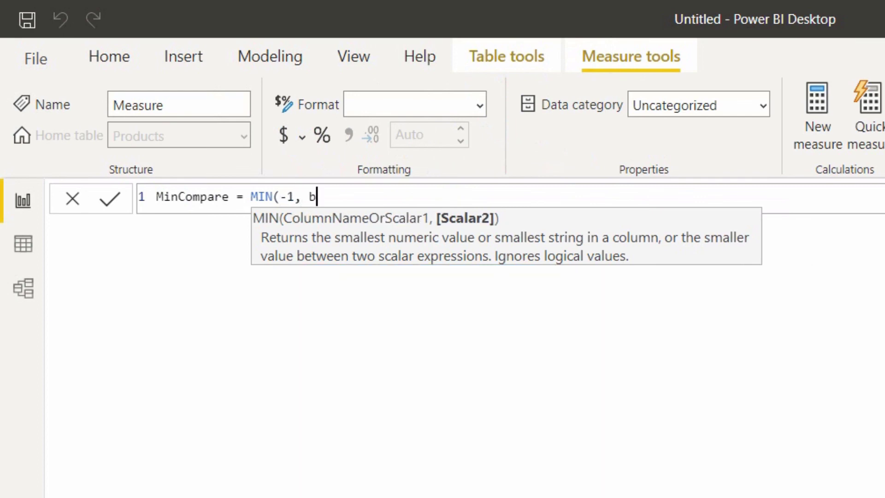
type("LANK()")
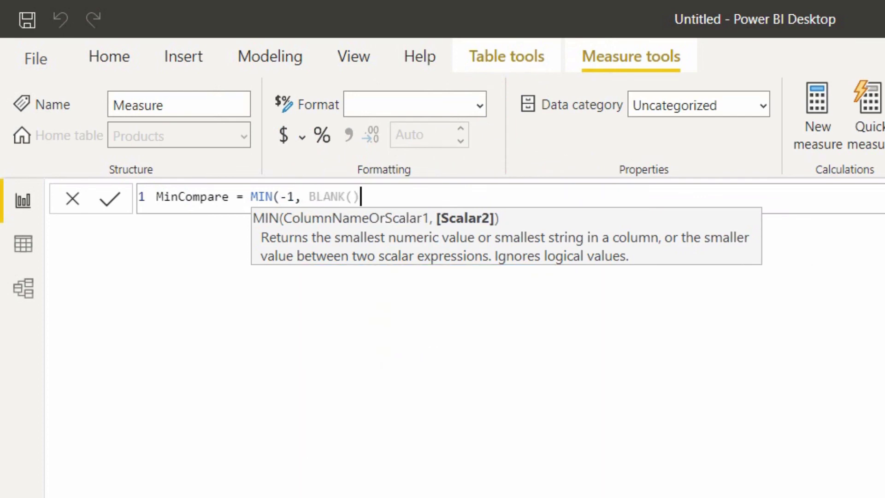
type(")")
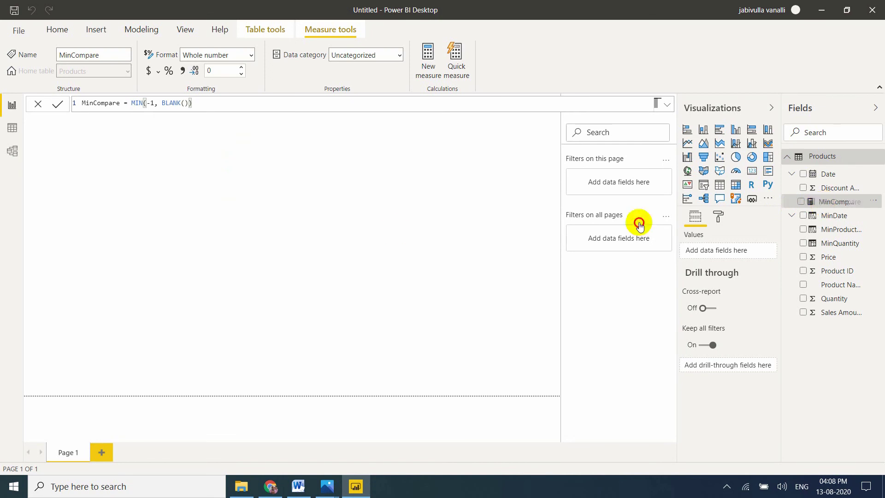
Step: Drag the MinCompare measure onto the report page
left_click_drag(836, 201, 76, 161)
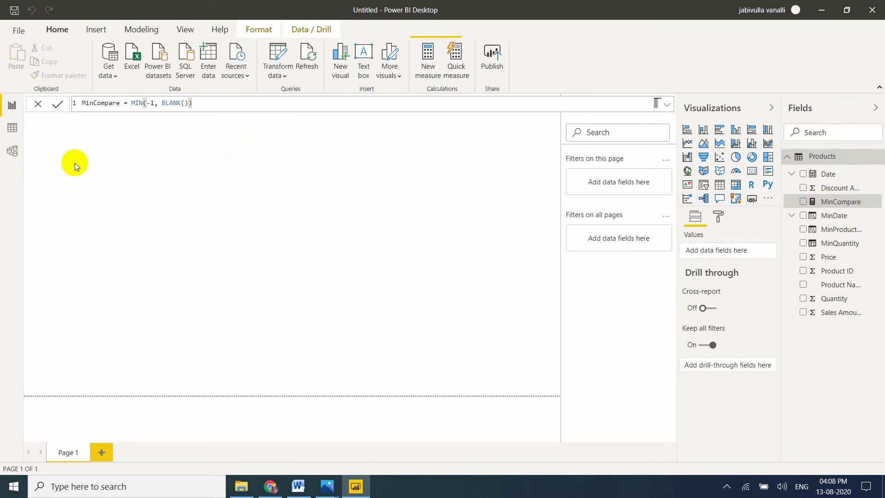
Step: Show MinCompare as a card visual displaying -1 and reselect the measure
left_click(803, 202)
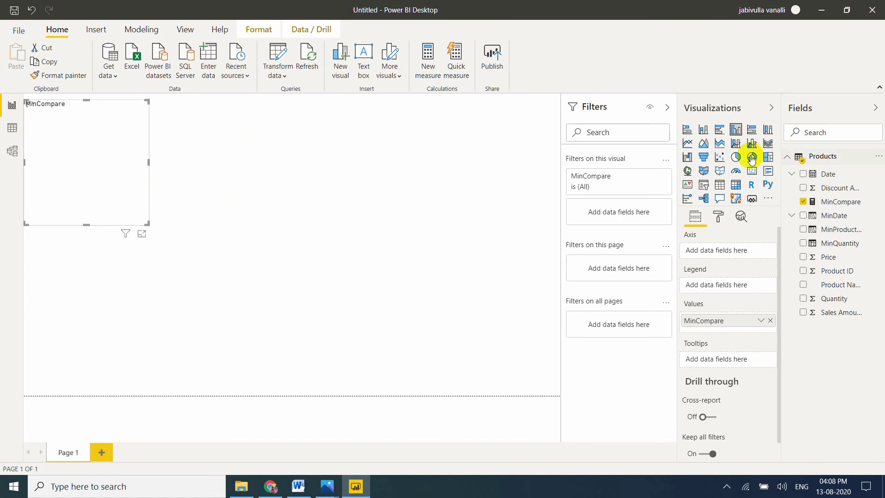
mouse_move(751, 171)
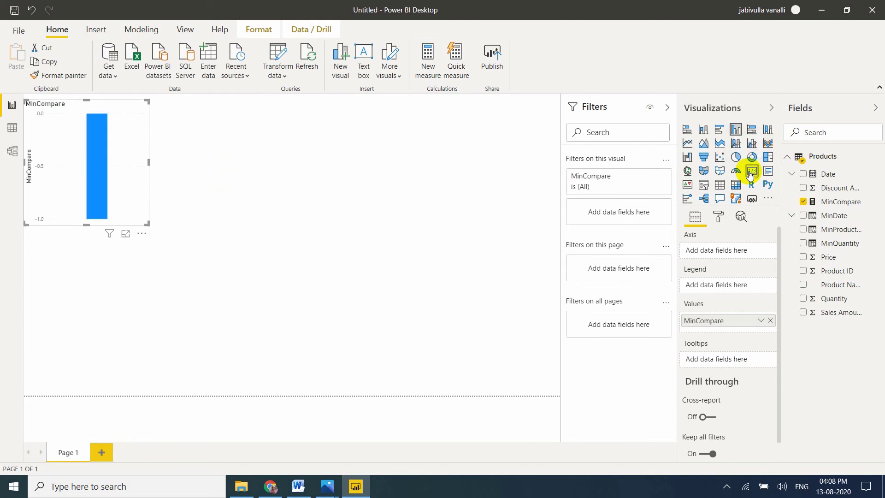
left_click(752, 171)
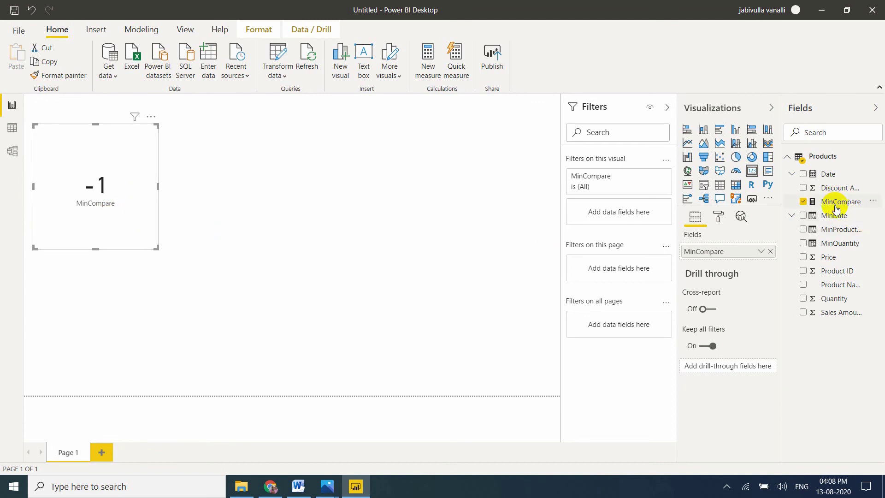
left_click(840, 202)
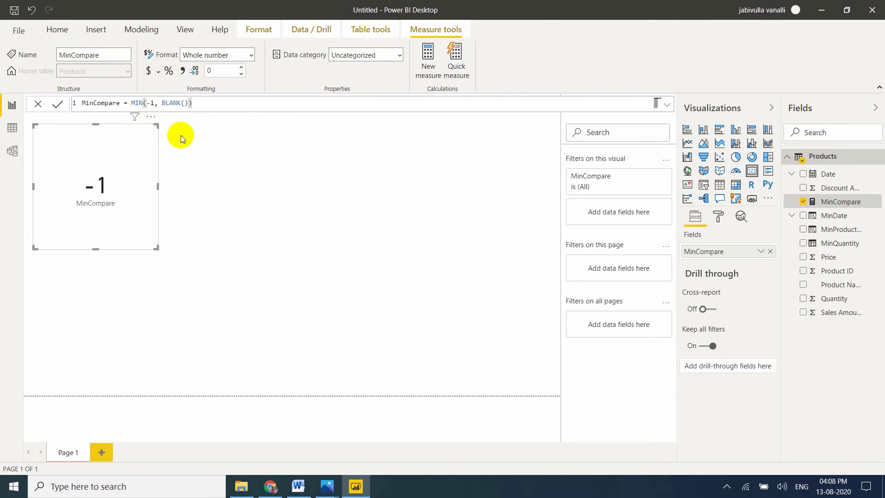
Step: Review the MIN docs' blank-comparison remark and Examples 1–3, then return to Power BI
left_click(270, 486)
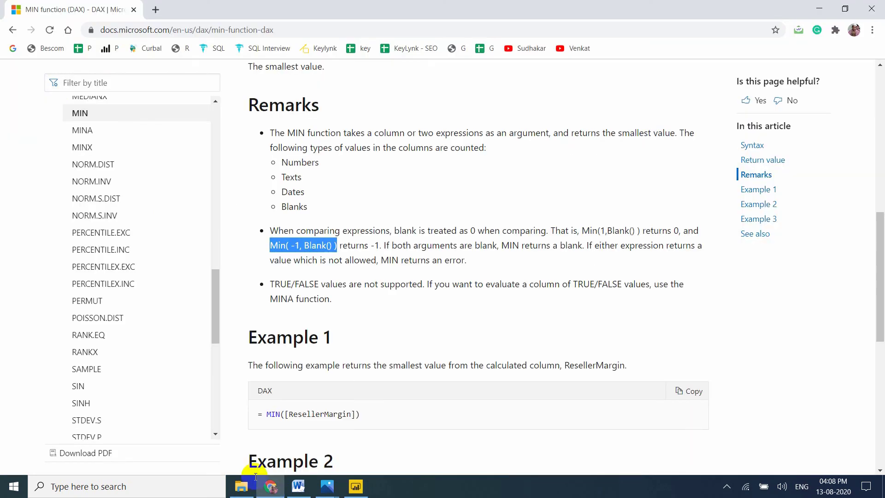
scroll("down", 3)
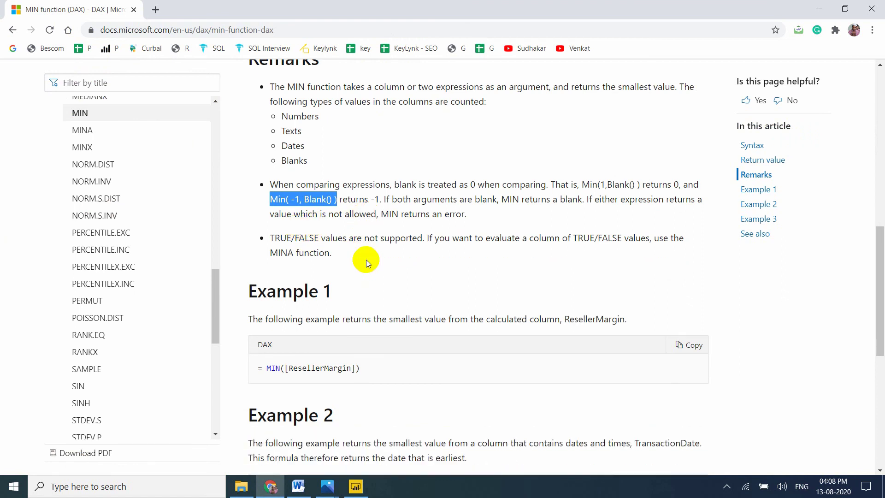
scroll("down", 3)
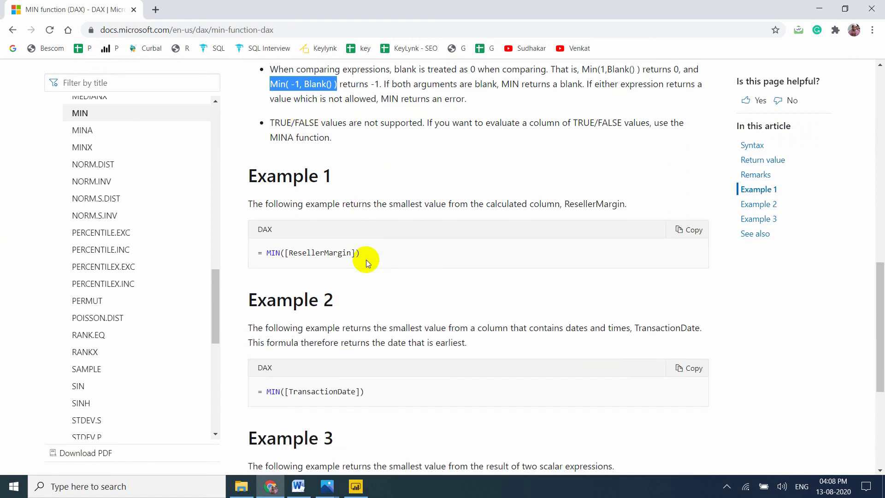
scroll("down", 3)
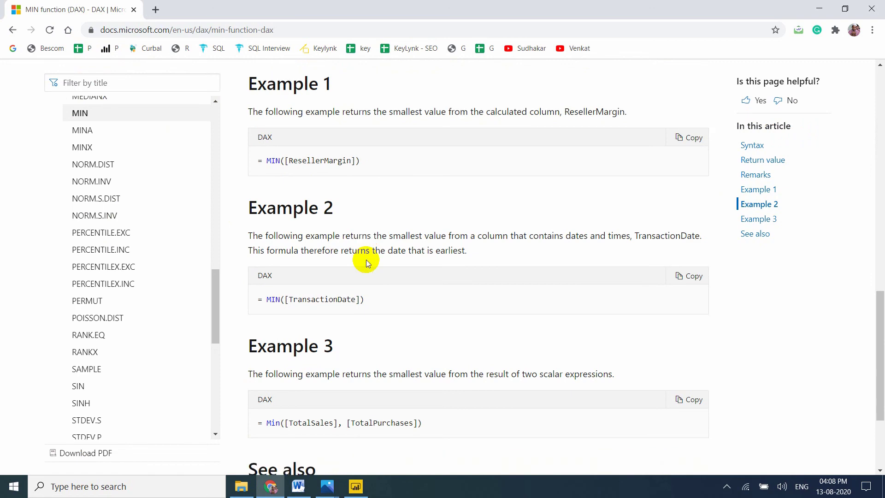
left_click(355, 487)
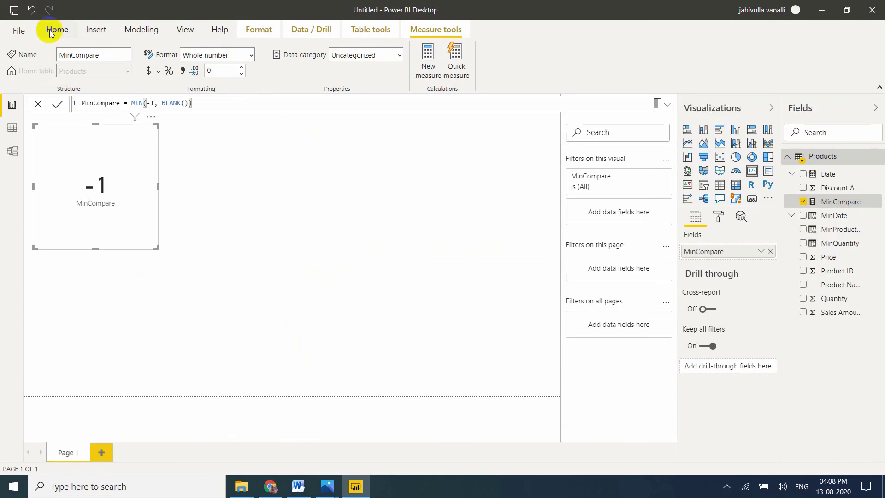
Step: From a recent SQL Server source, expand AdventureWorksDW2017 and select FactInternetSales for loading
left_click(57, 29)
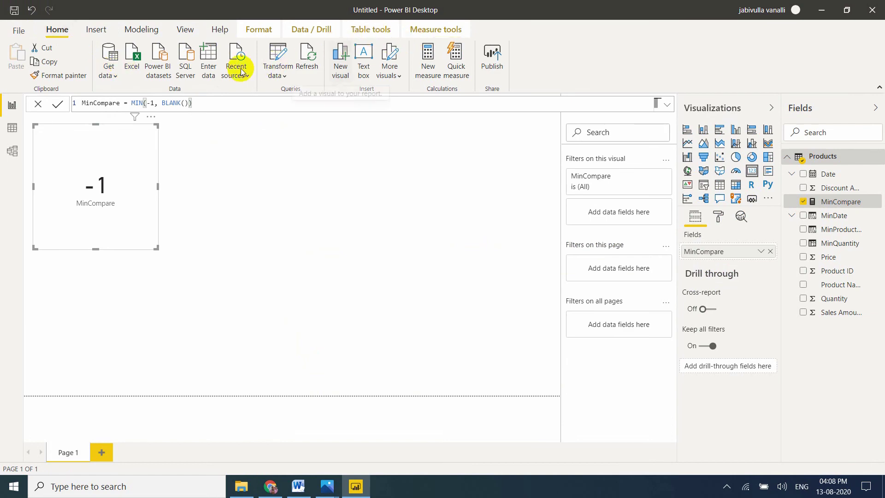
left_click(237, 60)
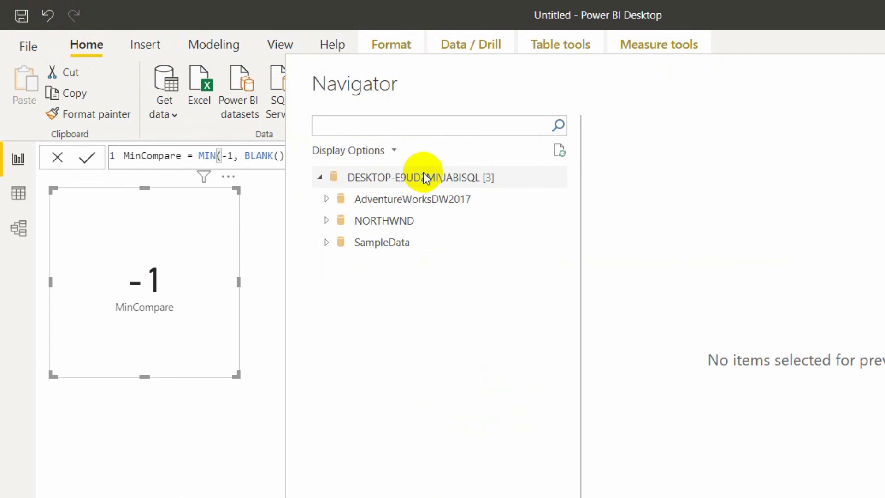
mouse_move(374, 208)
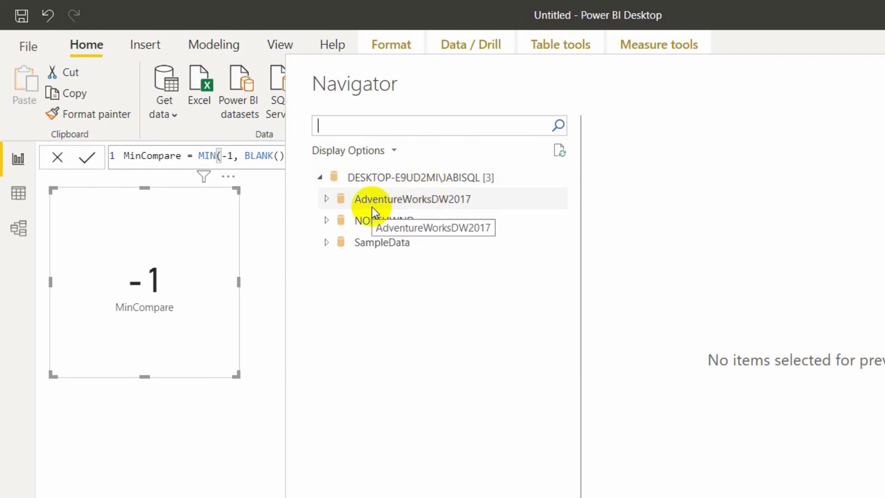
mouse_move(435, 211)
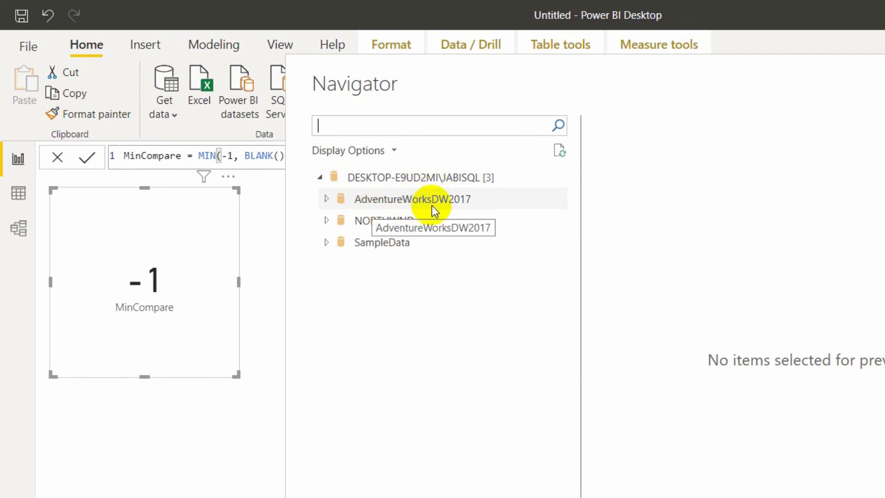
mouse_move(383, 227)
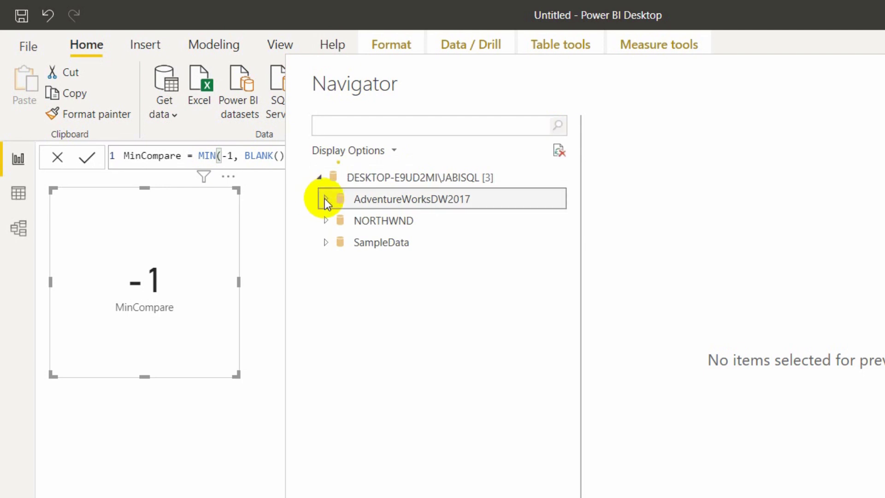
left_click(327, 199)
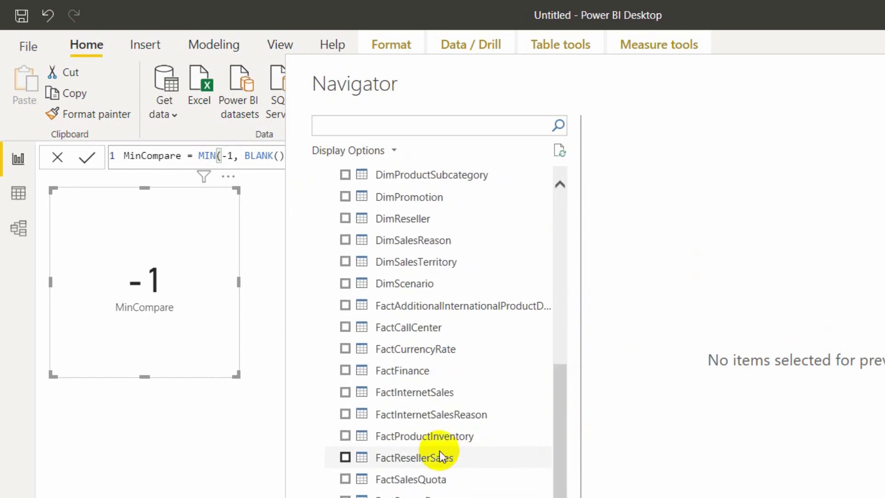
left_click(344, 457)
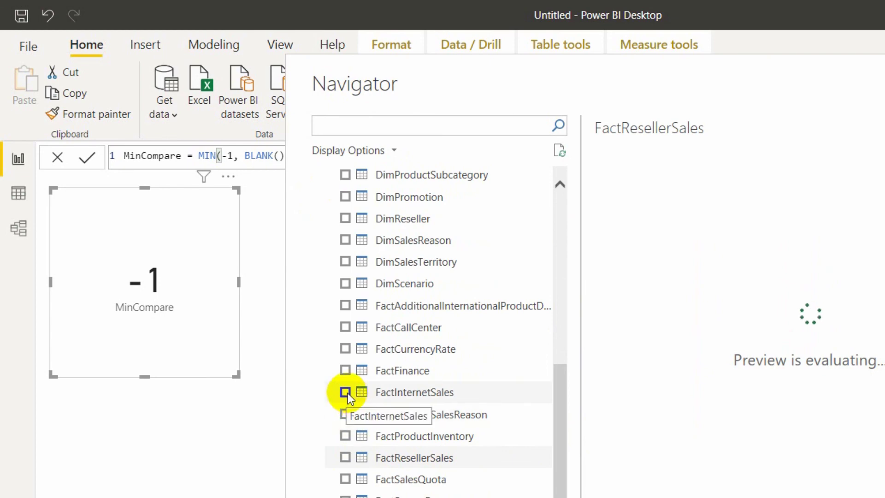
left_click(345, 392)
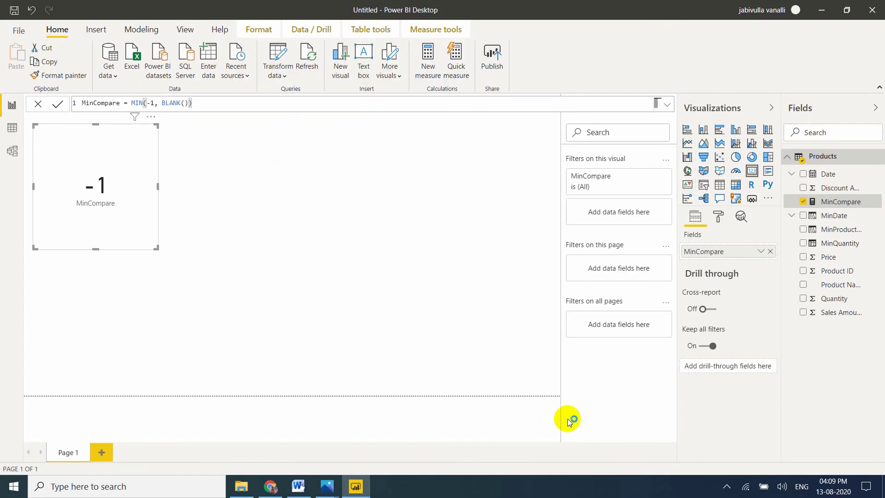
Step: Load FactInternetSales in Import mode so it joins Products in the data model
left_click(270, 486)
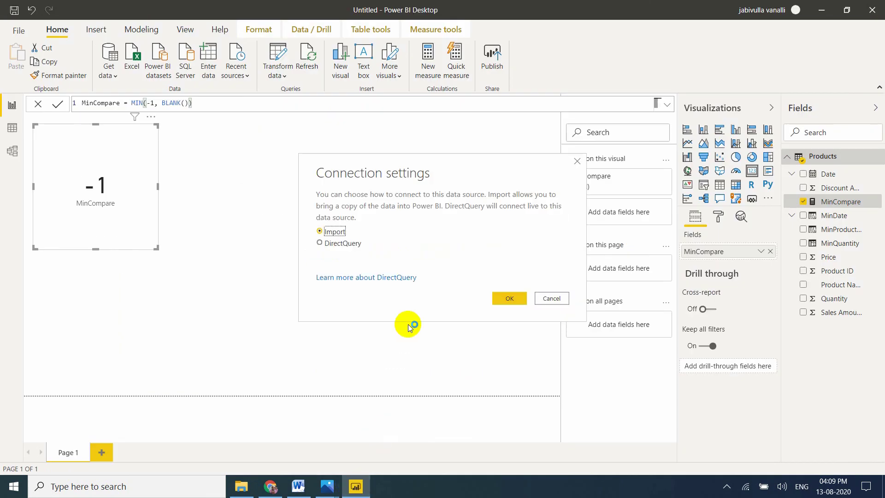
left_click(522, 299)
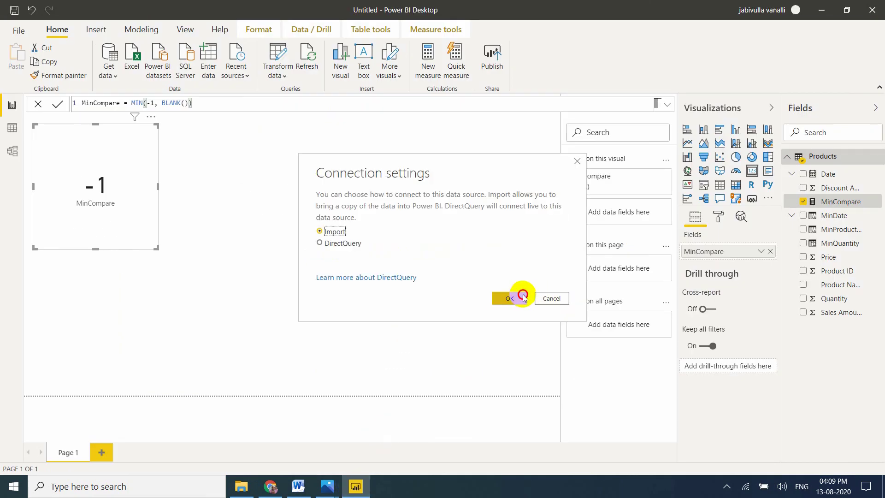
left_click(510, 298)
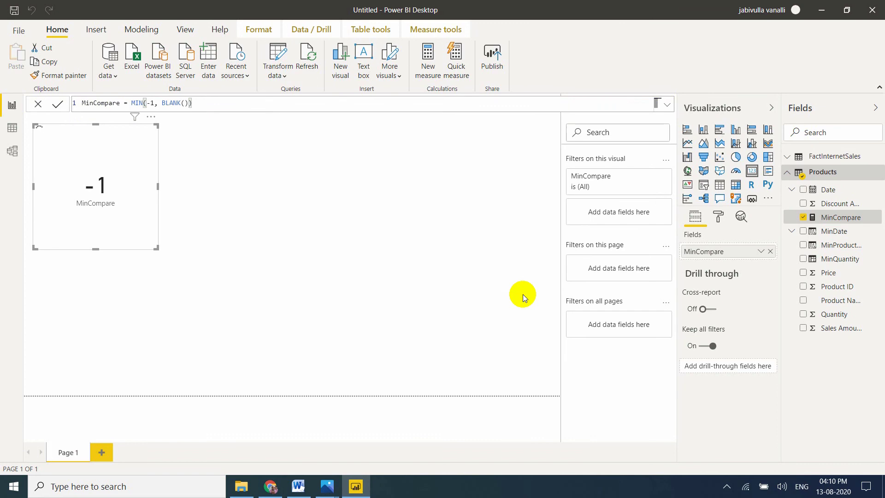
mouse_move(283, 476)
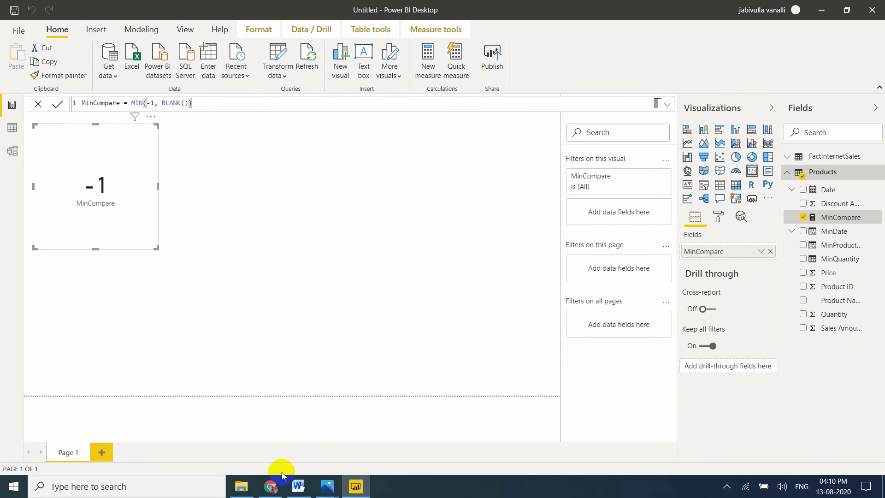
Step: Review the MIN docs' Example 3 on two scalar expressions, then return to Power BI
left_click(269, 487)
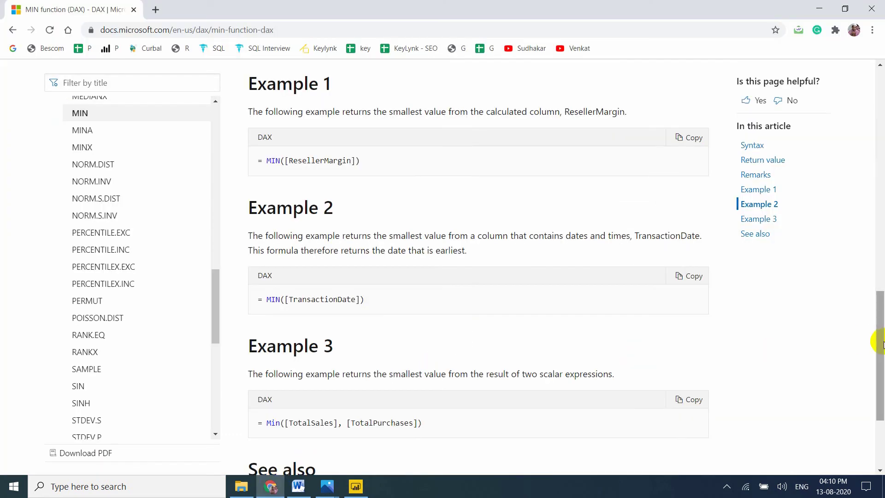
scroll("down", 3)
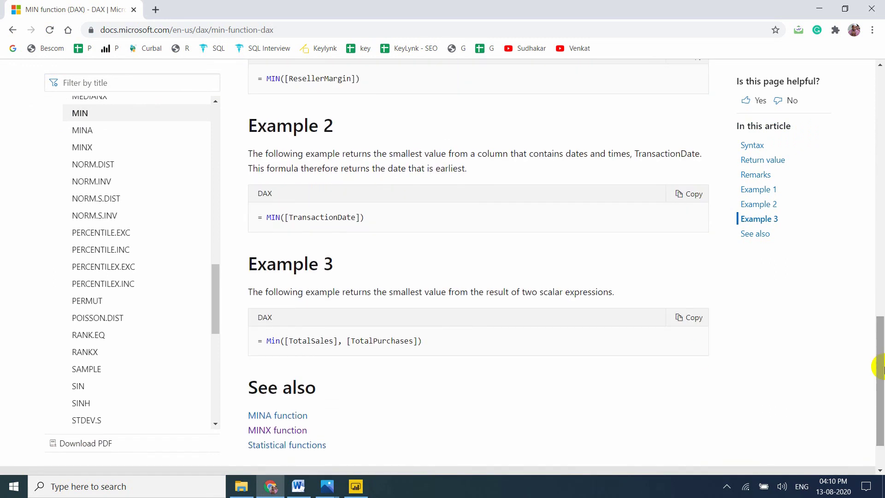
mouse_move(346, 321)
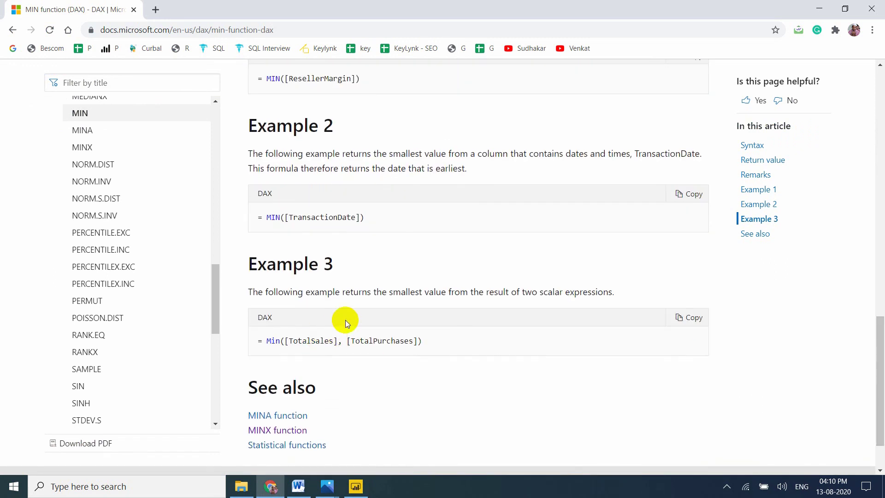
mouse_move(264, 352)
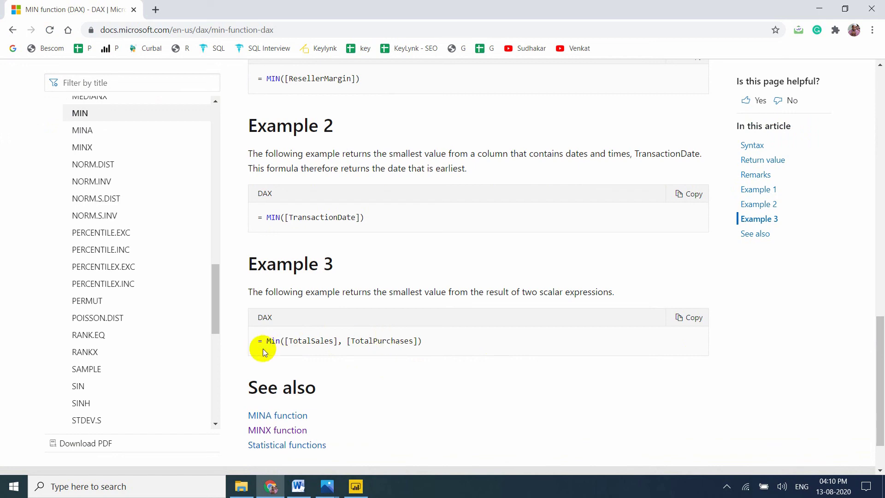
left_click(355, 485)
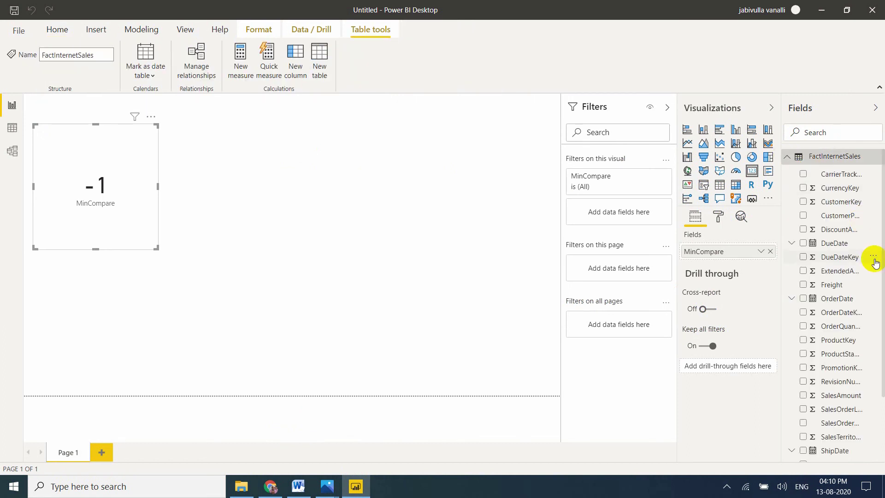
mouse_move(850, 436)
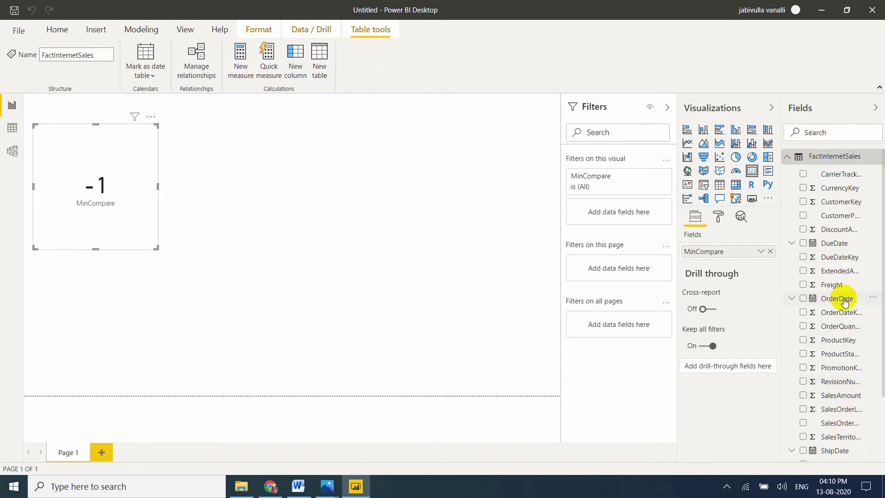
mouse_move(834, 374)
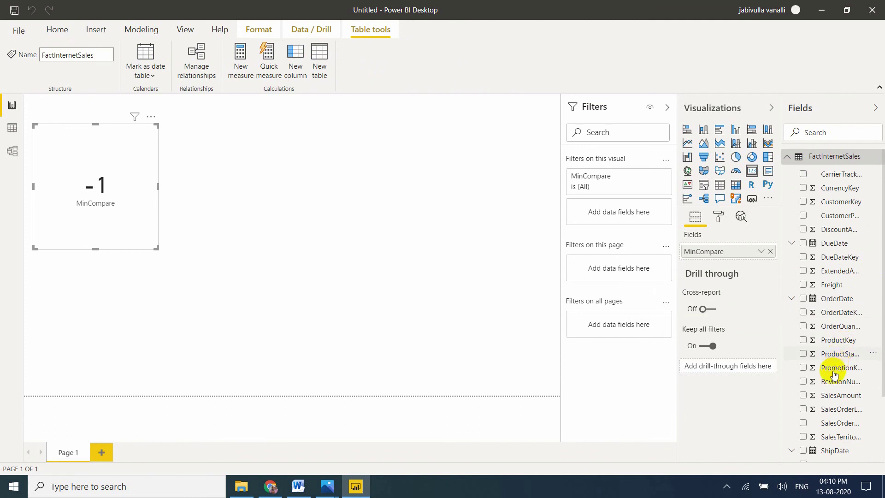
mouse_move(832, 284)
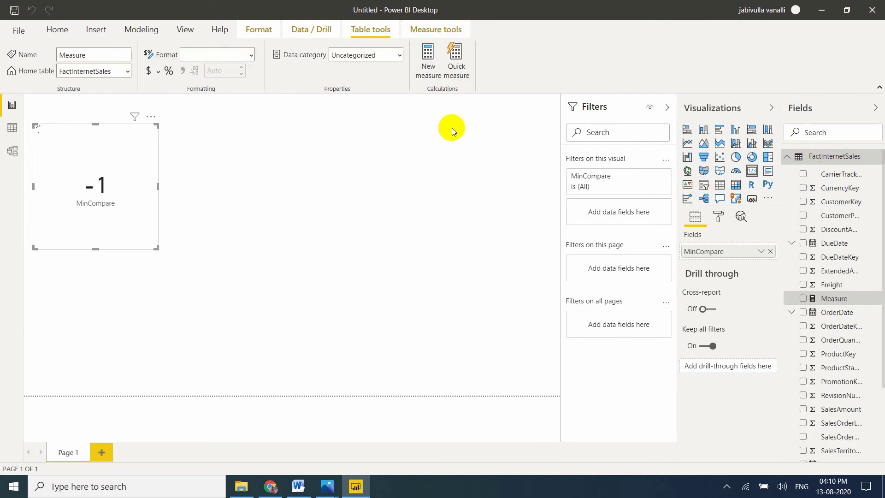
Step: Enter MINSales = MIN(FactInternetSales[SalesAmount]) using IntelliSense for the SalesAmount column
left_click(435, 29)
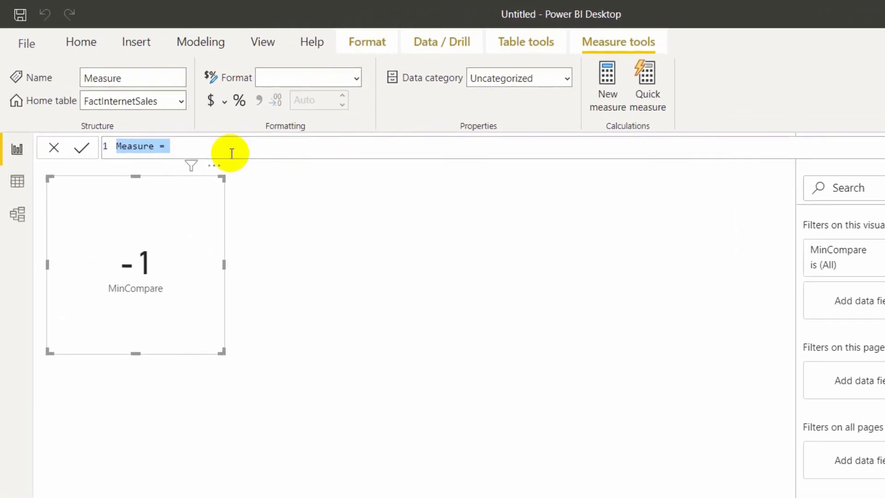
type("n")
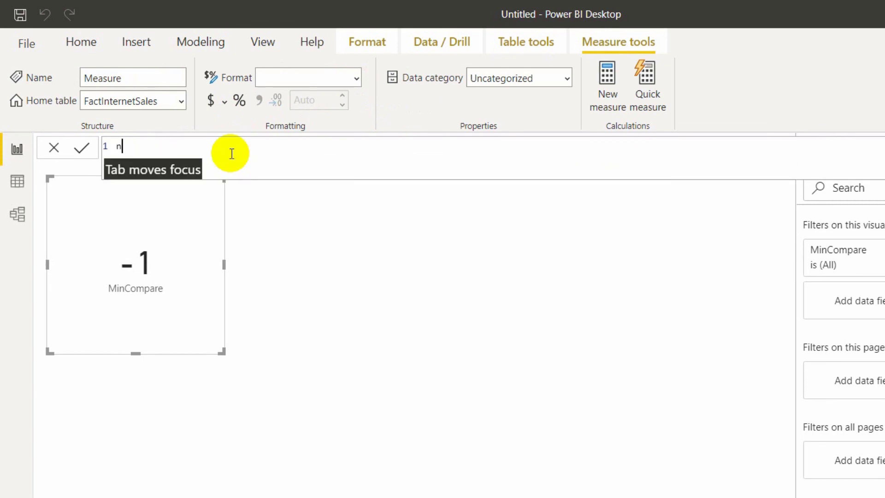
key("Backspace")
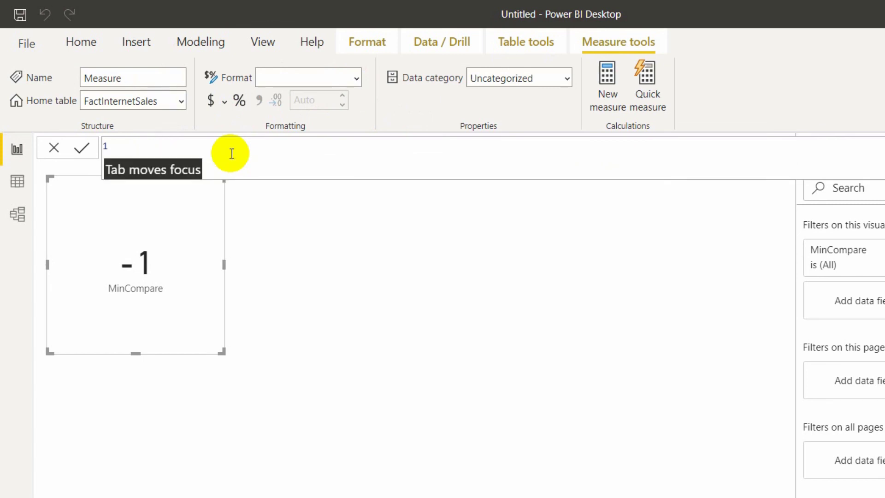
type("MINS")
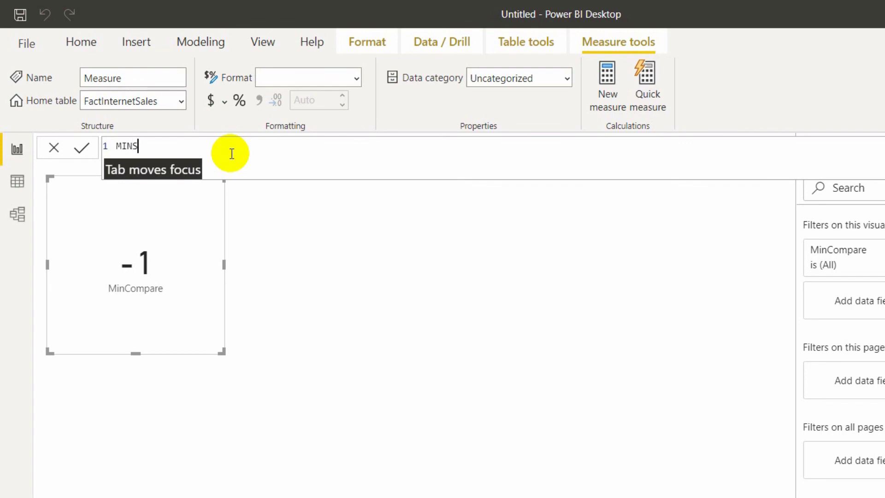
type("ales =")
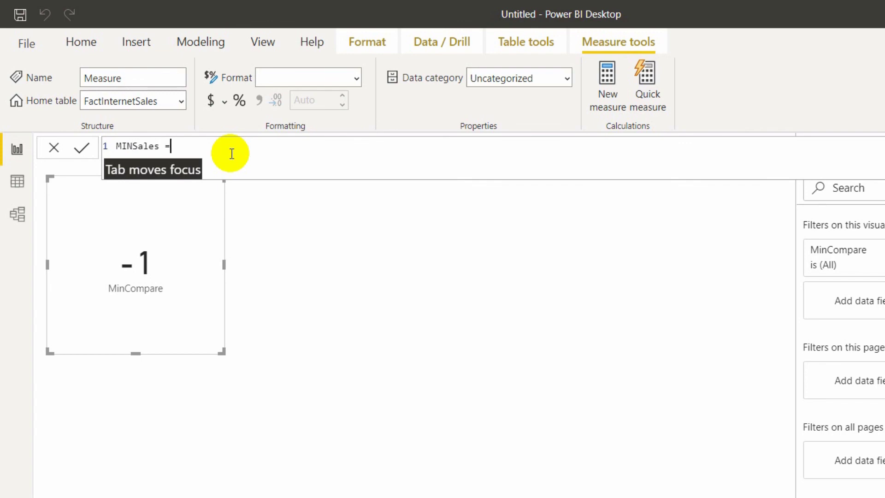
type("min")
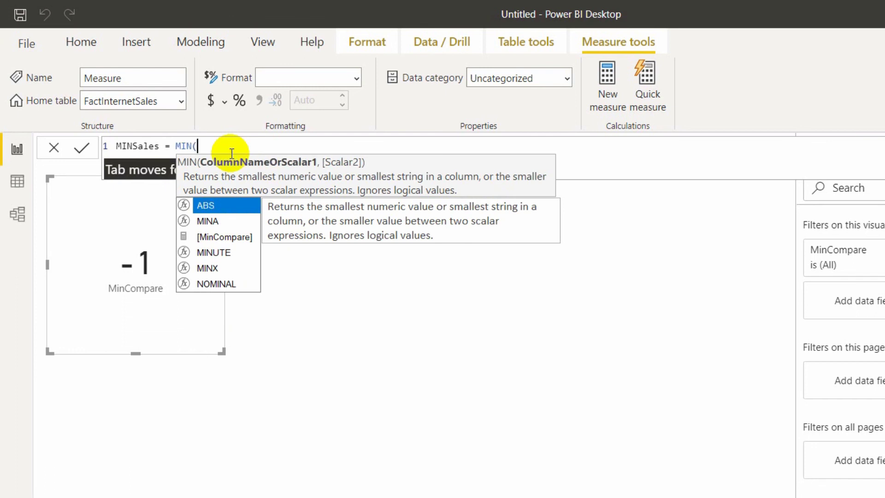
type("amount")
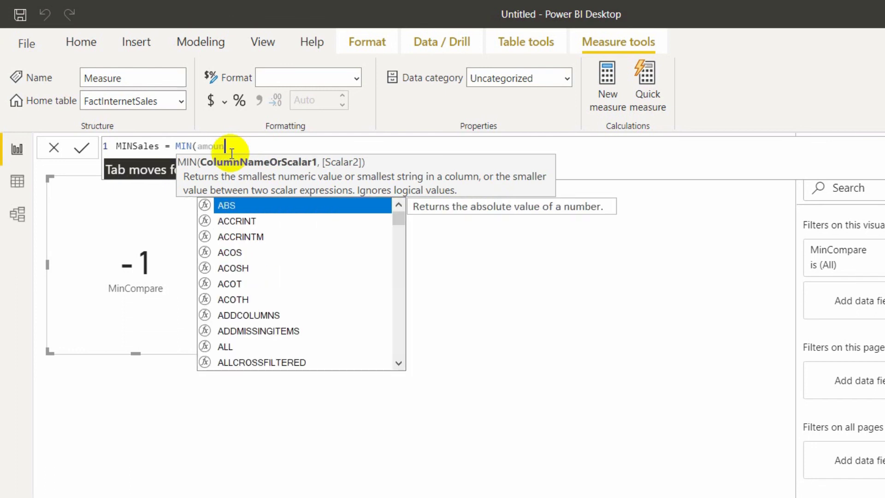
type("amoun")
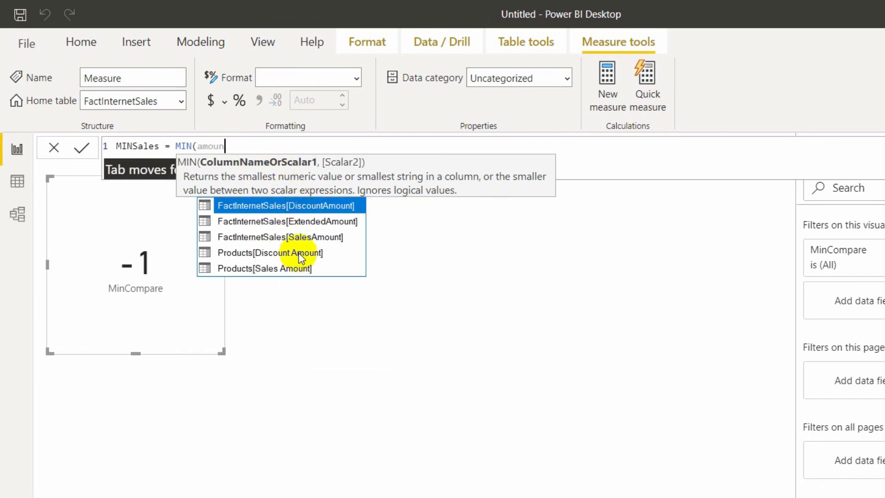
mouse_move(320, 238)
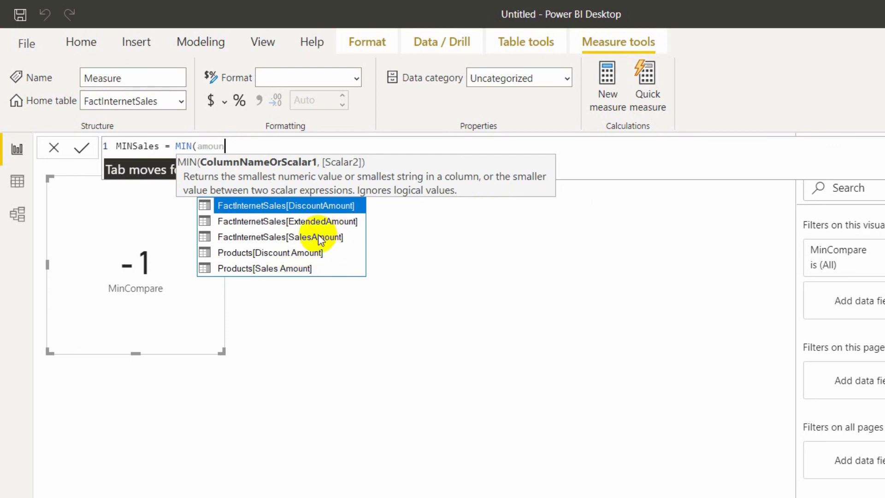
left_click(280, 237)
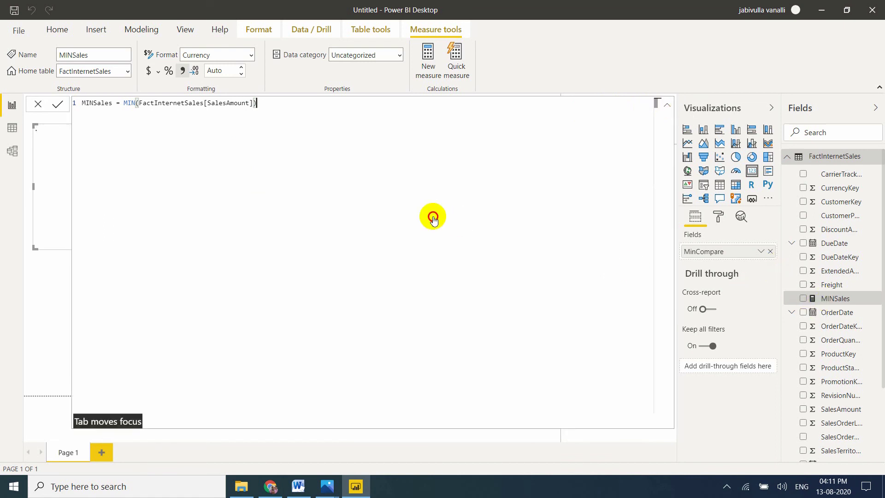
mouse_move(637, 81)
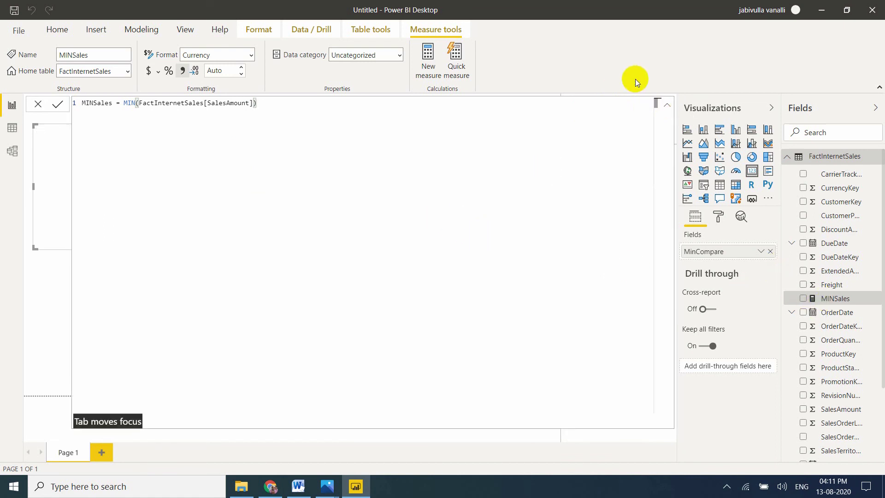
mouse_move(666, 107)
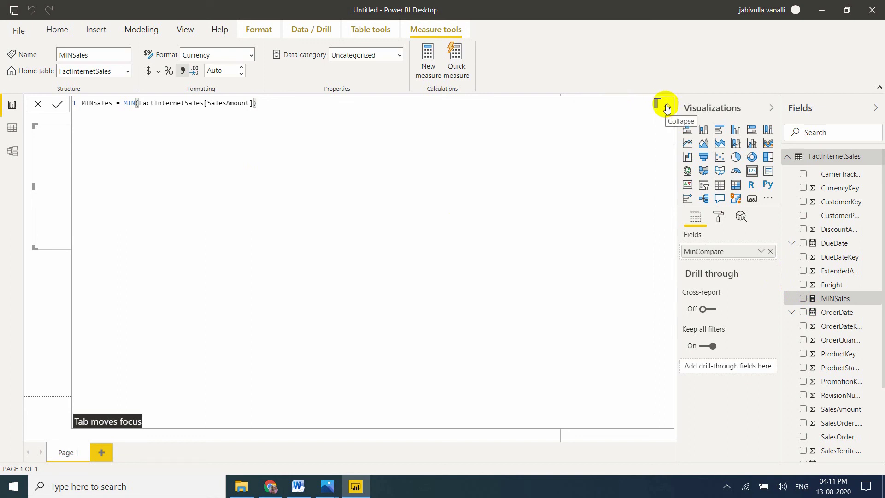
Step: Show MINSales as a card (₹ 2.29) and place it below the MinCompare card
left_click(659, 104)
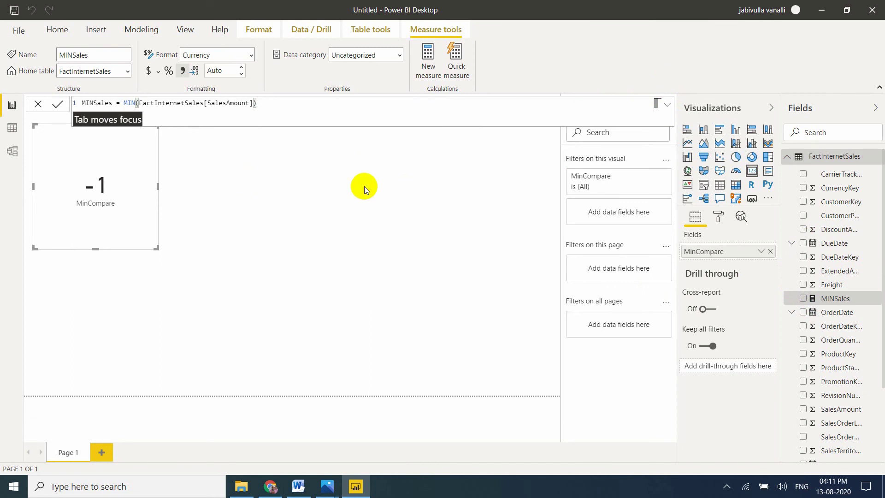
mouse_move(827, 296)
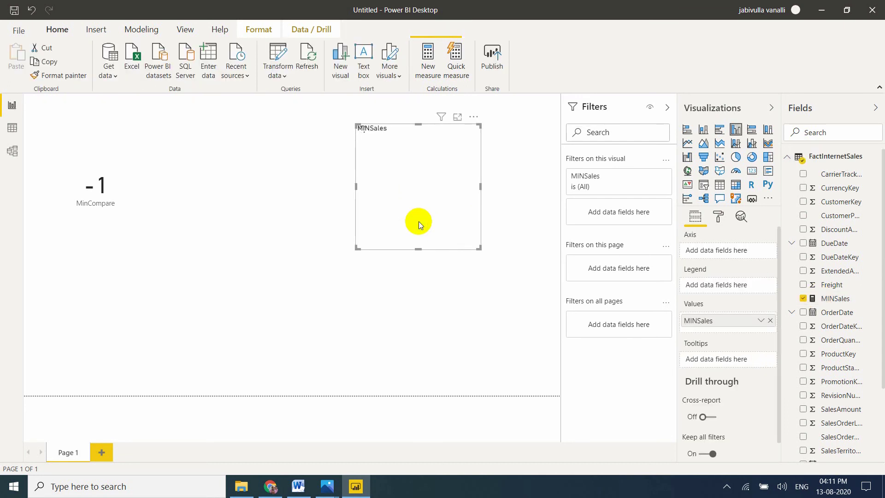
left_click(751, 171)
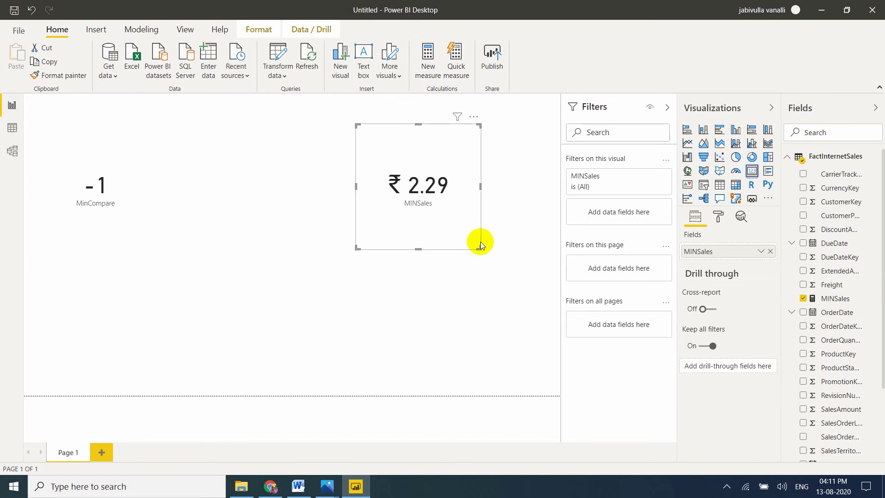
left_click_drag(481, 248, 498, 231)
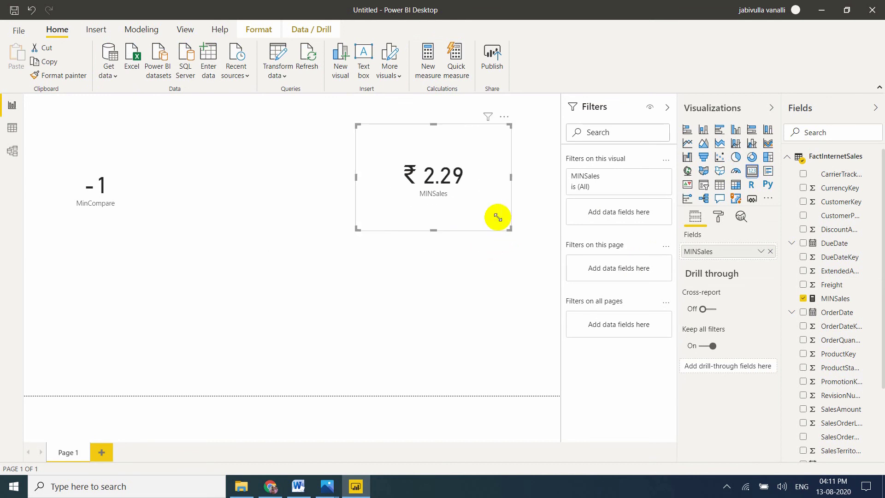
left_click_drag(497, 217, 154, 316)
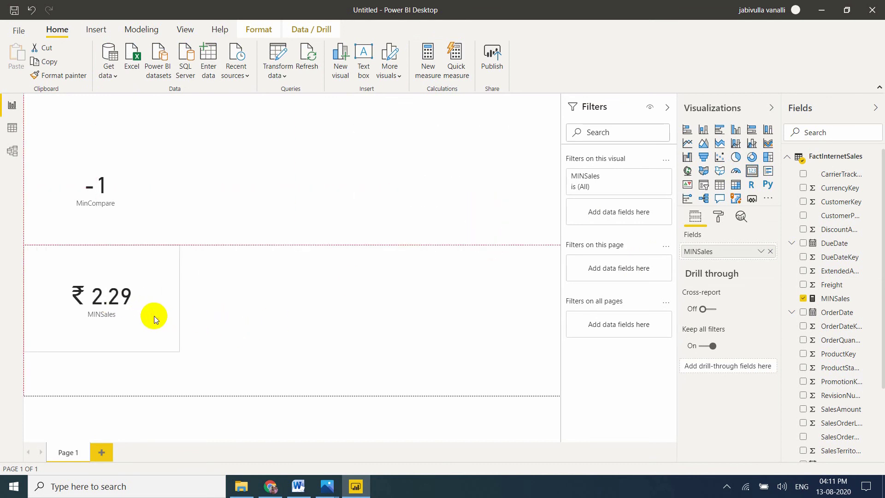
left_click(153, 316)
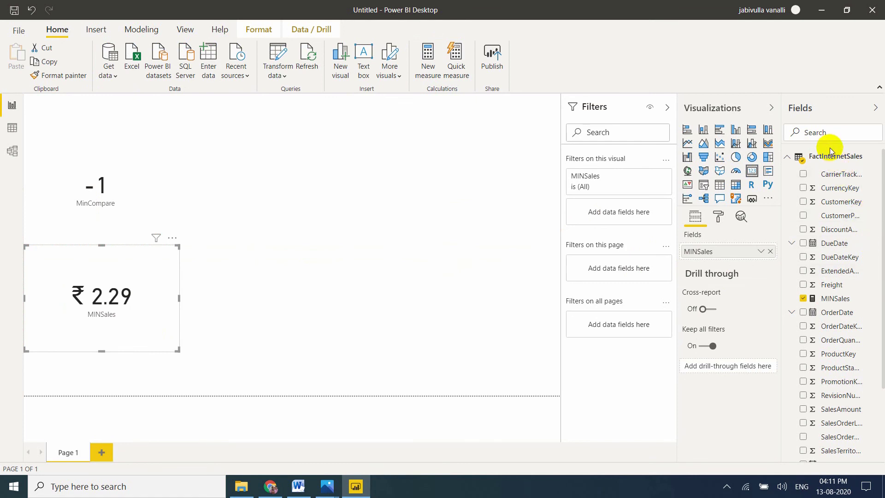
mouse_move(831, 156)
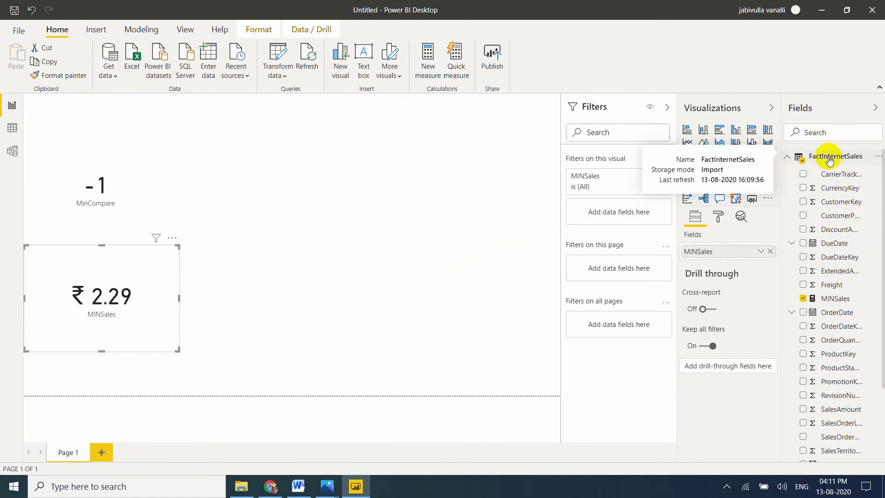
mouse_move(830, 174)
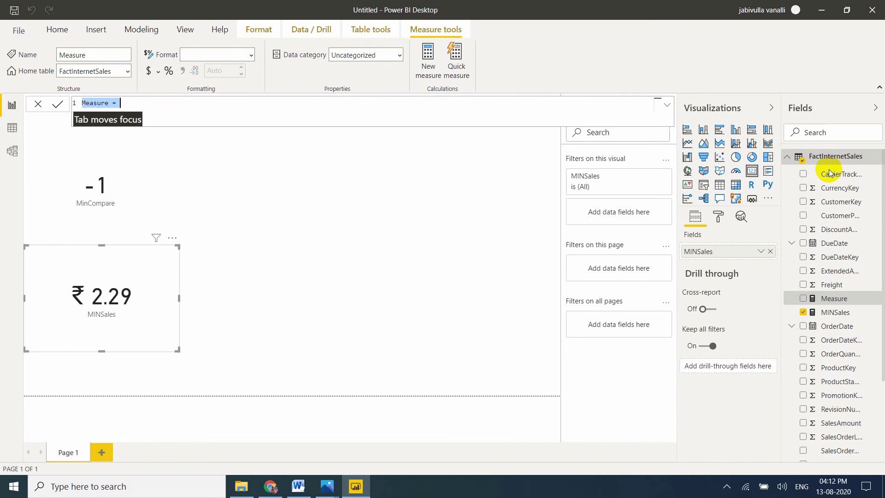
Step: Enter MinFreight = MIN(FactInternetSales[Freight]) in the formula bar
type("MinFreight")
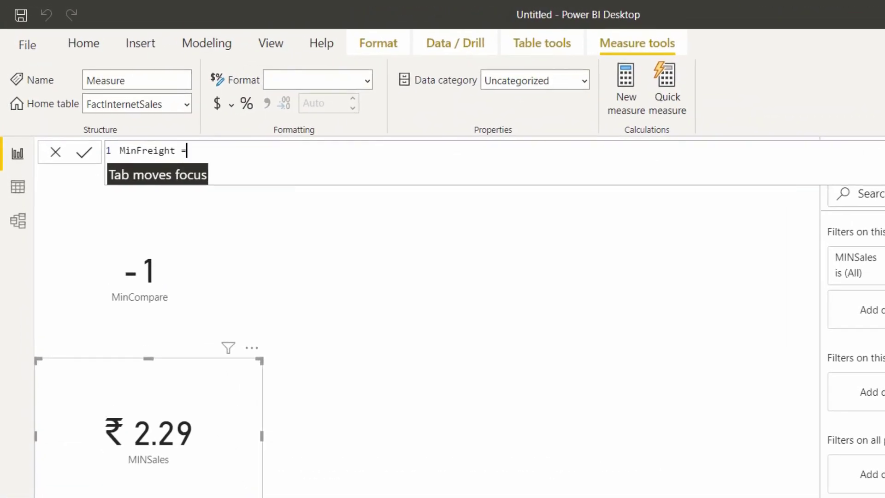
type("min")
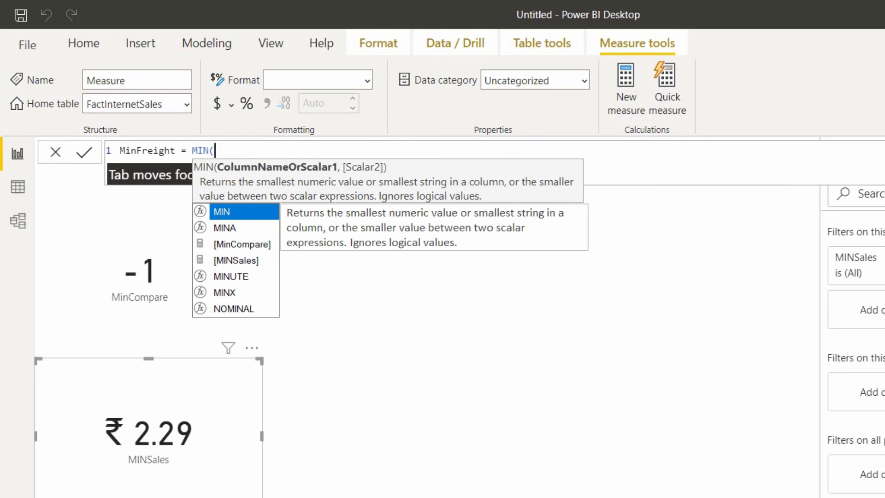
type("fr")
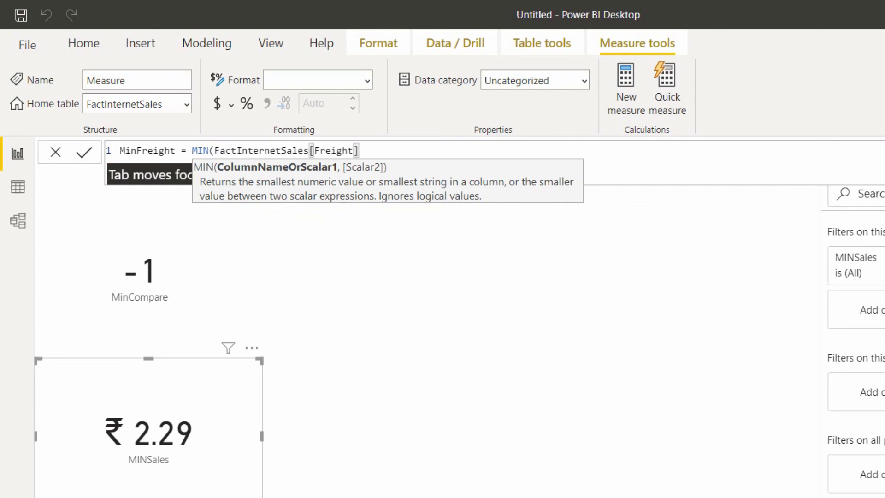
type(")")
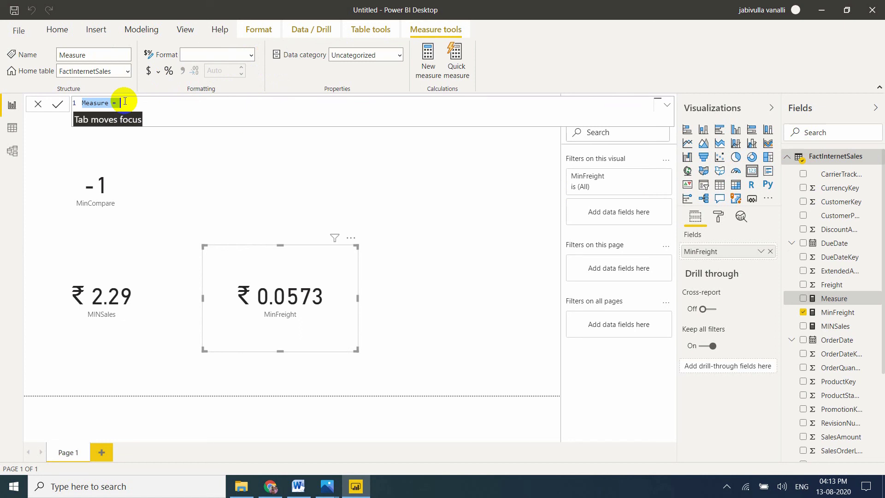
Step: Enter Compare MINSales and MINFre = MIN([MINSales], [MinFreight]), picking both measures from IntelliSense
type("Compare MINSales")
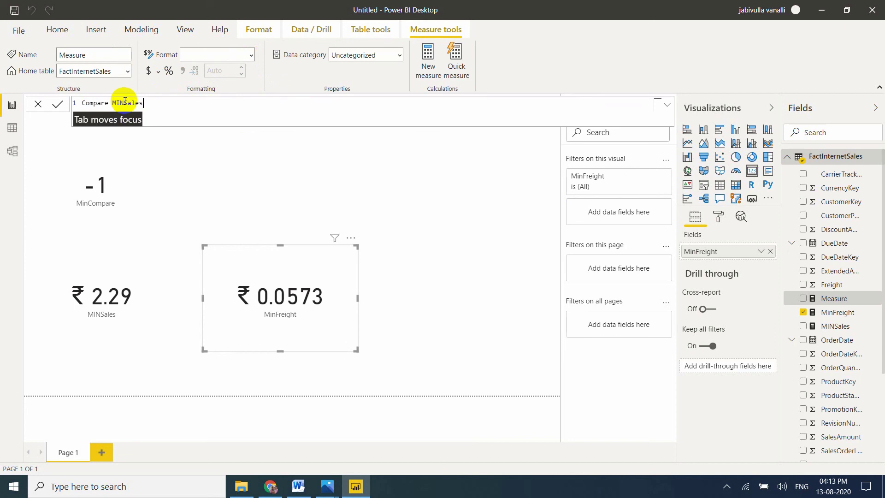
type("and M")
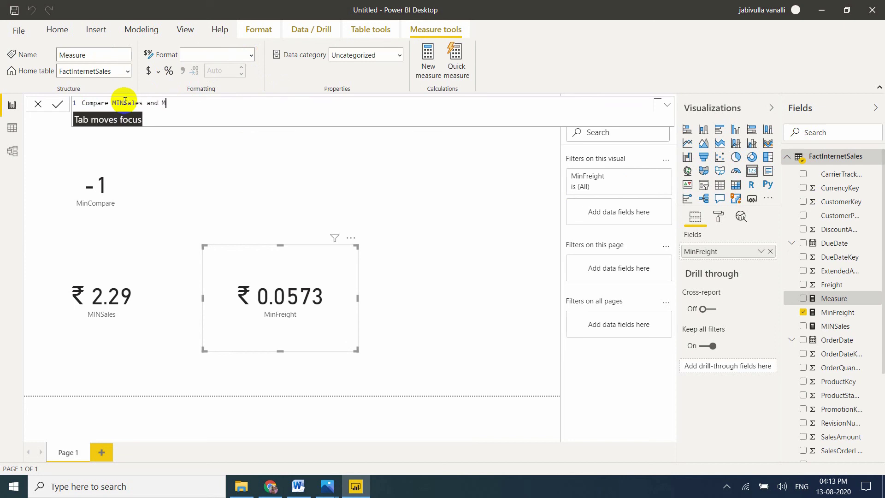
type("INFre =")
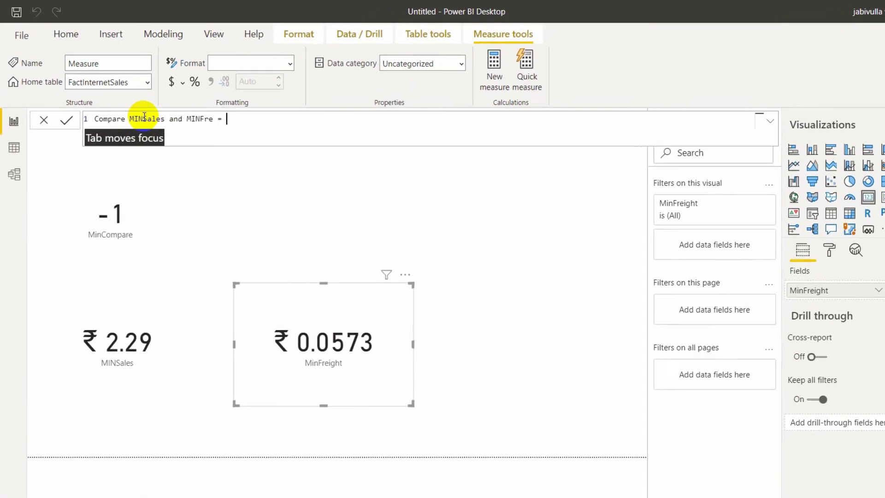
type("min")
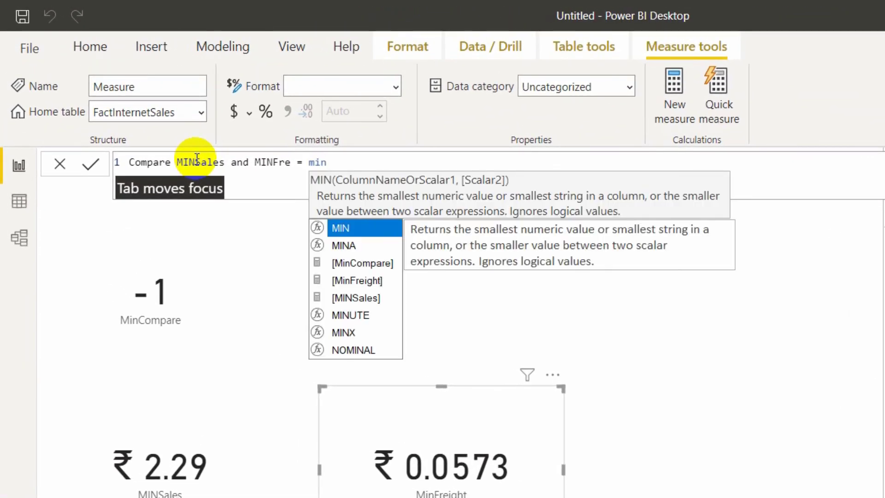
type("(")
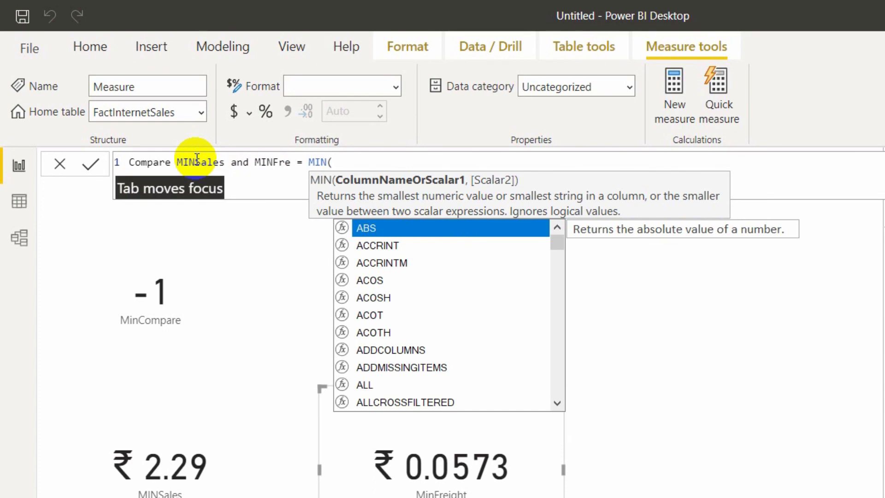
type("min")
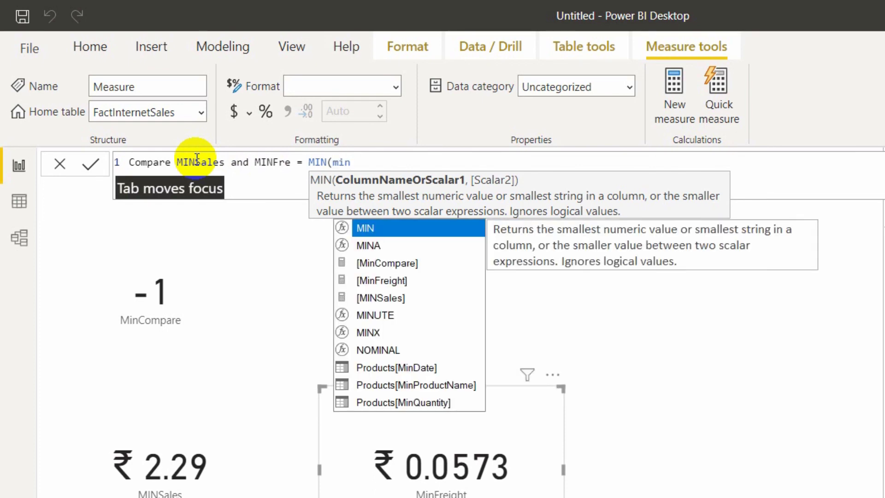
mouse_move(404, 285)
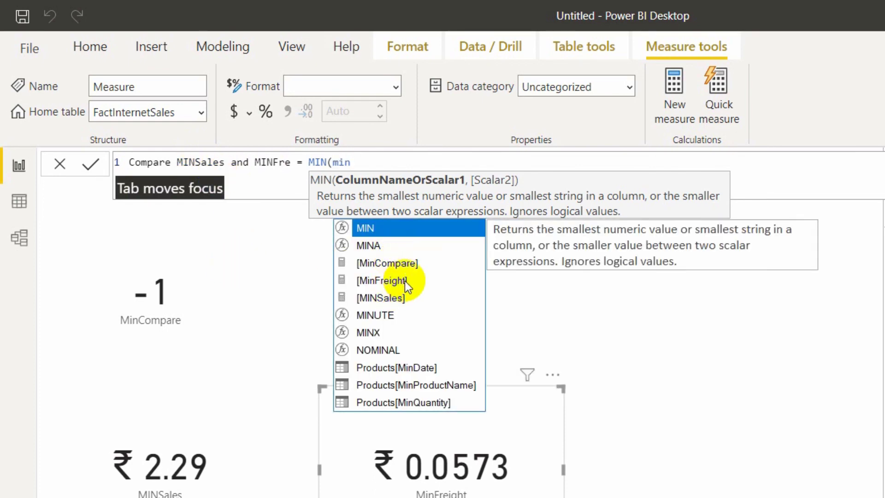
left_click(381, 298)
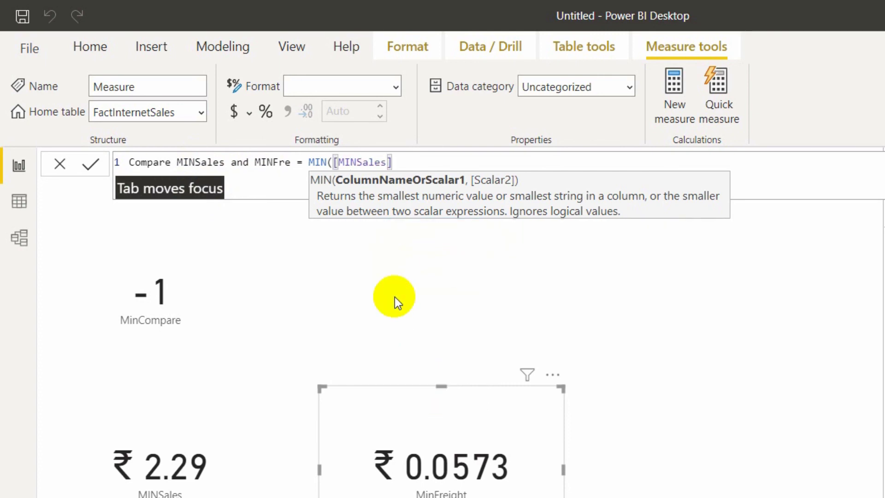
type(",")
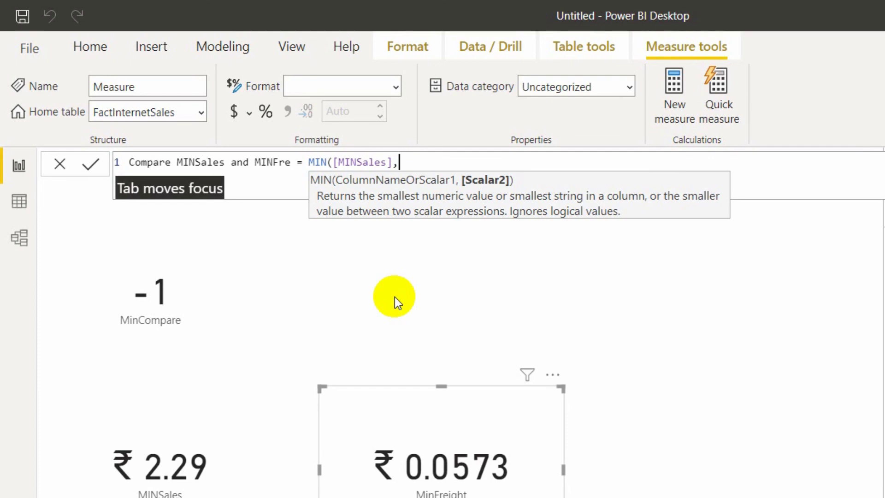
type("min")
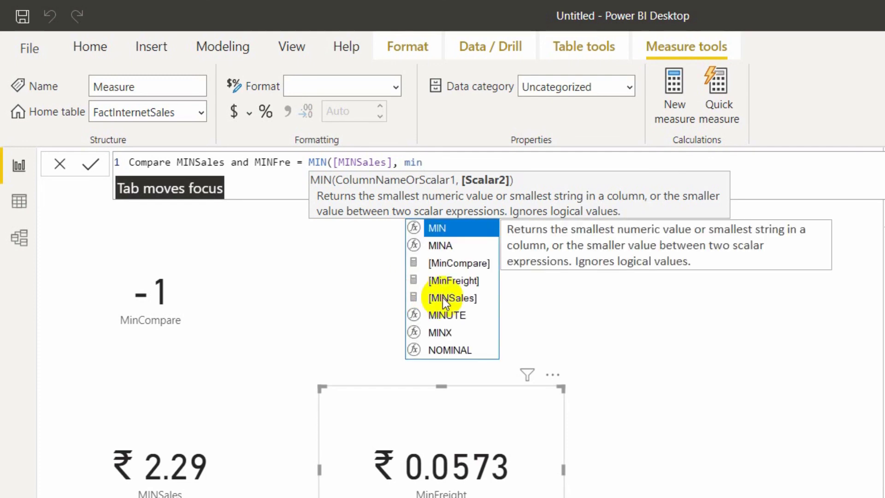
left_click(454, 281)
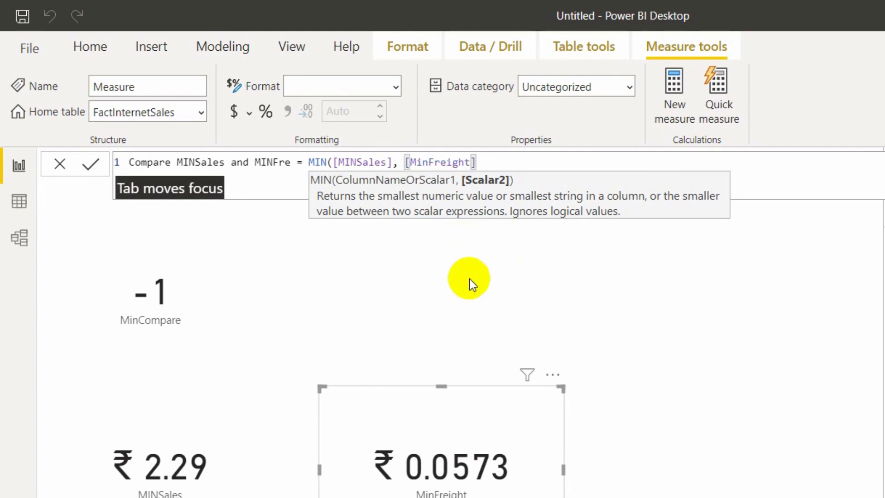
type(")")
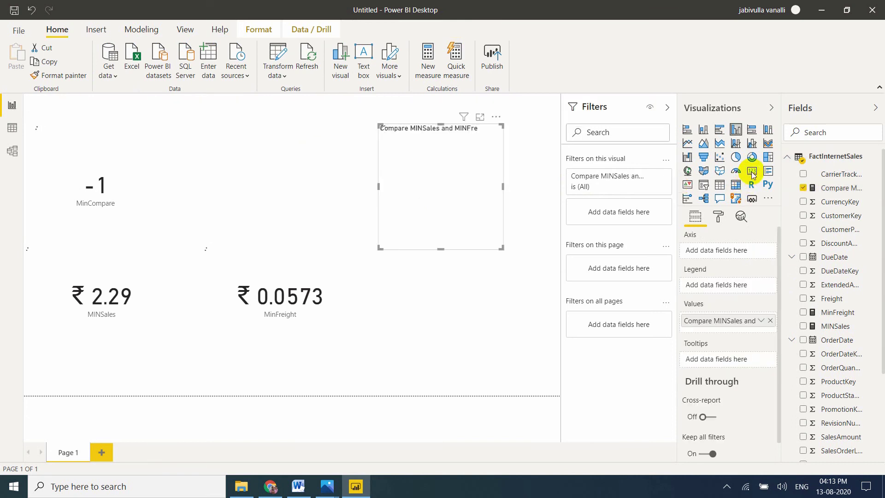
Step: Show the comparison measure as a card reading ₹ 0.0573, matching MinFreight, and return to the MIN docs in Chrome
left_click(751, 171)
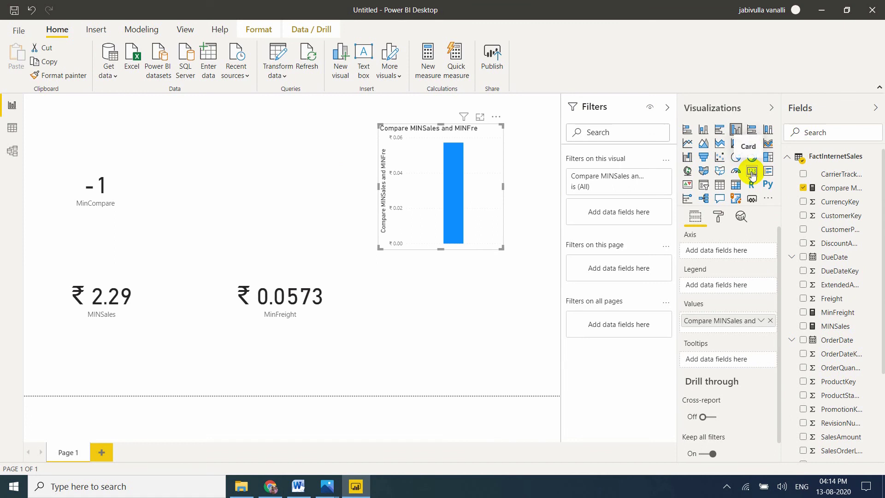
left_click(752, 172)
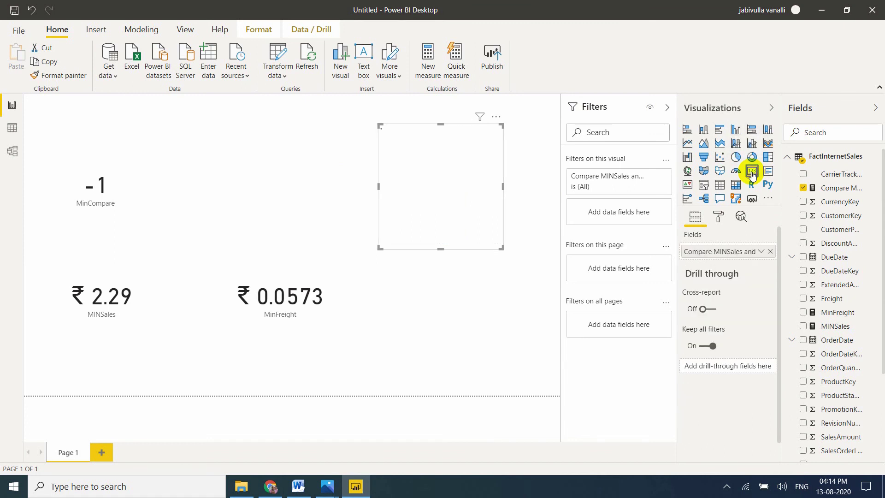
left_click(752, 171)
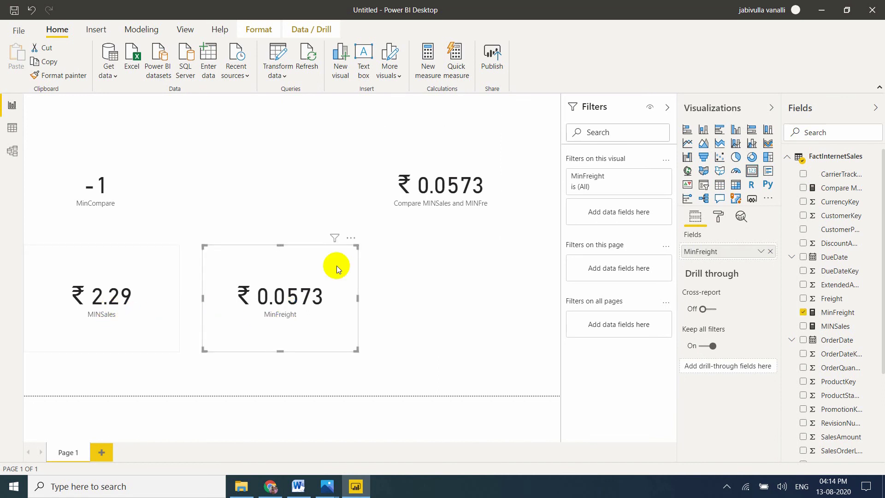
left_click(440, 185)
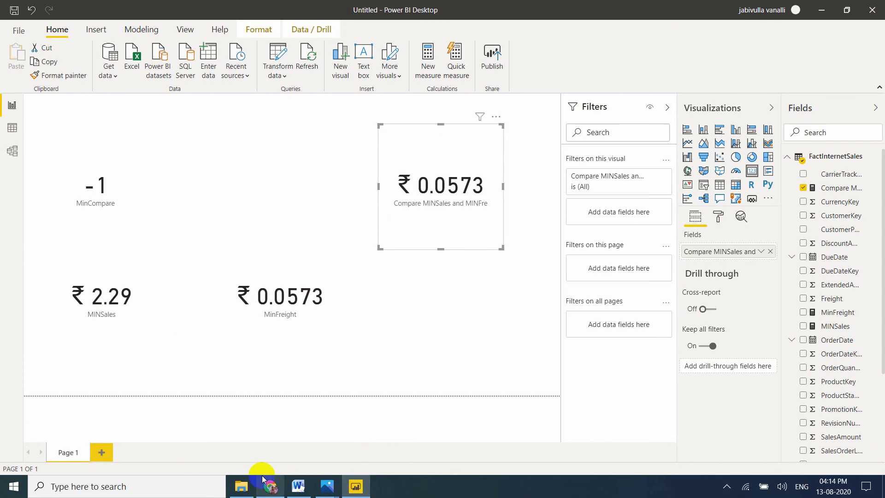
left_click(271, 486)
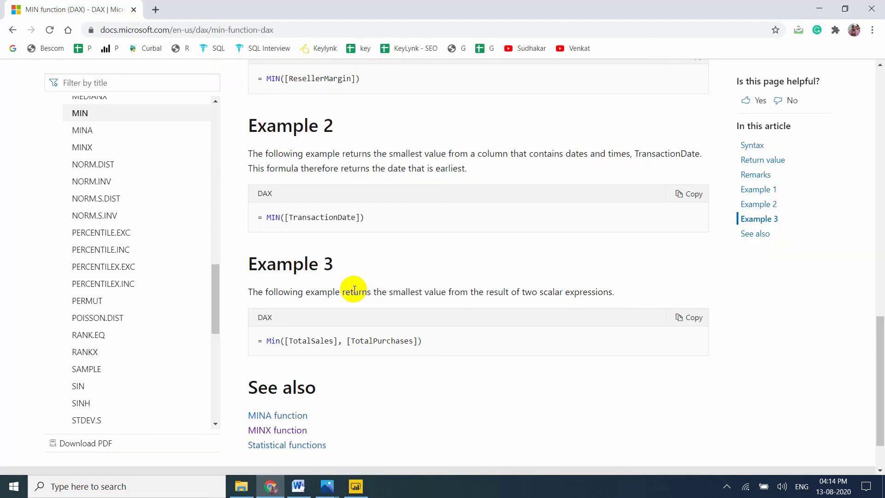
mouse_move(368, 338)
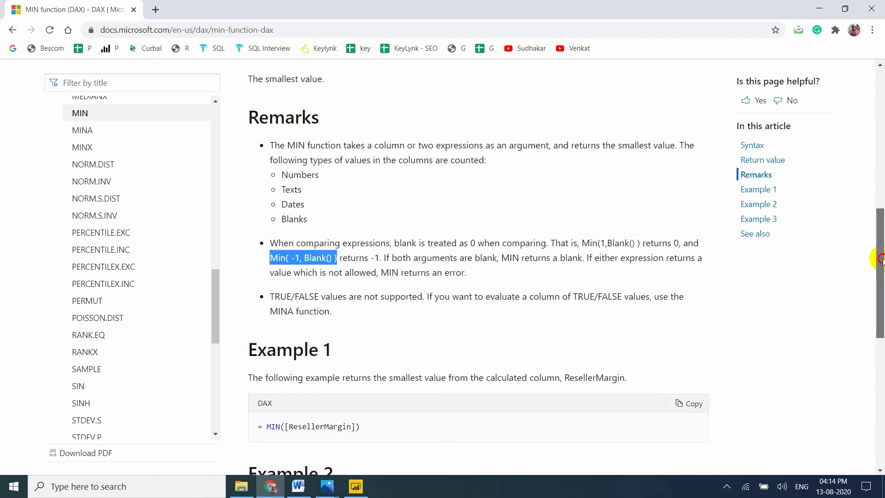
Step: Scroll the MIN docs back up to Syntax, then show the end-screen image in Photos
scroll("up", 3)
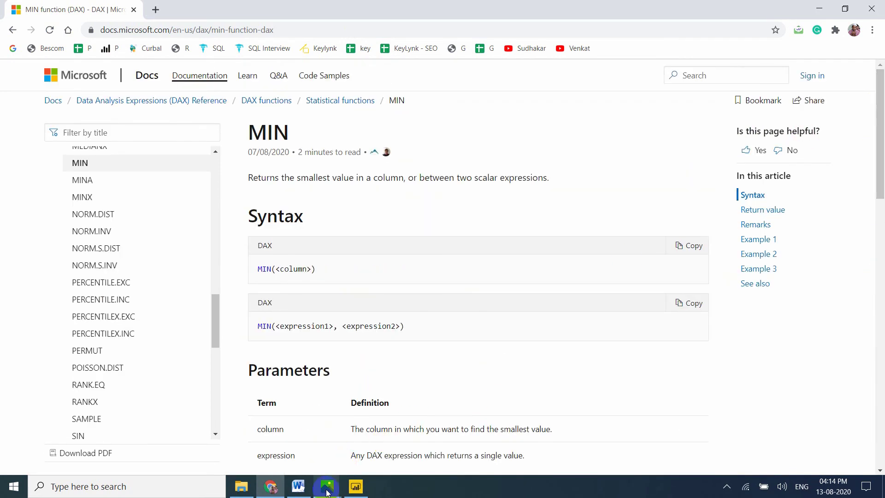
left_click(327, 486)
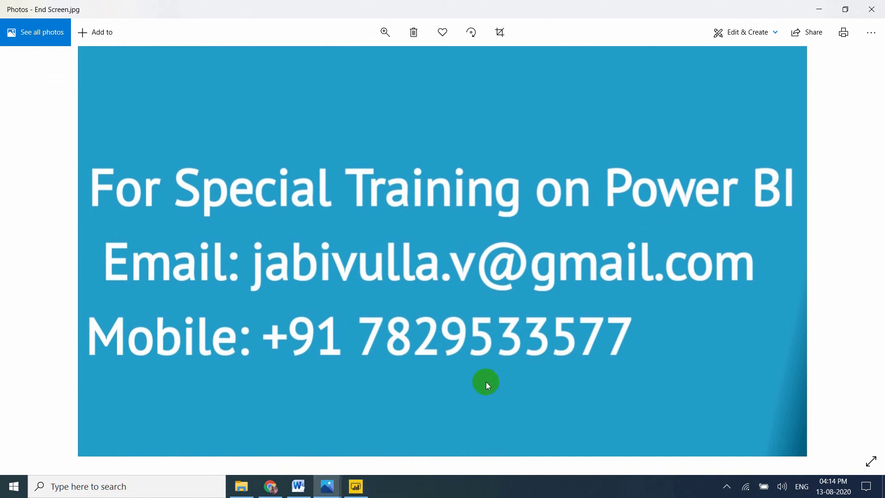
mouse_move(461, 312)
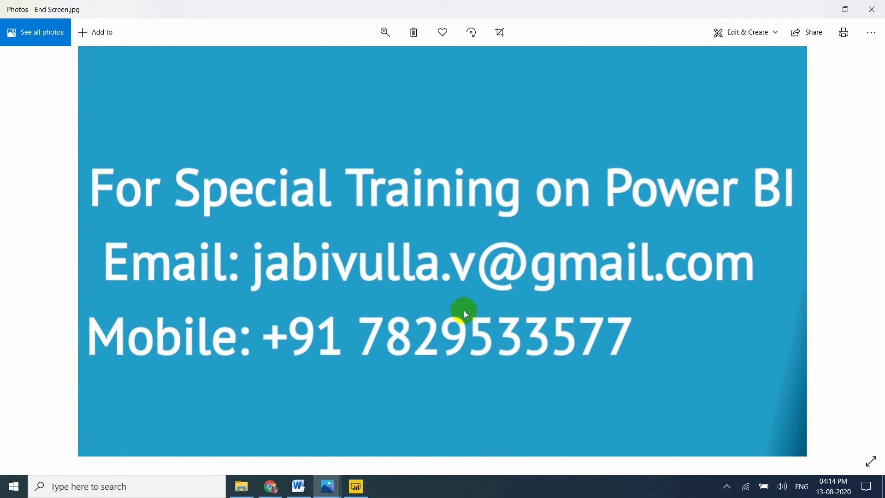
mouse_move(632, 202)
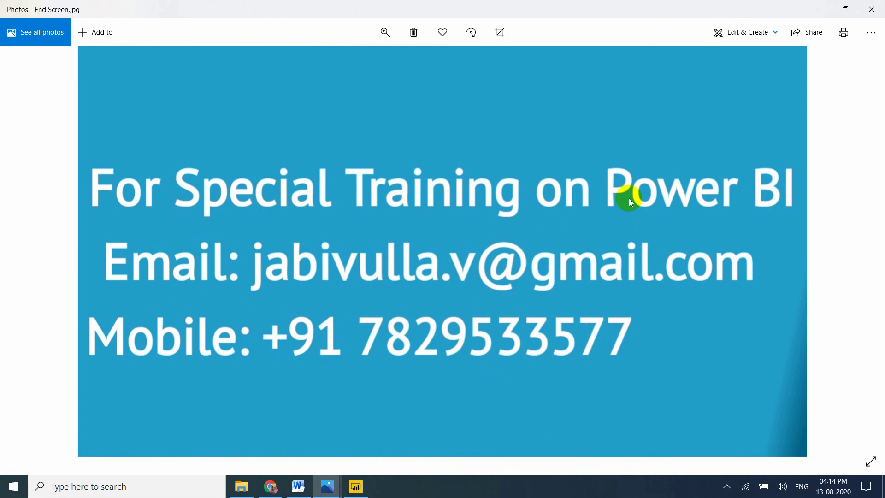